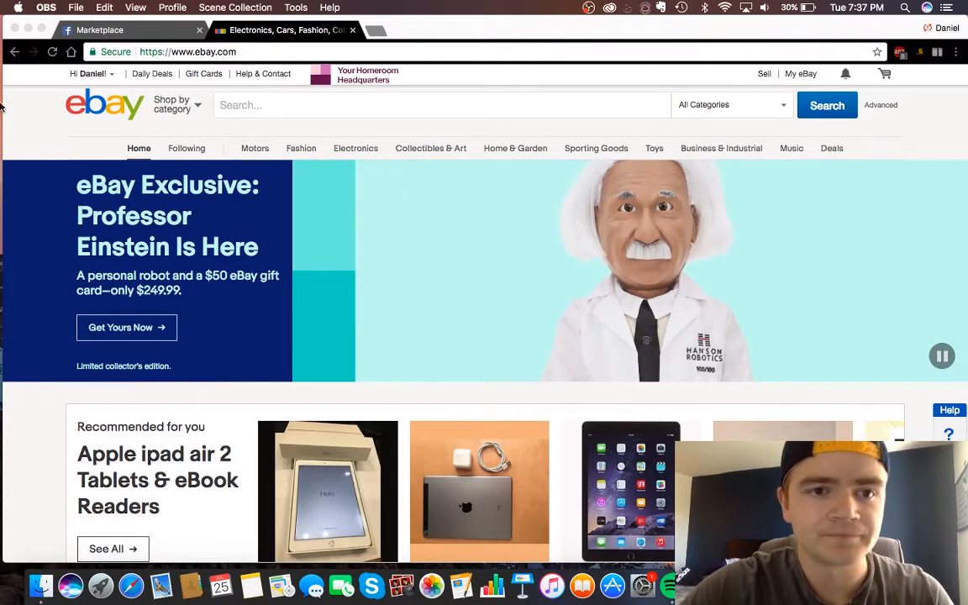
- Browse down the Marketplace feed past nearby Xbox consoles, cameras, Apple TV and phone listings
left_click(282, 31)
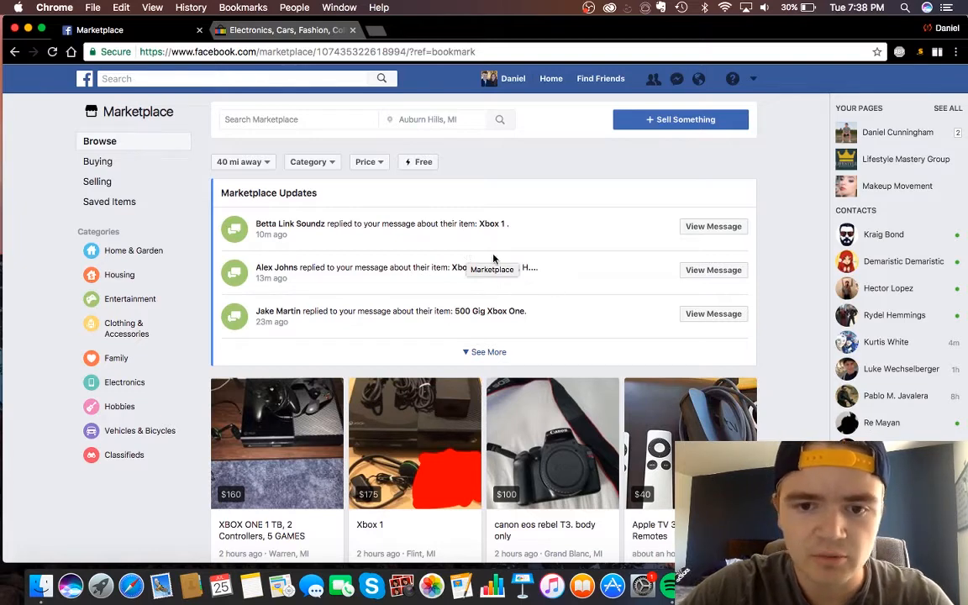
scroll("down", 3)
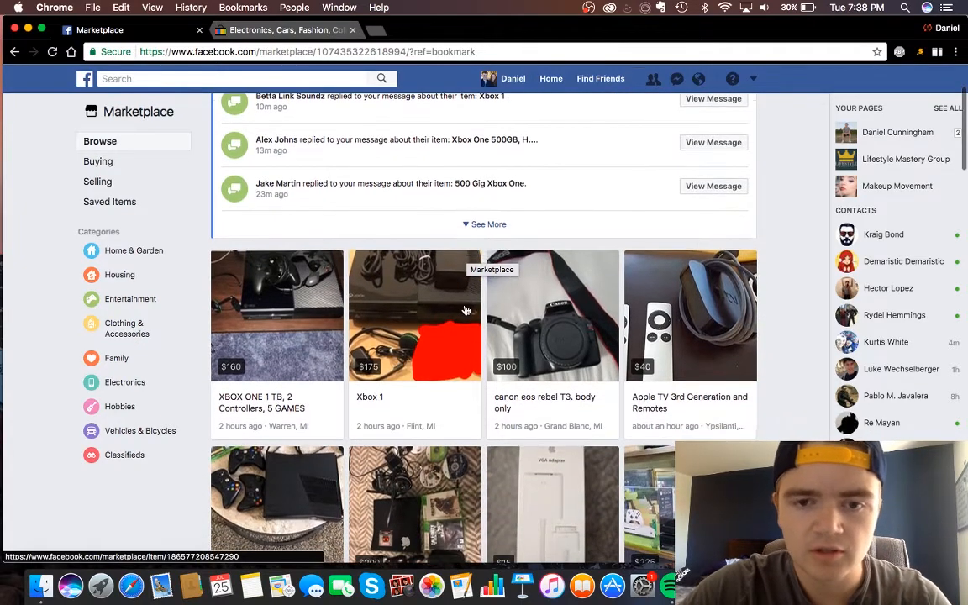
scroll("down", 3)
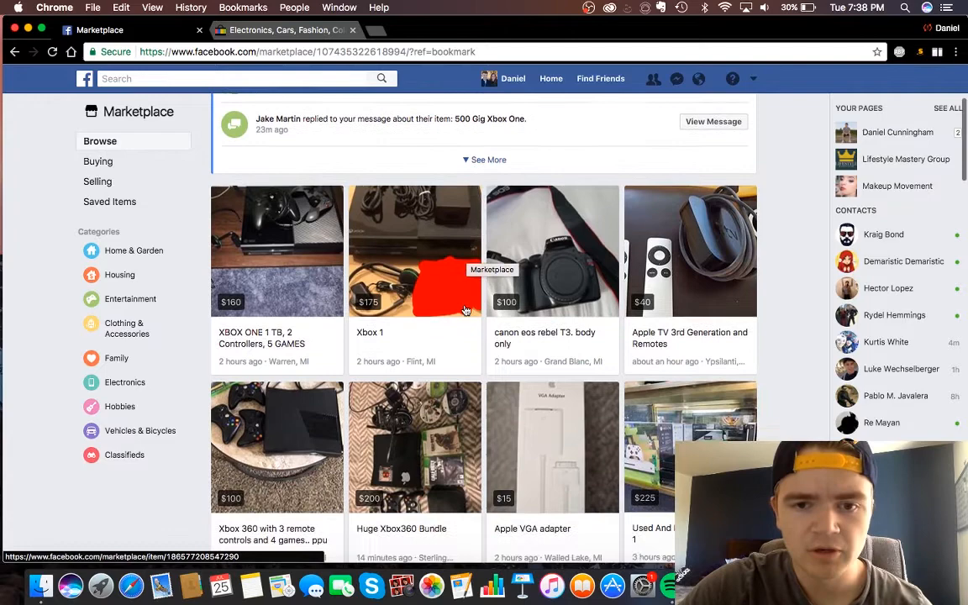
scroll("down", 3)
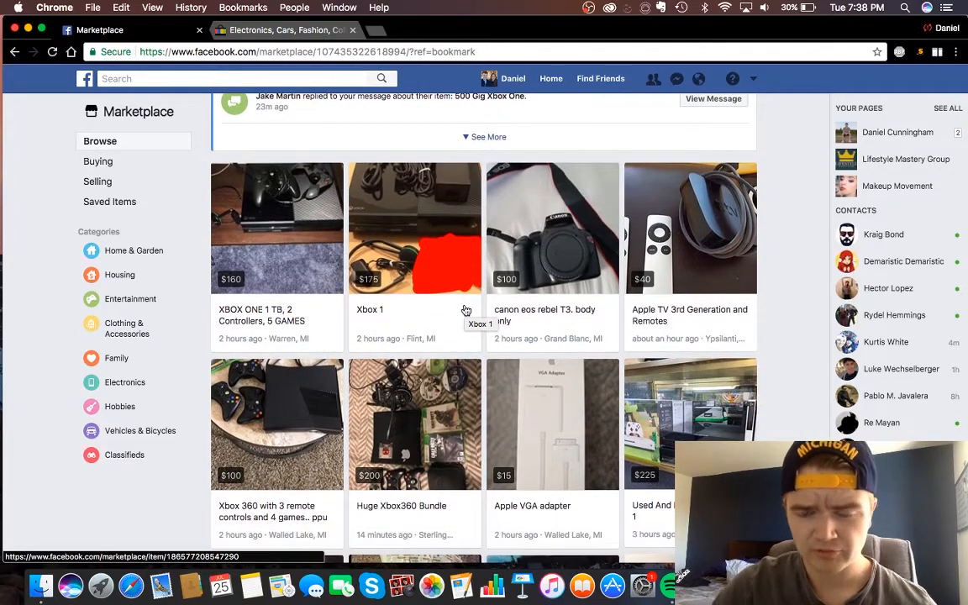
scroll("down", 3)
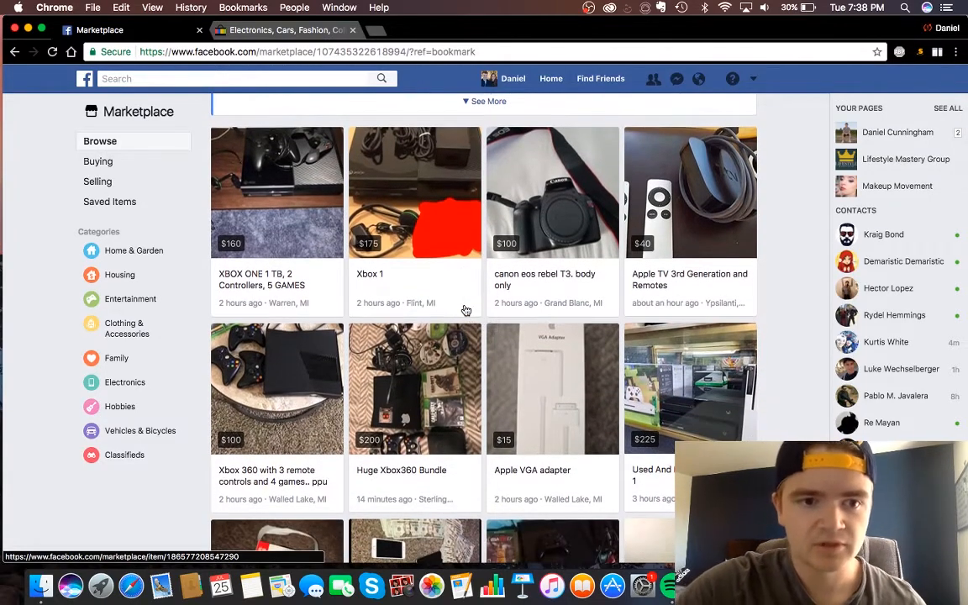
scroll("down", 3)
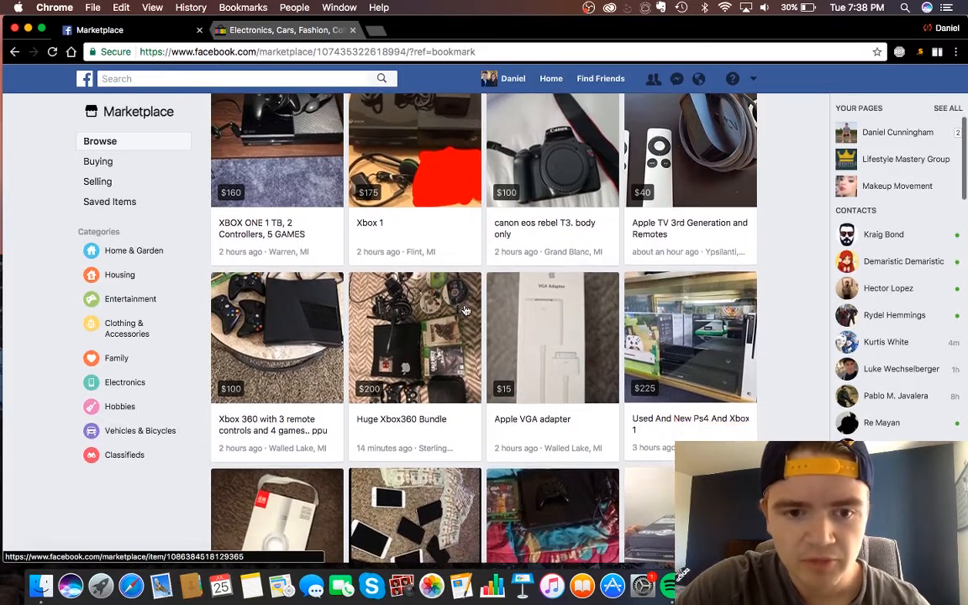
scroll("down", 3)
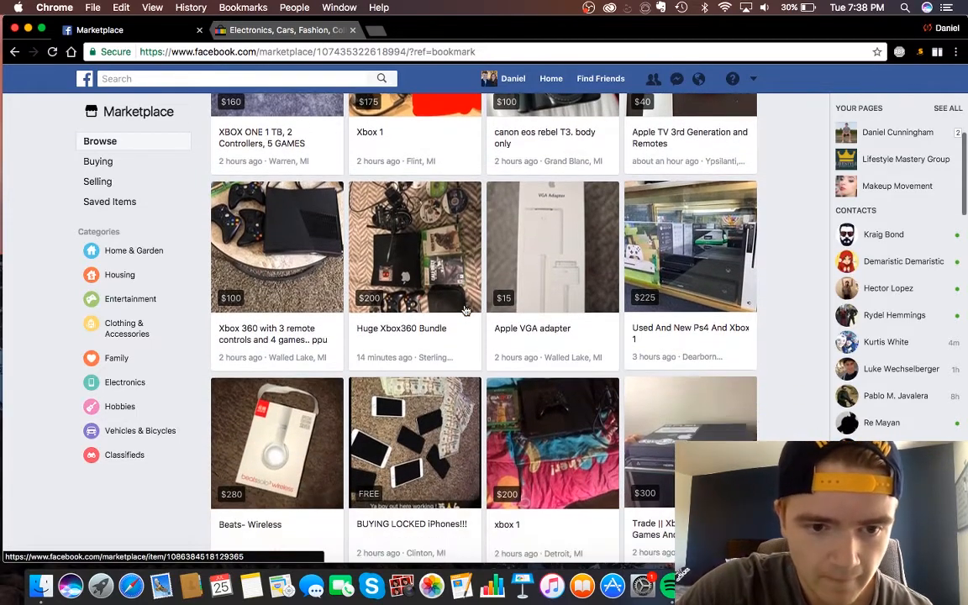
scroll("down", 3)
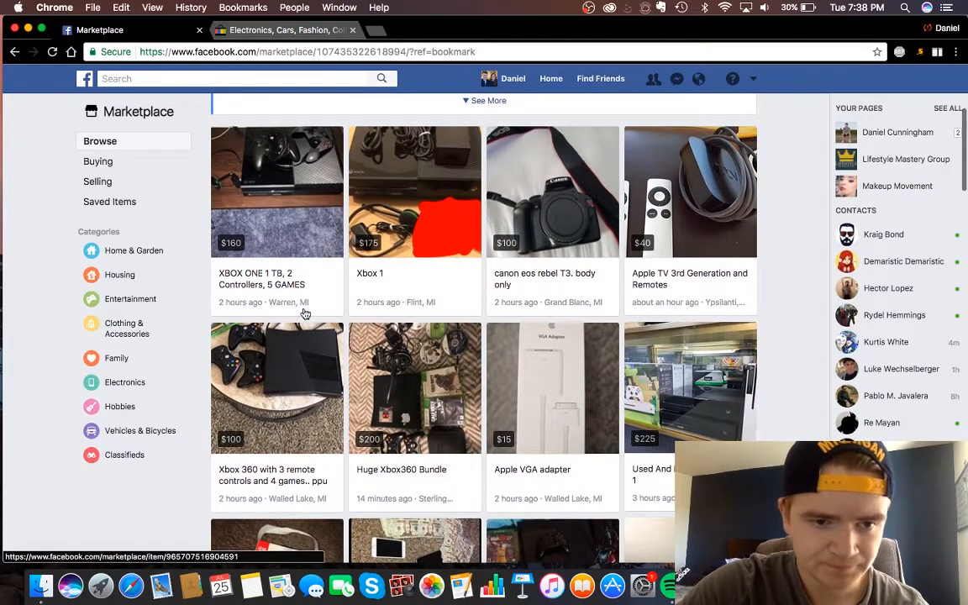
scroll("down", 3)
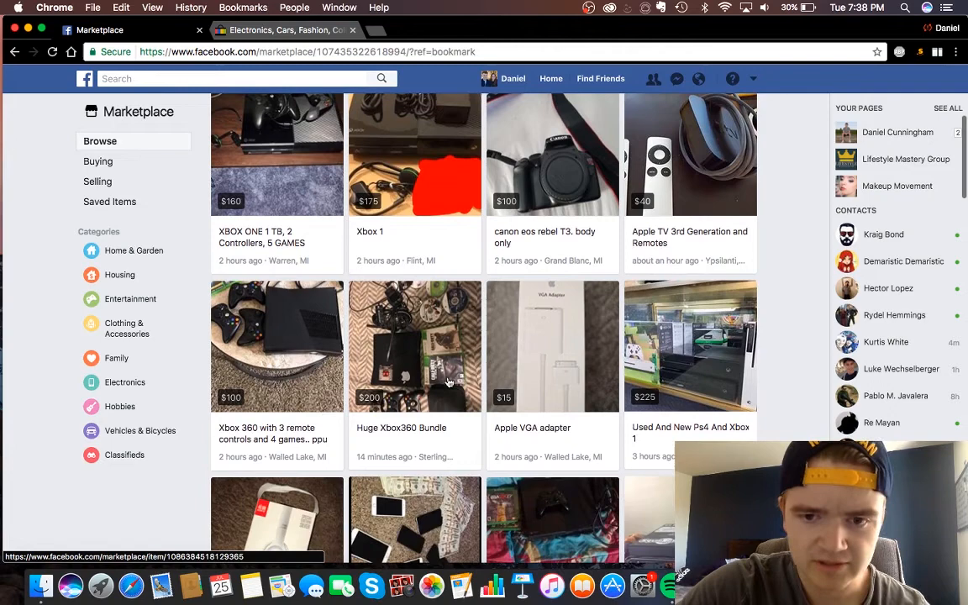
scroll("down", 3)
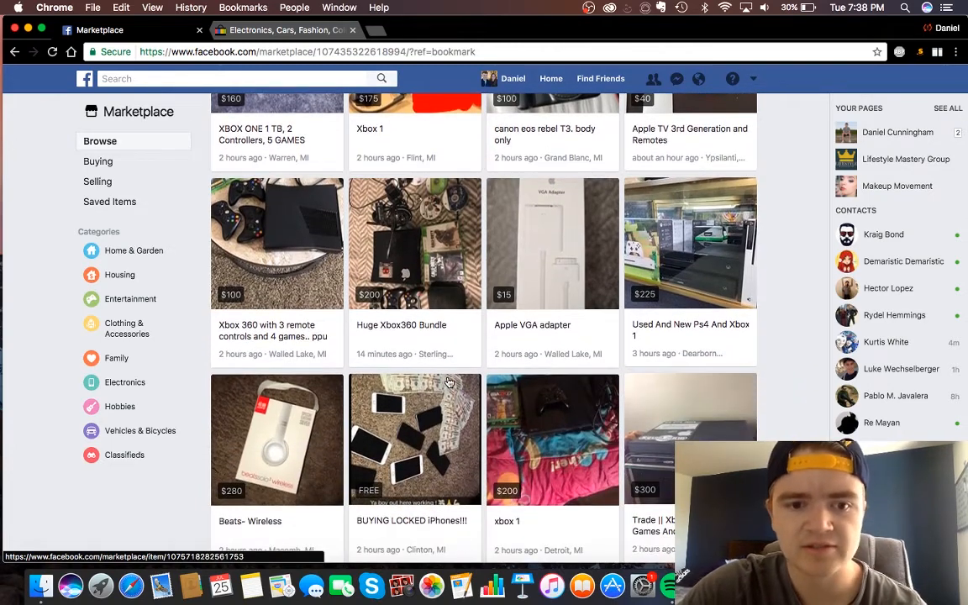
scroll("down", 3)
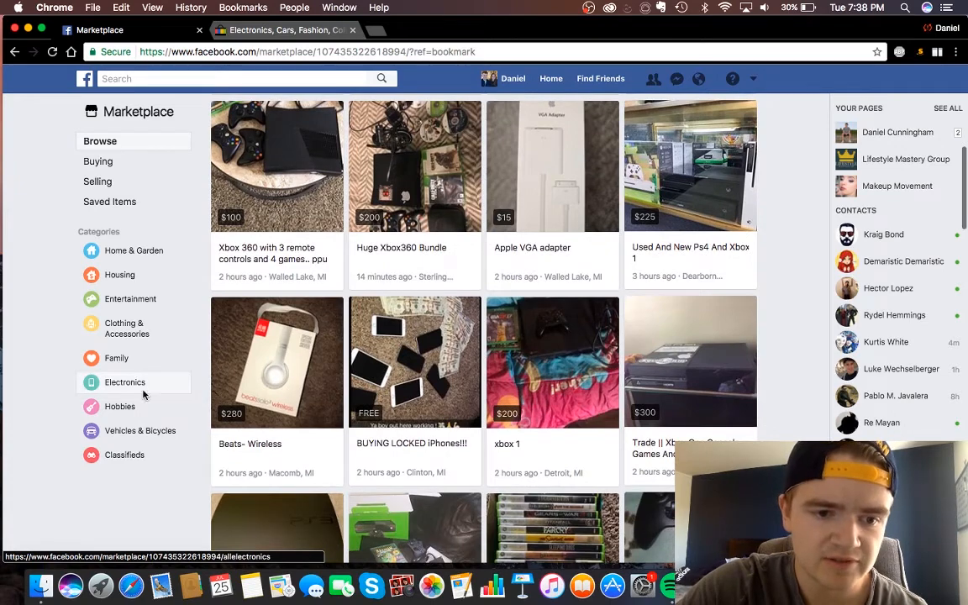
- Filter the feed to the Electronics category and look through its listings
left_click(125, 383)
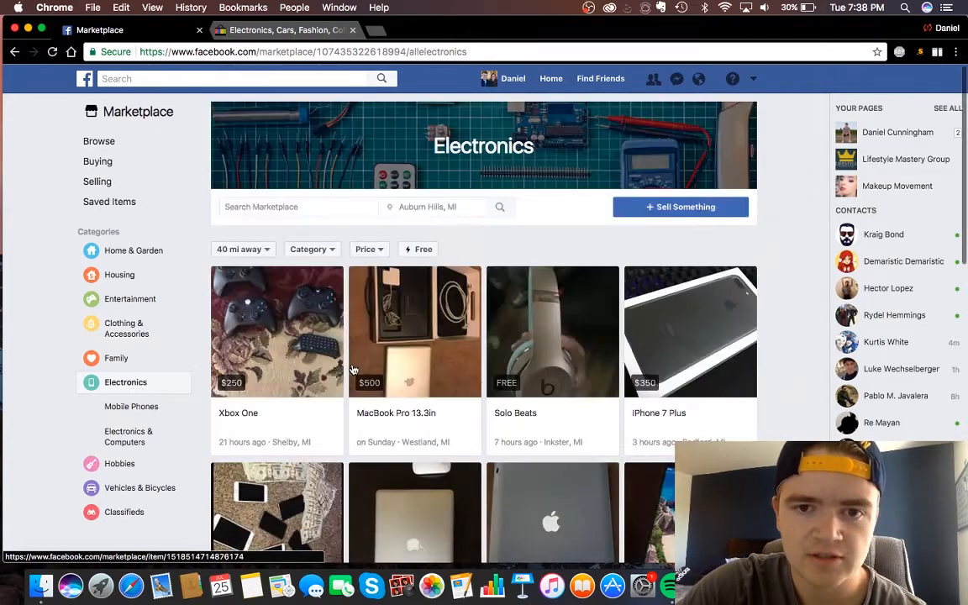
scroll("down", 3)
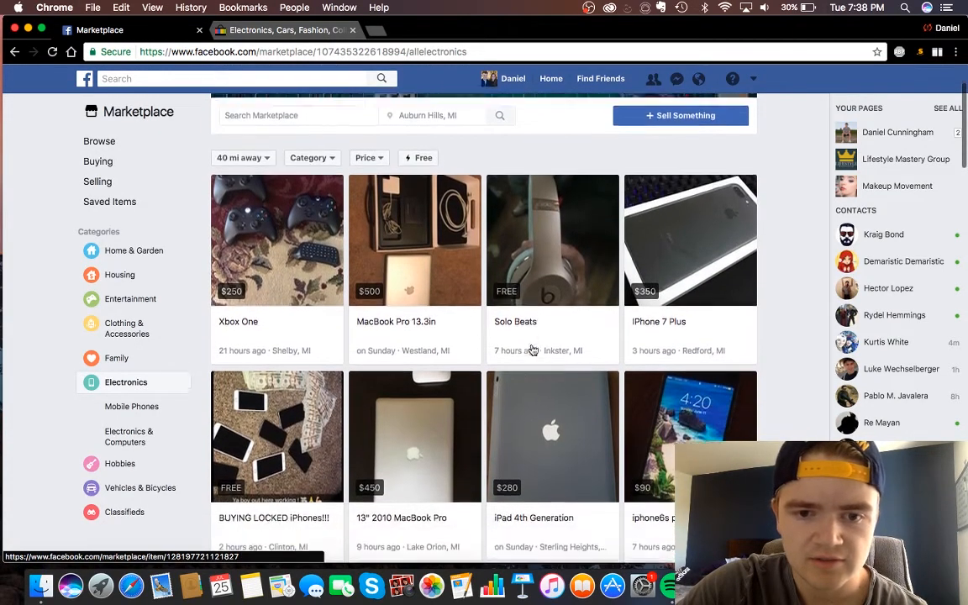
scroll("down", 3)
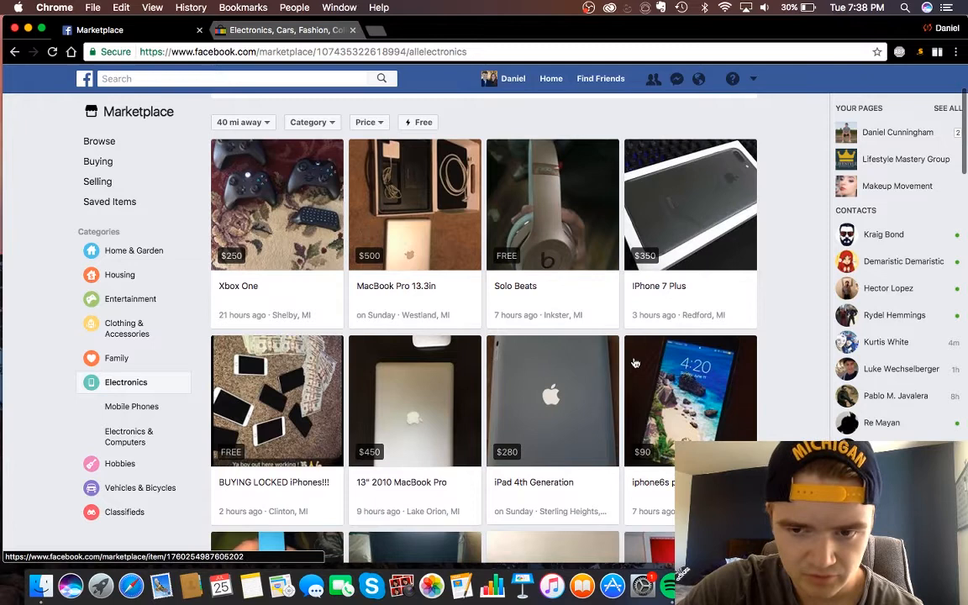
scroll("down", 3)
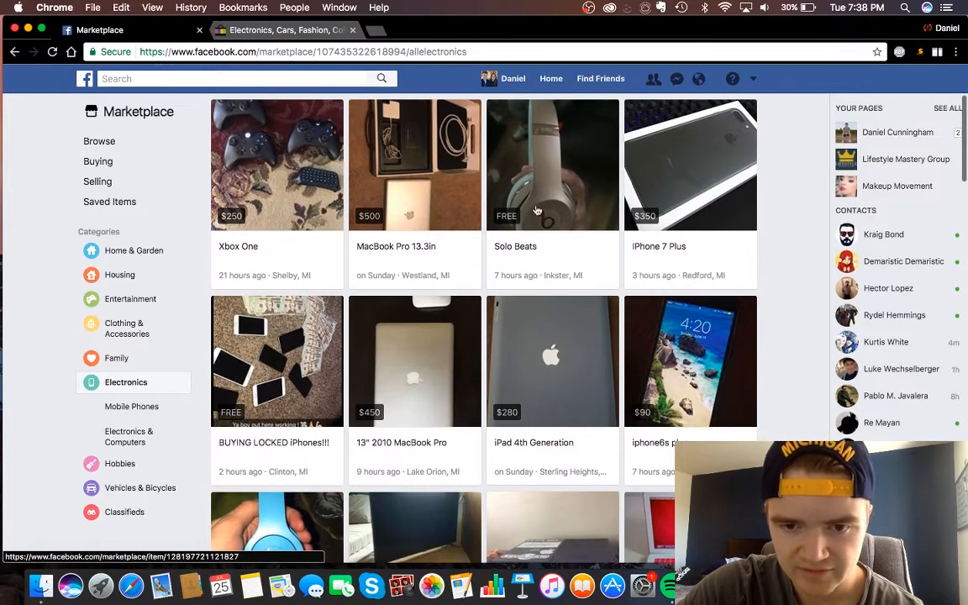
- Check the free Solo Beats listing details twice, then return to the Electronics listings
left_click(551, 165)
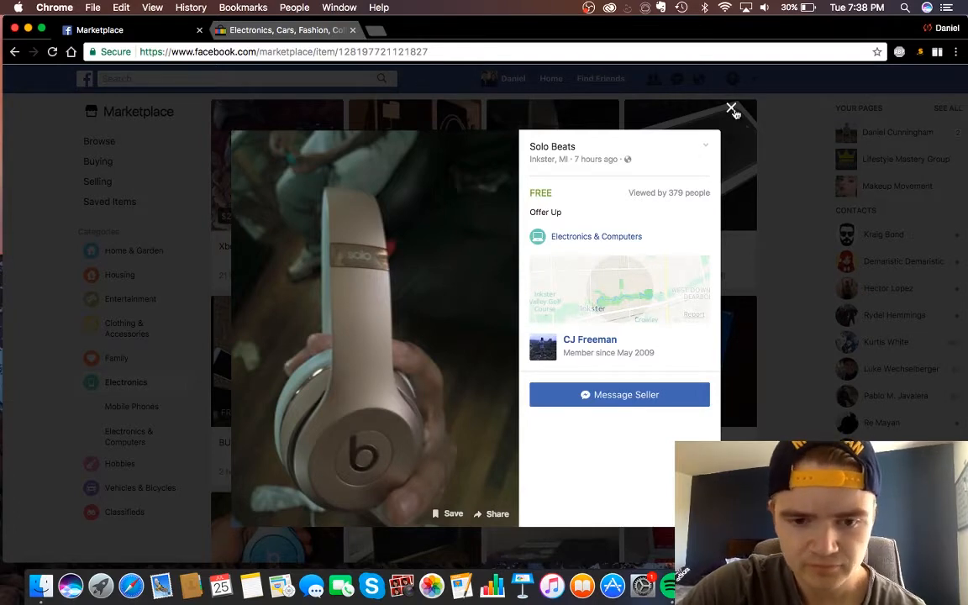
left_click(731, 109)
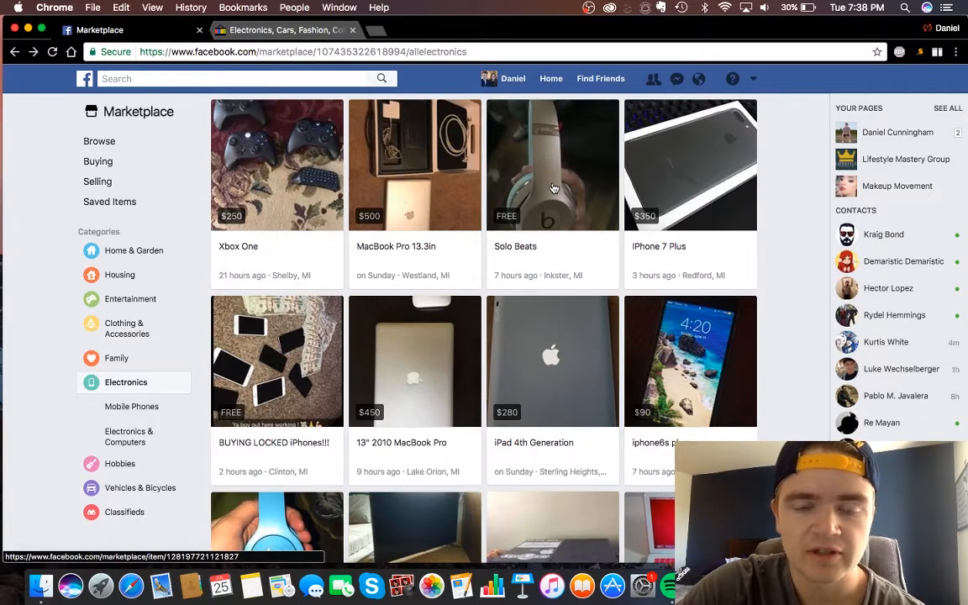
left_click(552, 165)
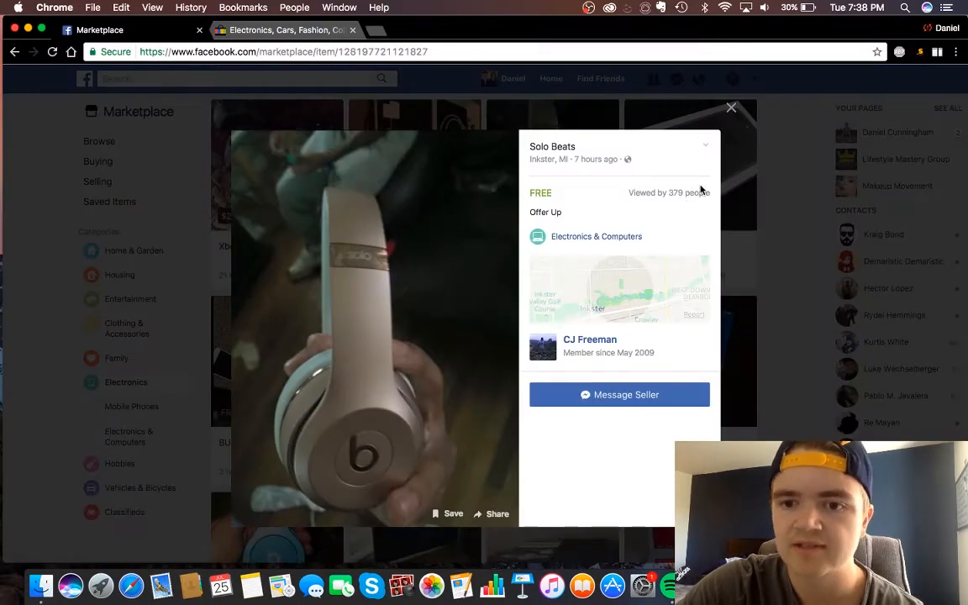
left_click(731, 108)
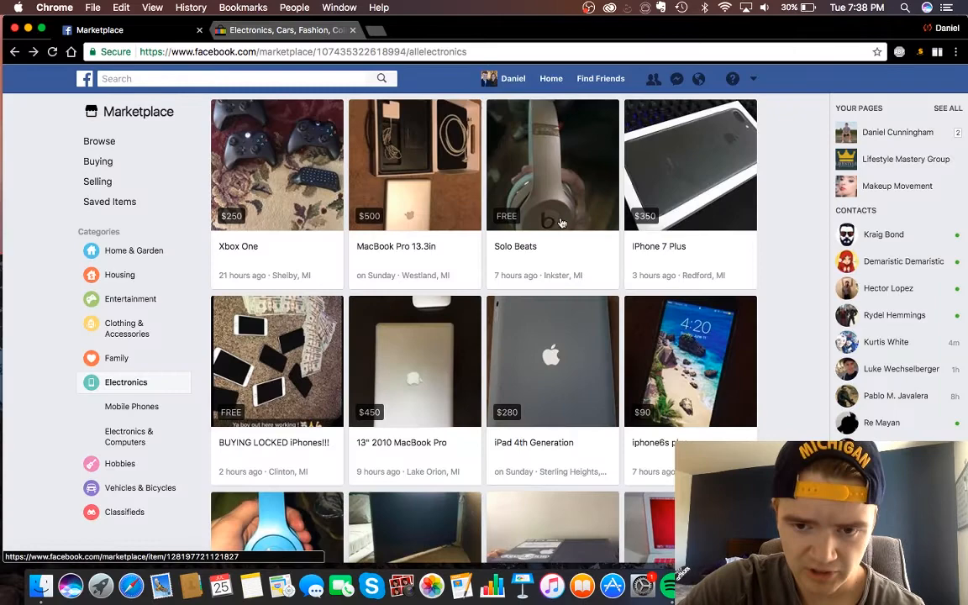
scroll("down", 3)
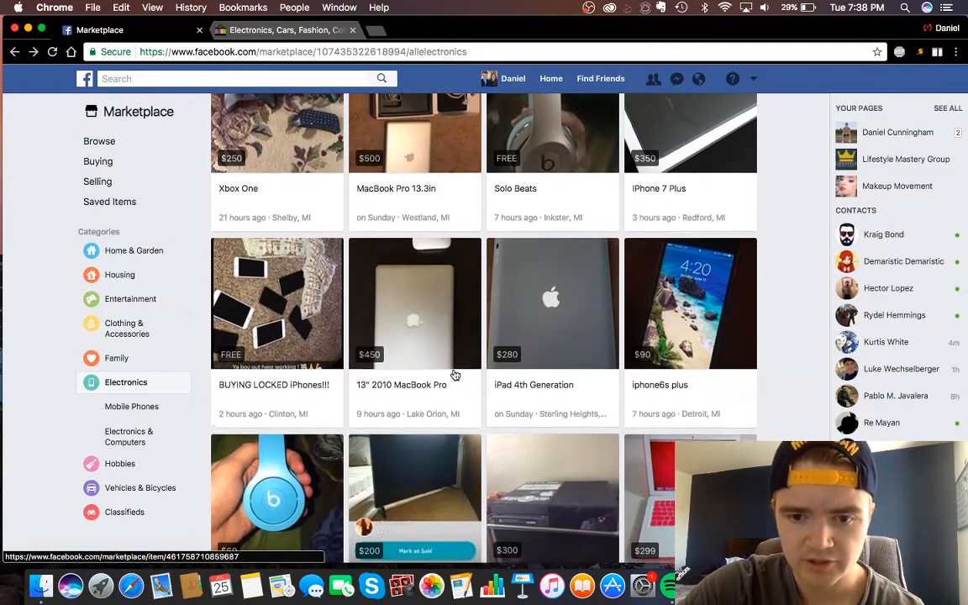
scroll("down", 3)
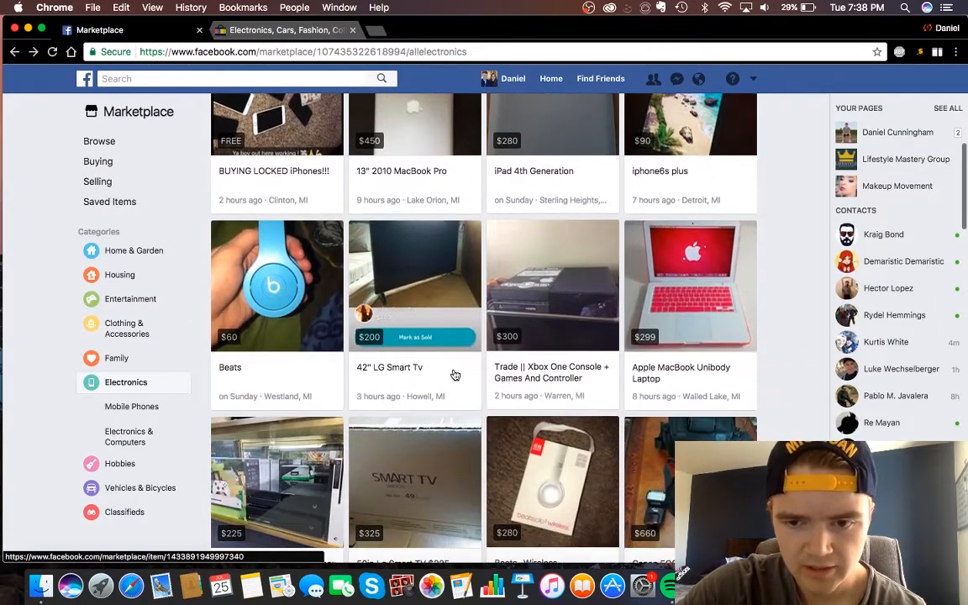
scroll("down", 3)
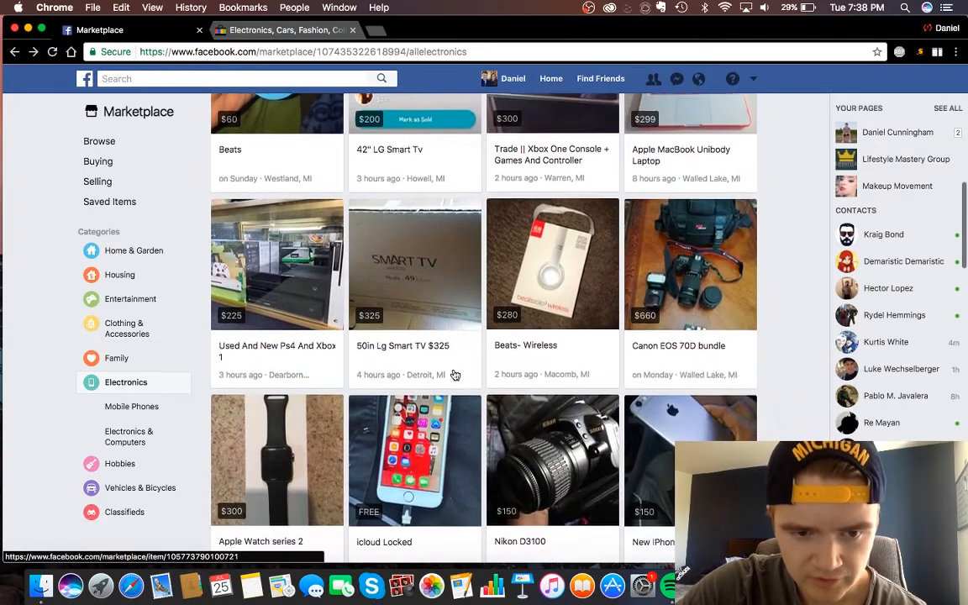
scroll("down", 3)
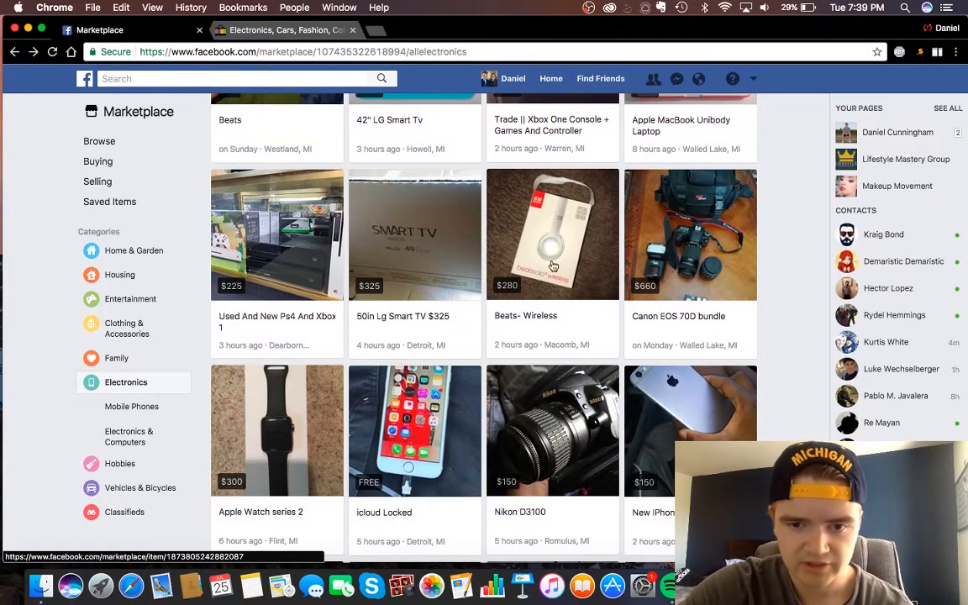
mouse_move(521, 330)
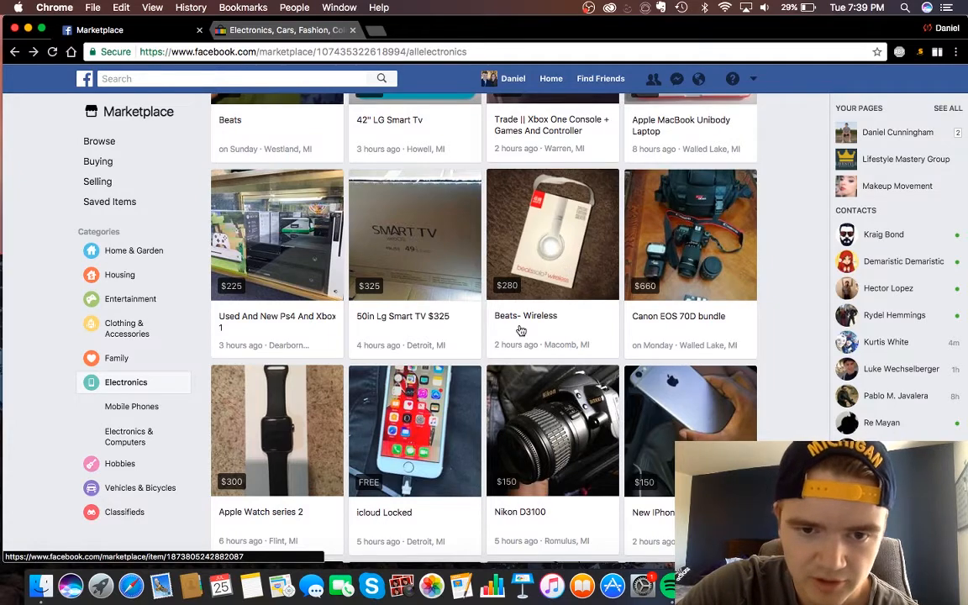
scroll("down", 3)
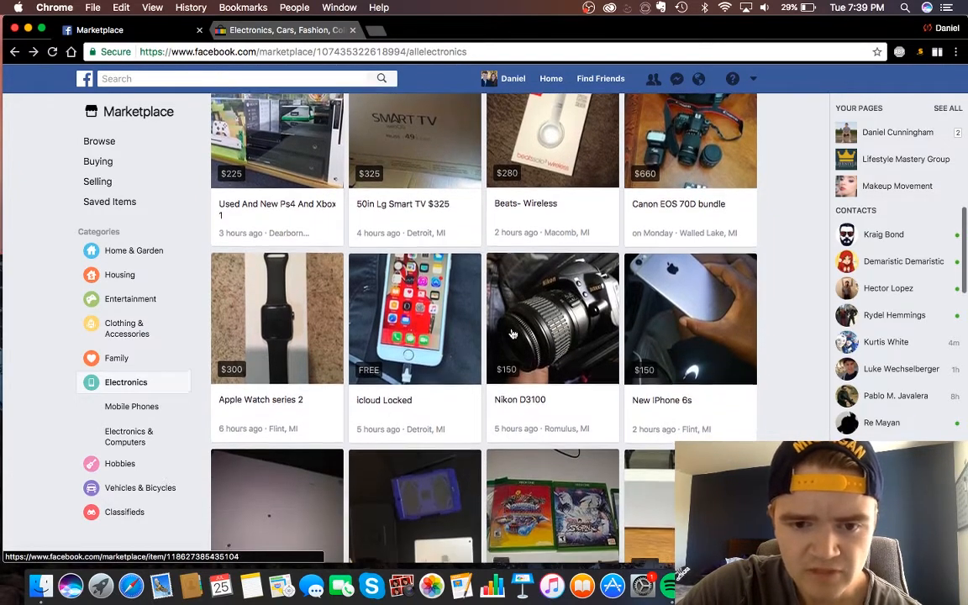
scroll("down", 3)
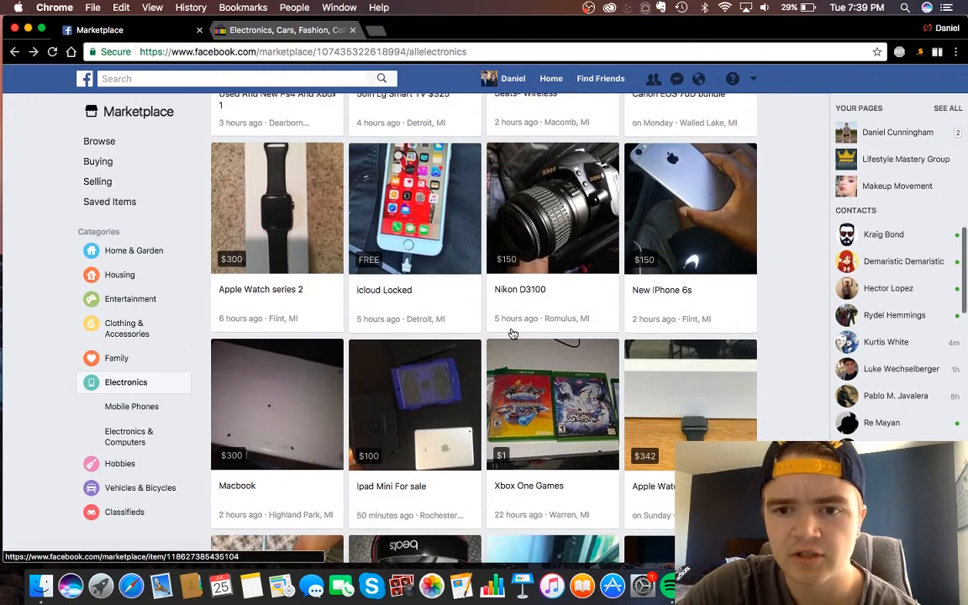
scroll("down", 3)
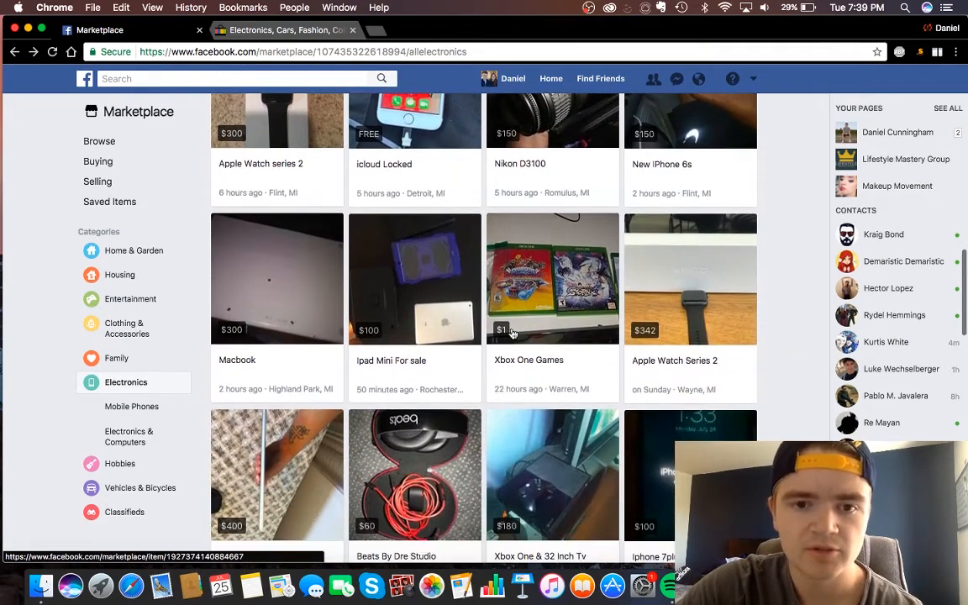
scroll("down", 3)
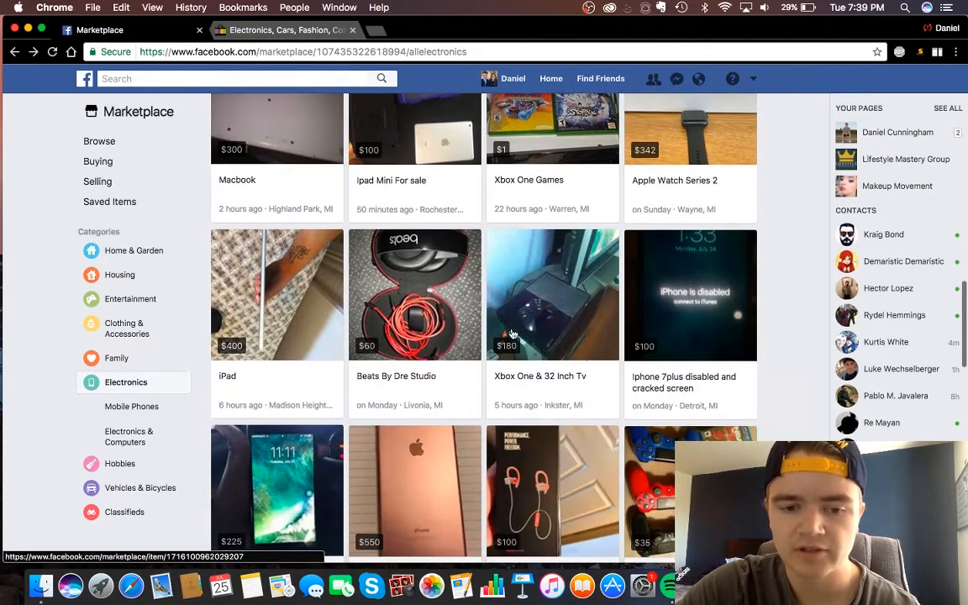
scroll("down", 3)
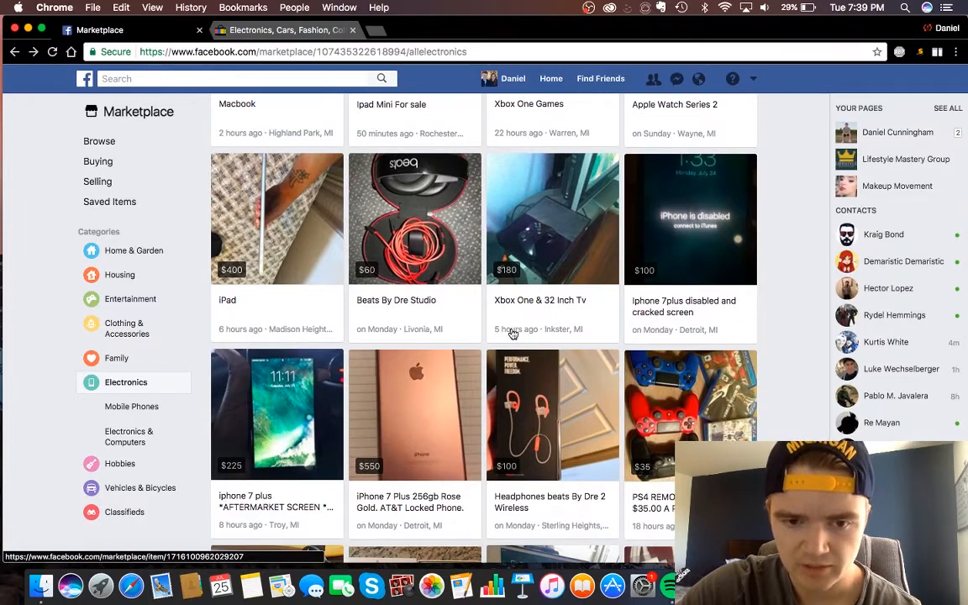
scroll("down", 3)
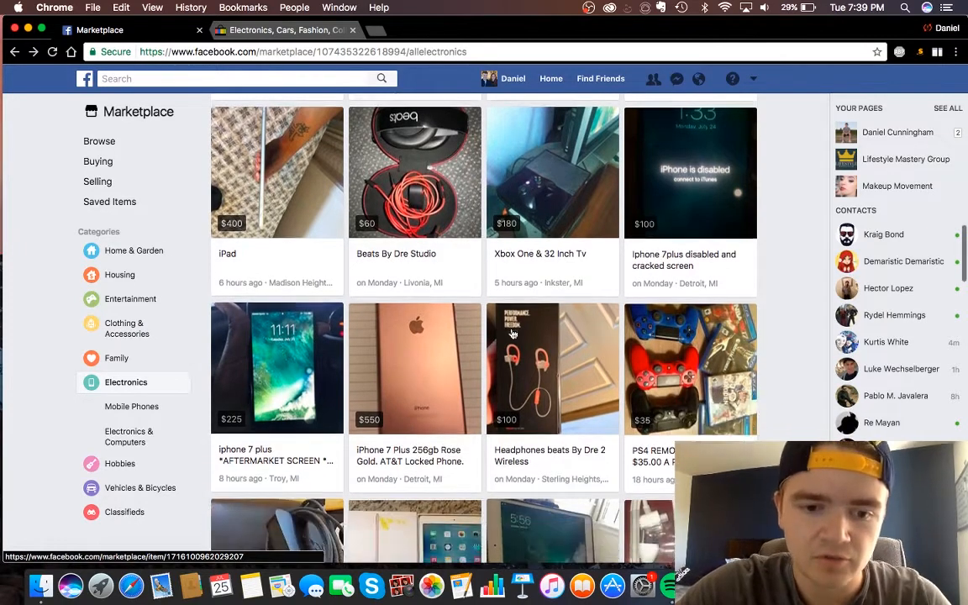
scroll("down", 3)
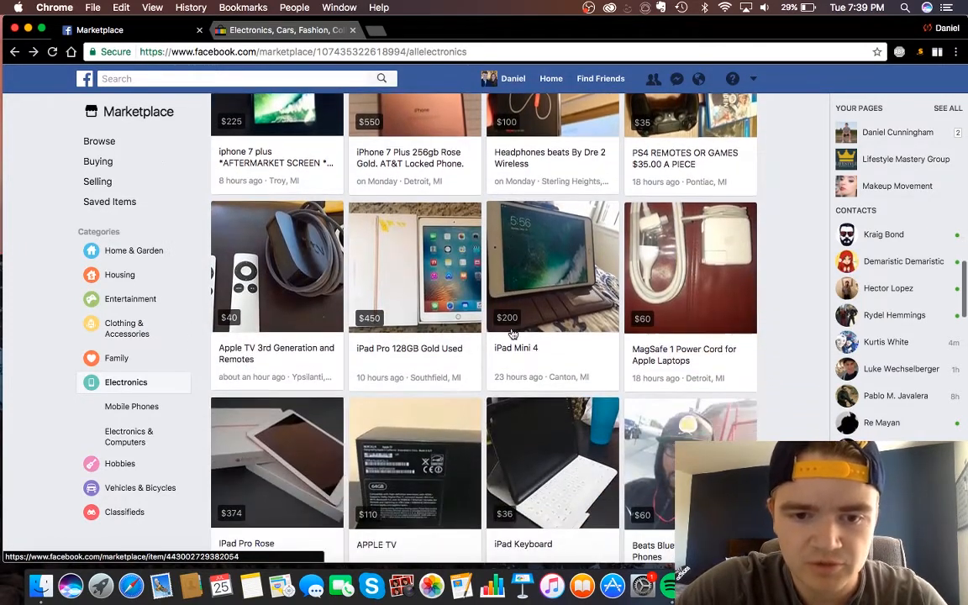
scroll("down", 3)
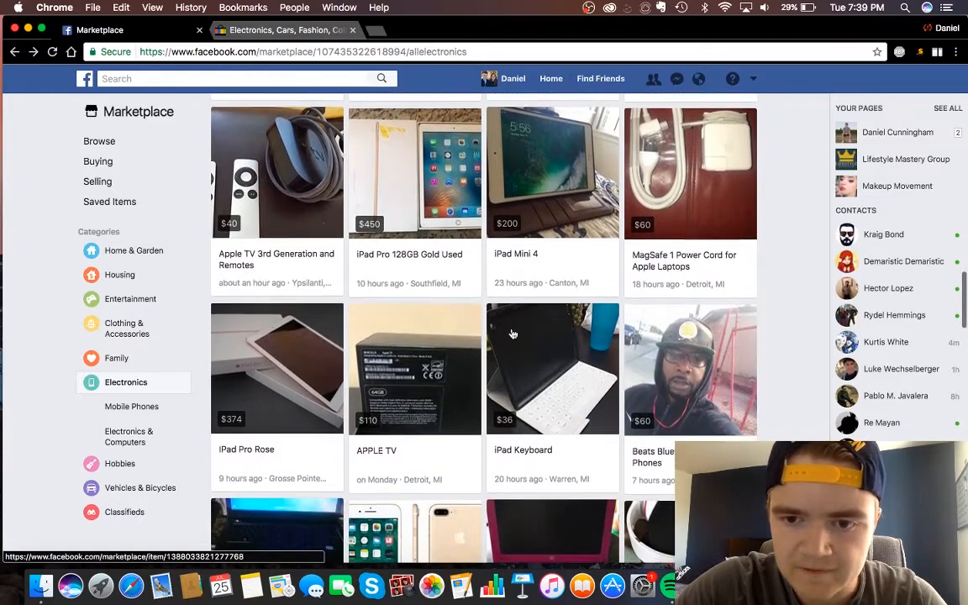
scroll("down", 3)
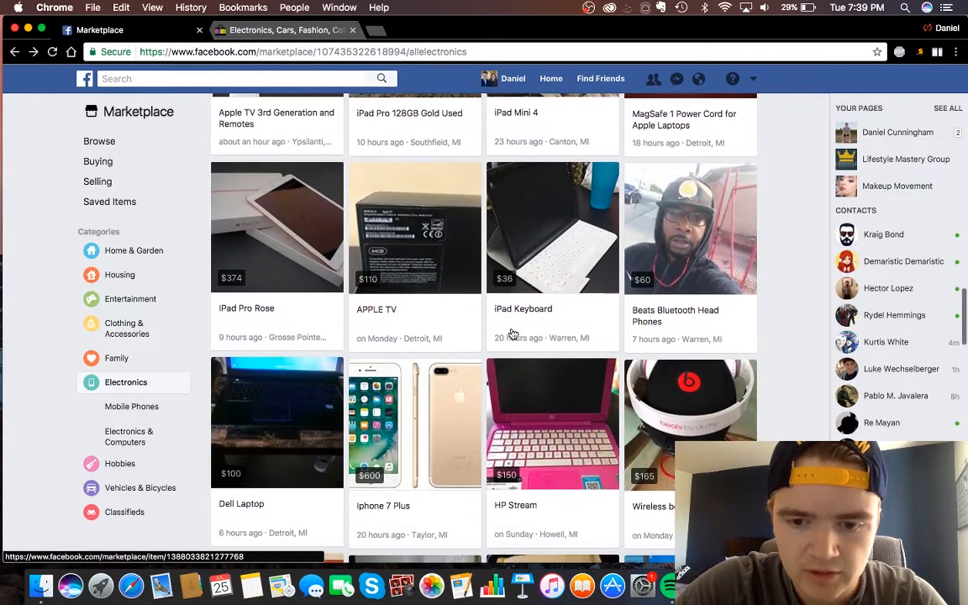
scroll("down", 3)
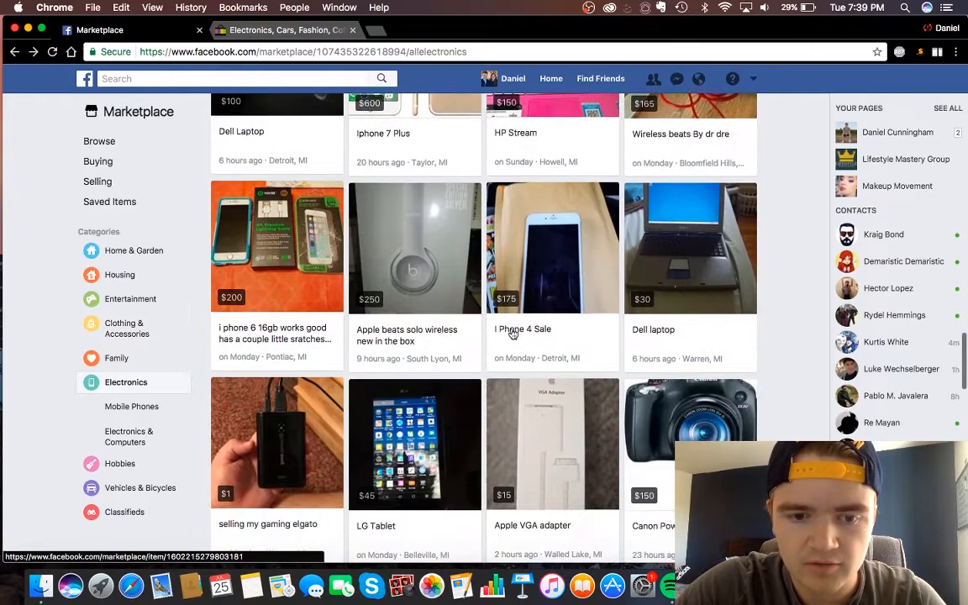
scroll("down", 3)
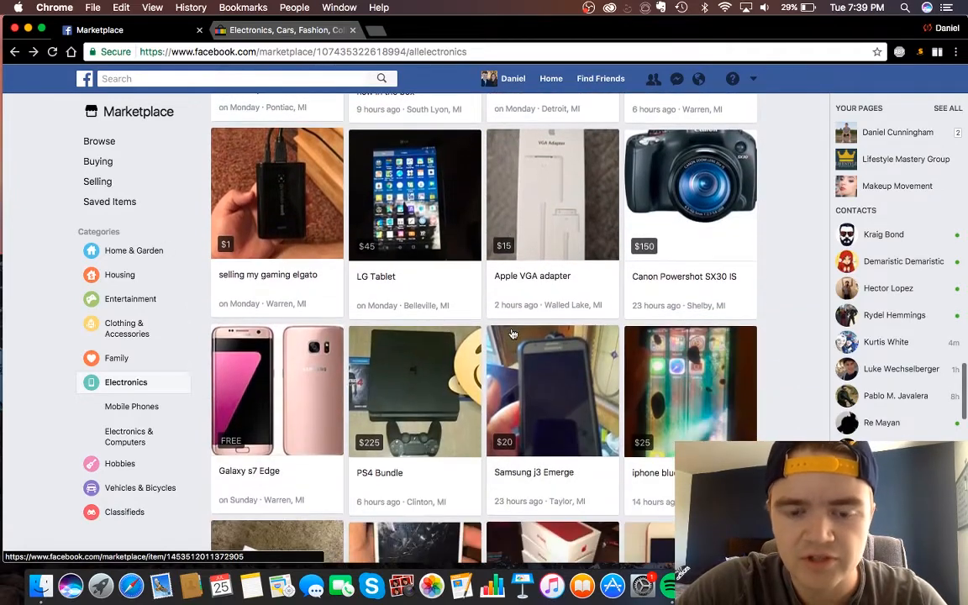
scroll("down", 3)
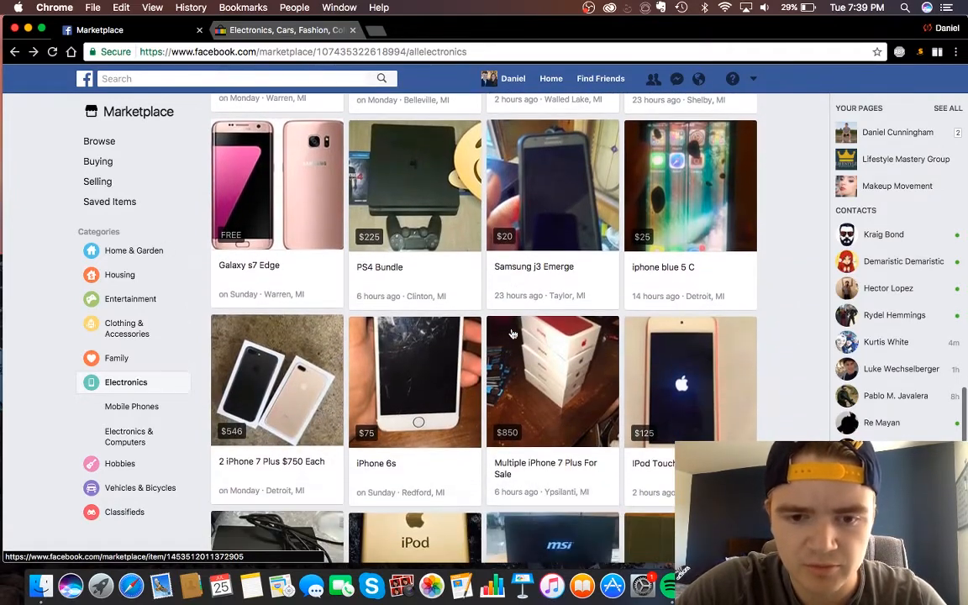
scroll("down", 3)
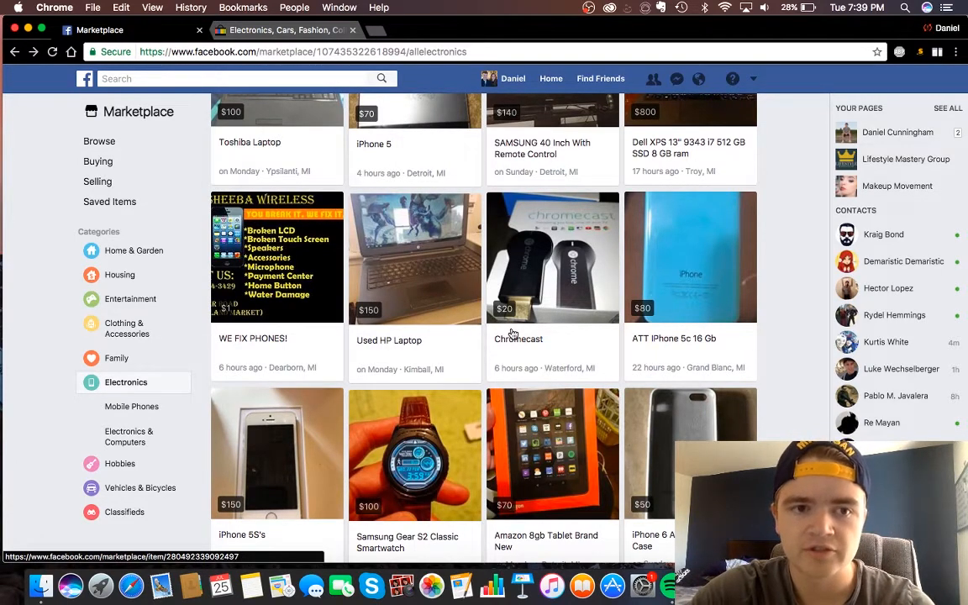
scroll("down", 3)
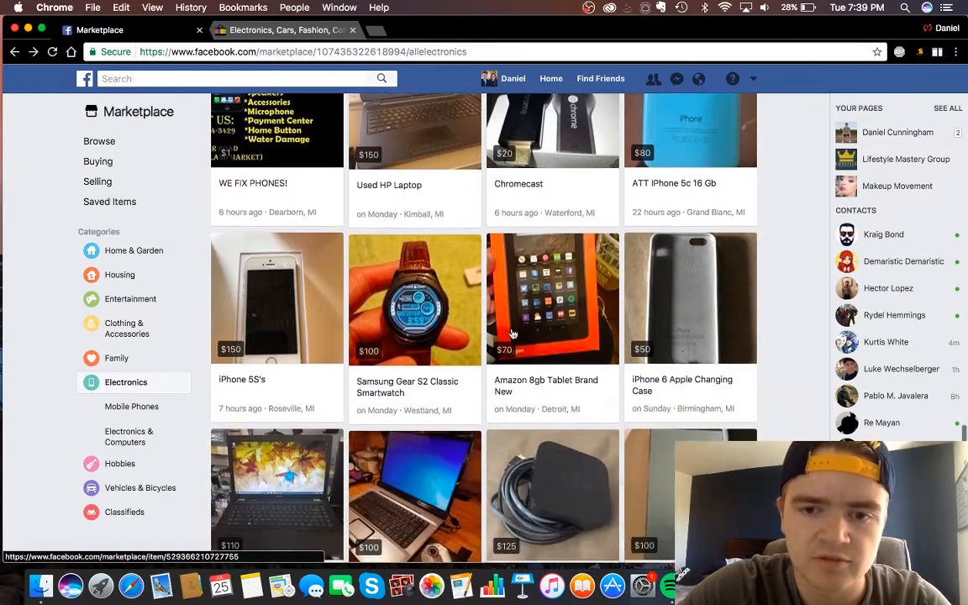
scroll("down", 3)
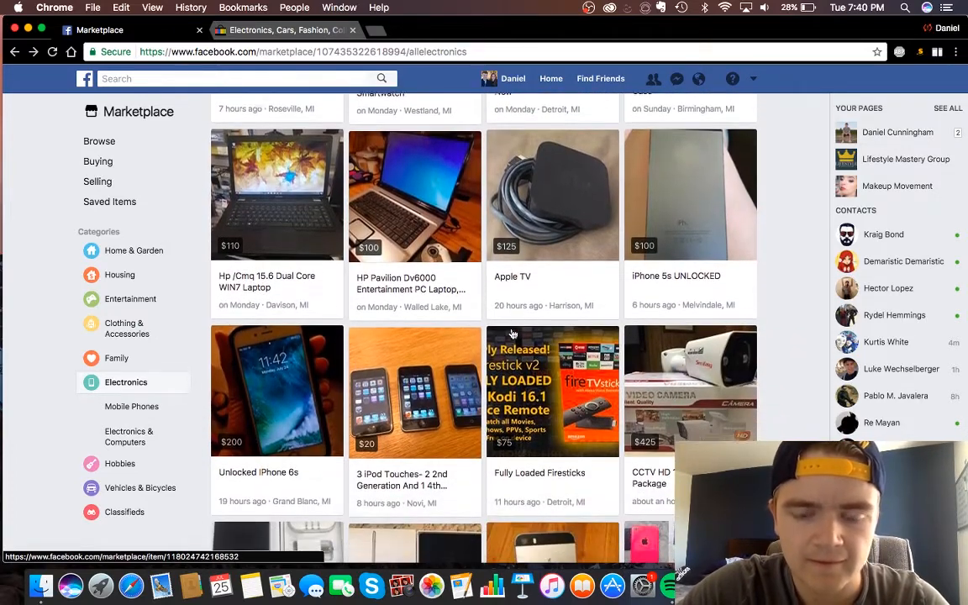
scroll("down", 3)
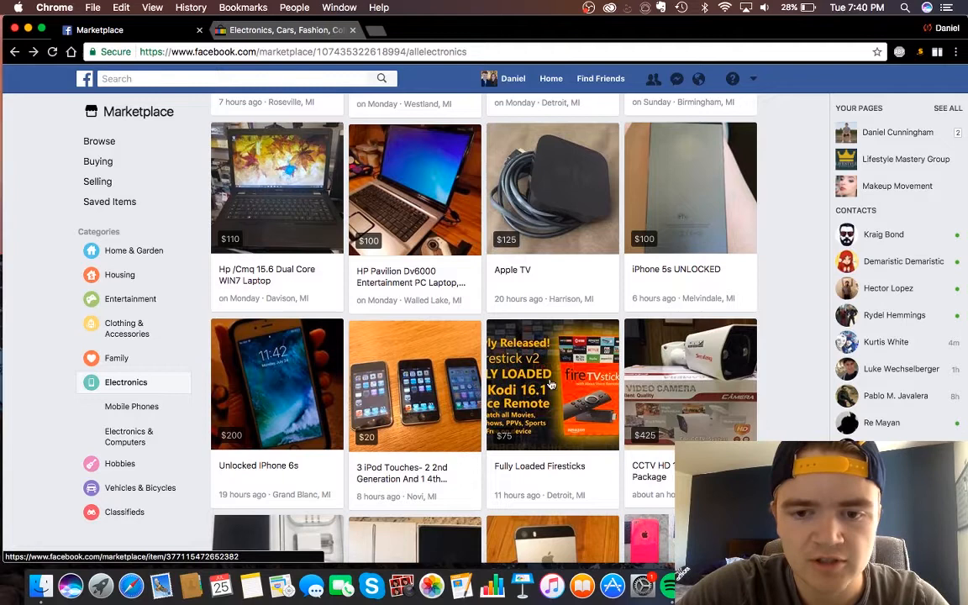
mouse_move(568, 403)
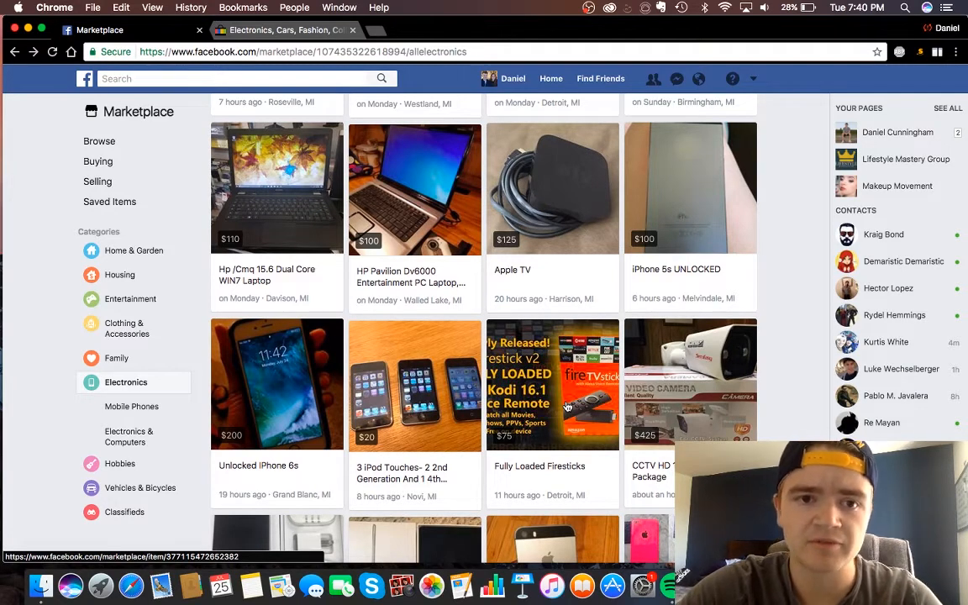
scroll("down", 3)
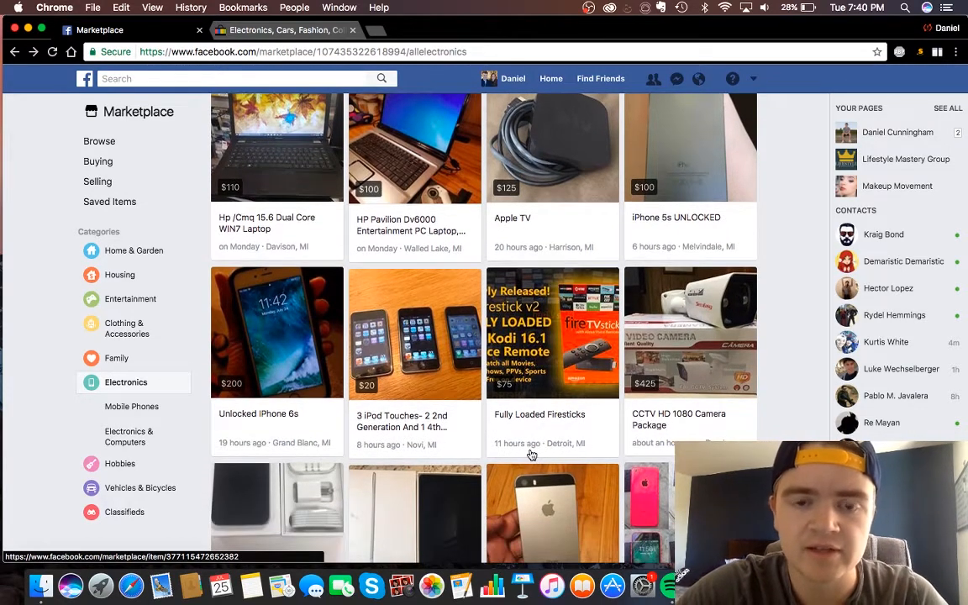
scroll("down", 3)
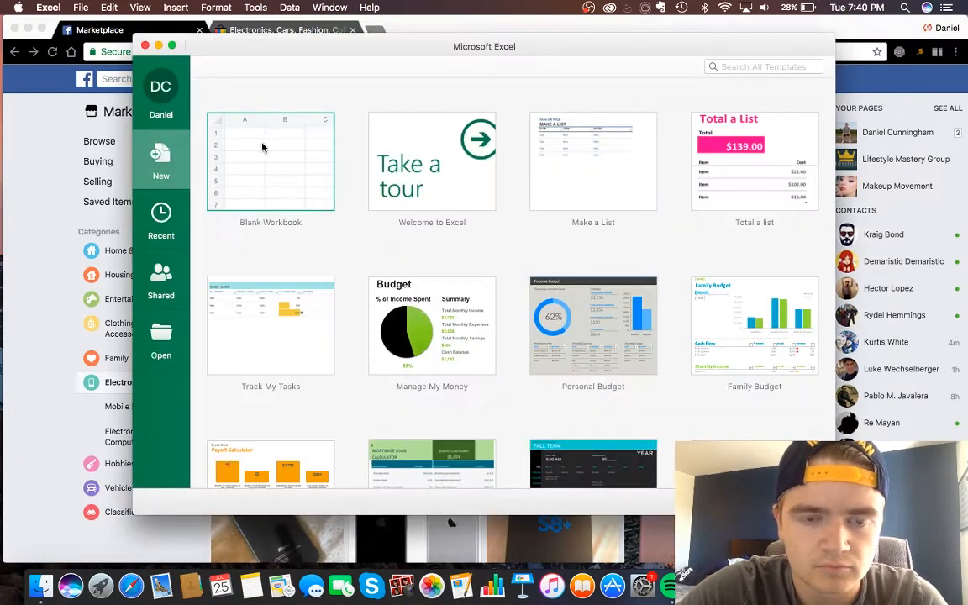
- Launch Microsoft Excel to reach its template gallery
left_click(10, 7)
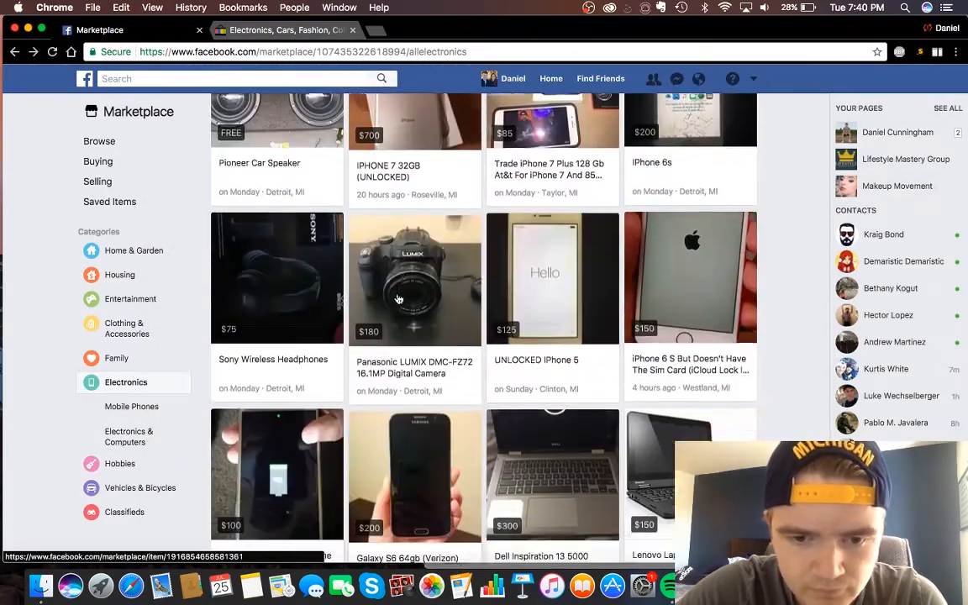
- Scroll through the Electronics listings of headphones, cameras and iPhones for sale
scroll("down", 3)
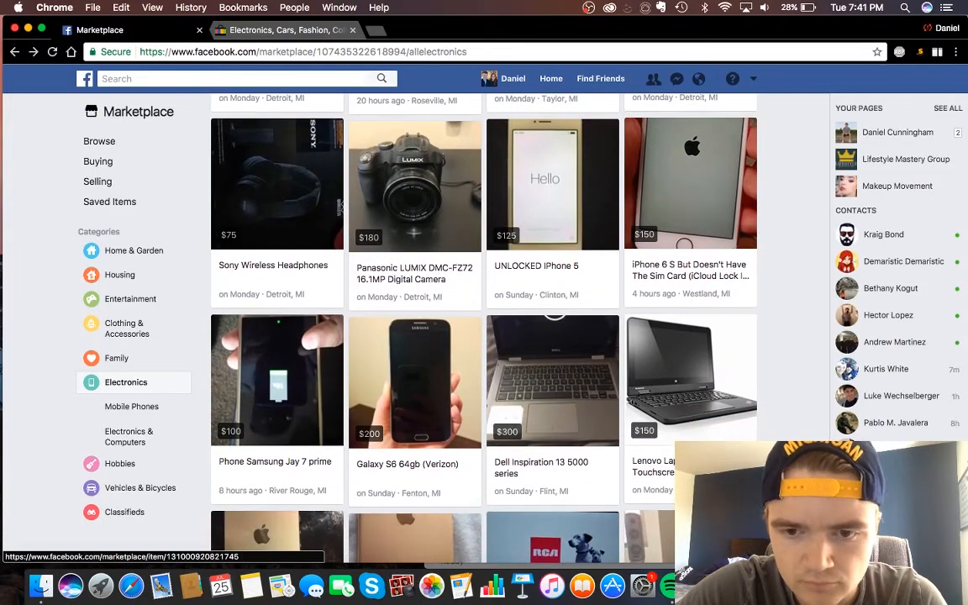
scroll("down", 3)
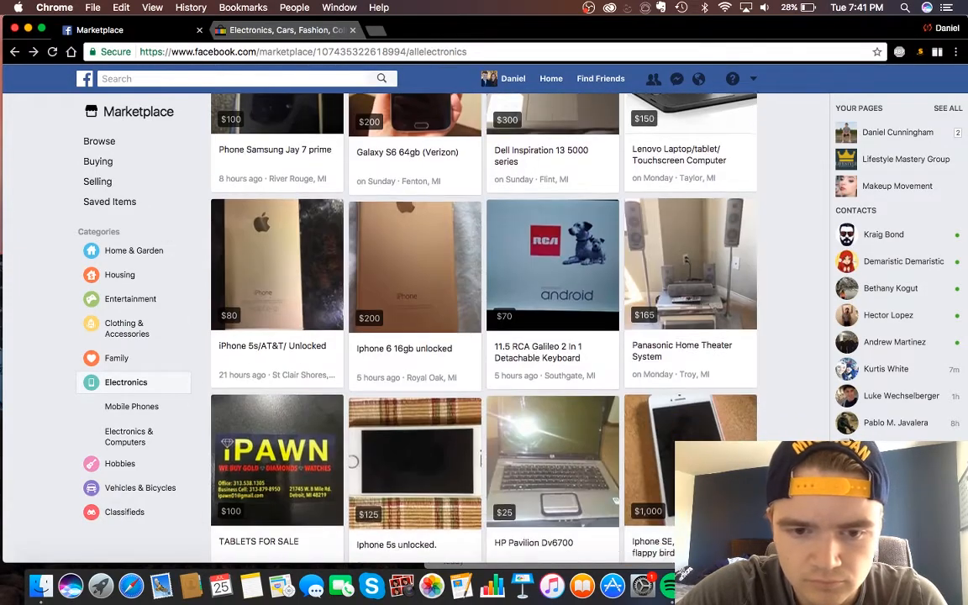
scroll("down", 3)
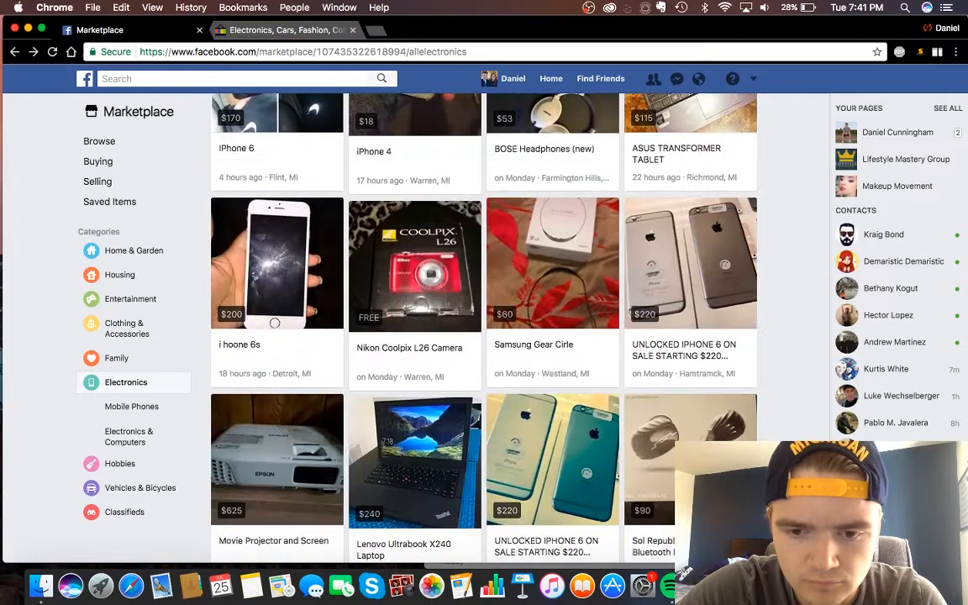
scroll("down", 3)
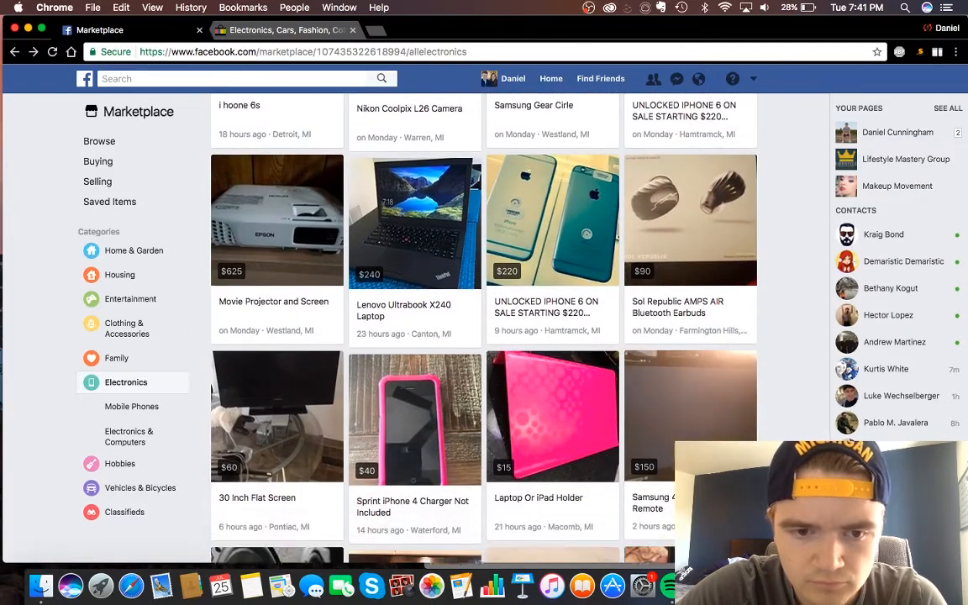
scroll("down", 3)
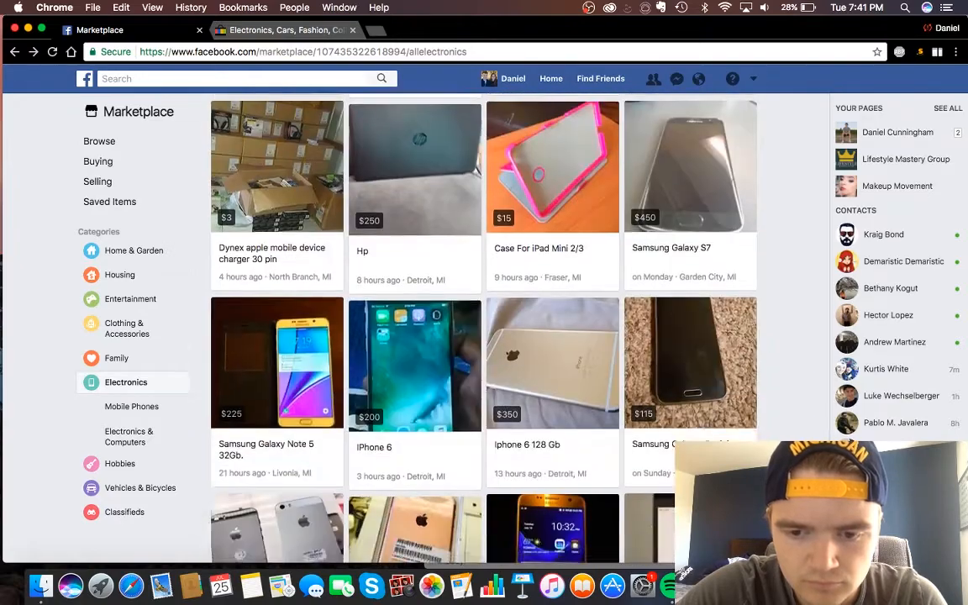
scroll("down", 3)
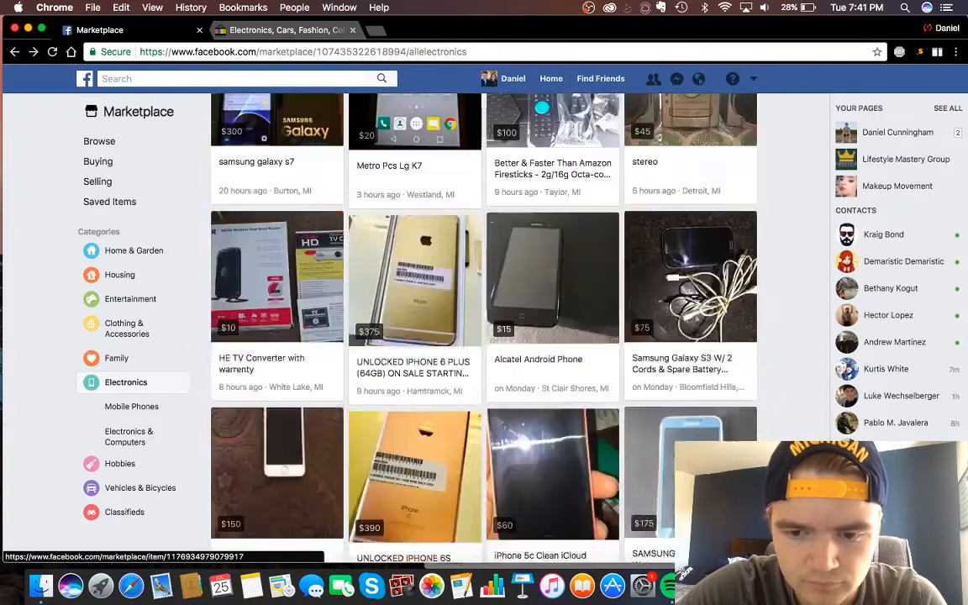
scroll("down", 3)
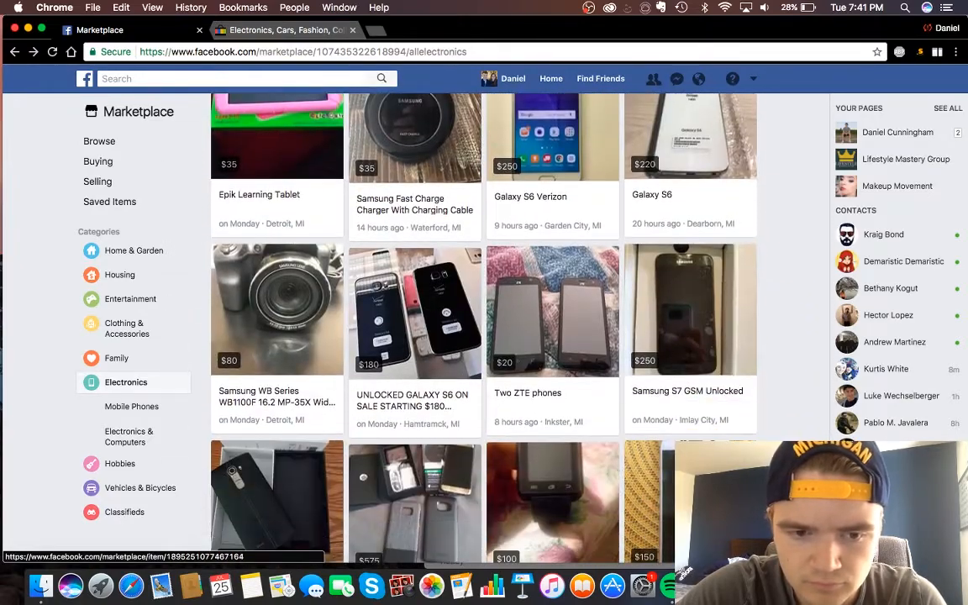
scroll("down", 3)
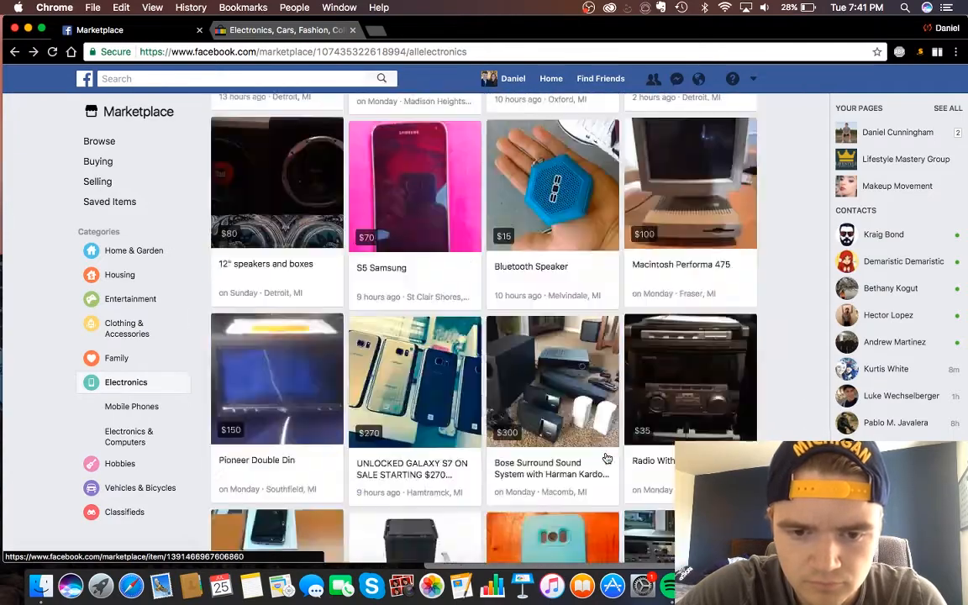
scroll("down", 3)
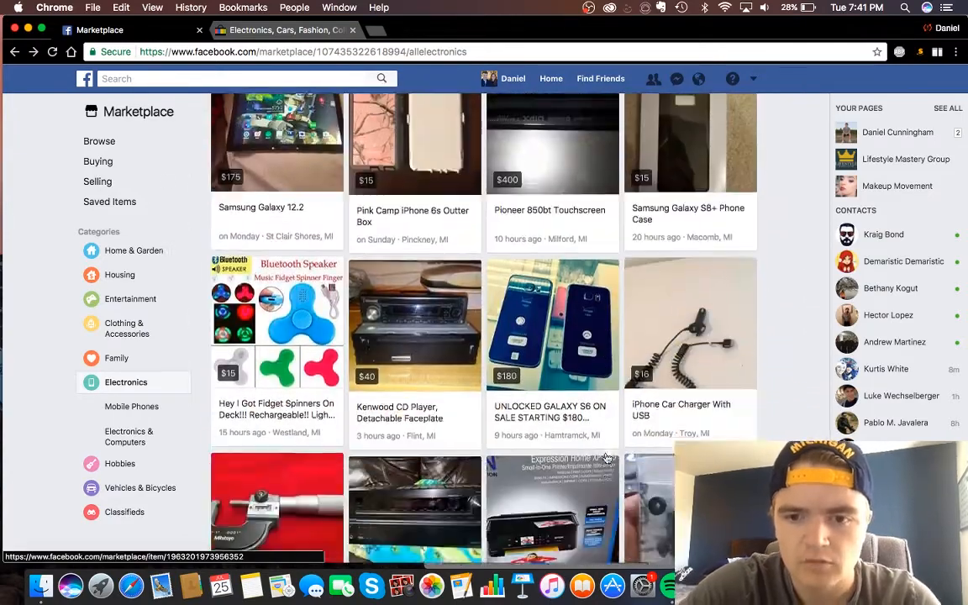
scroll("down", 3)
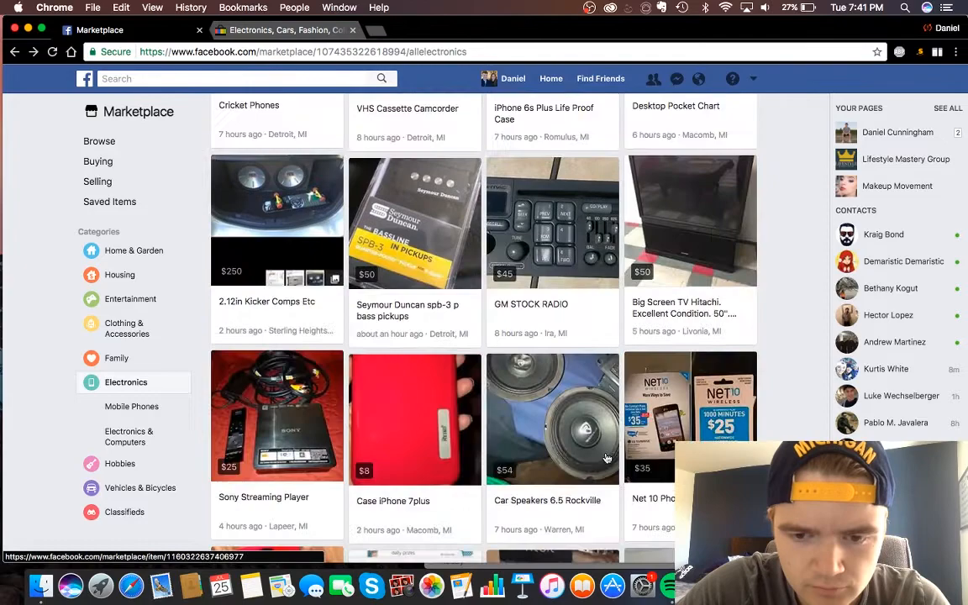
scroll("down", 3)
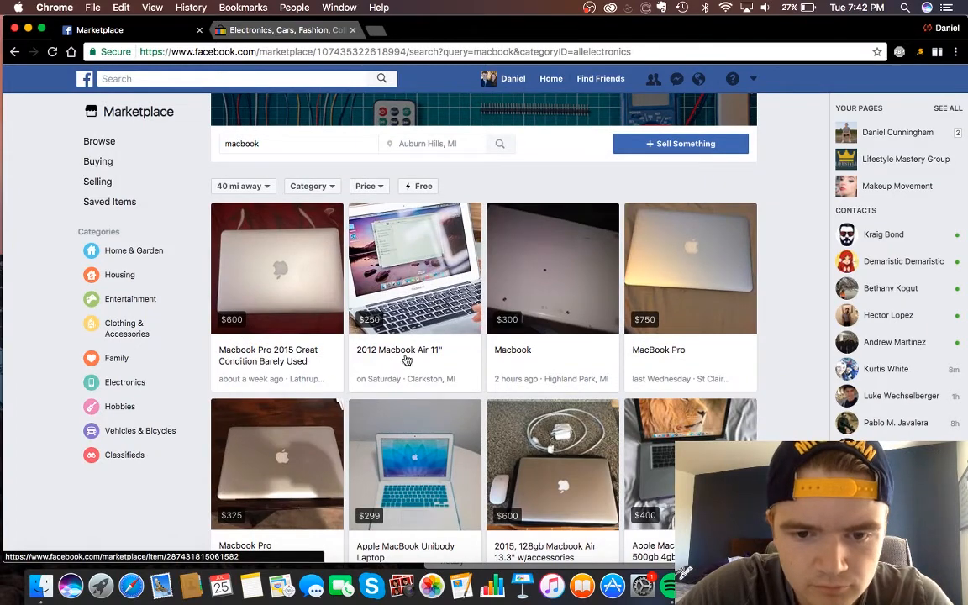
- Look through the macbook and then xbox one search results in Electronics
scroll("down", 3)
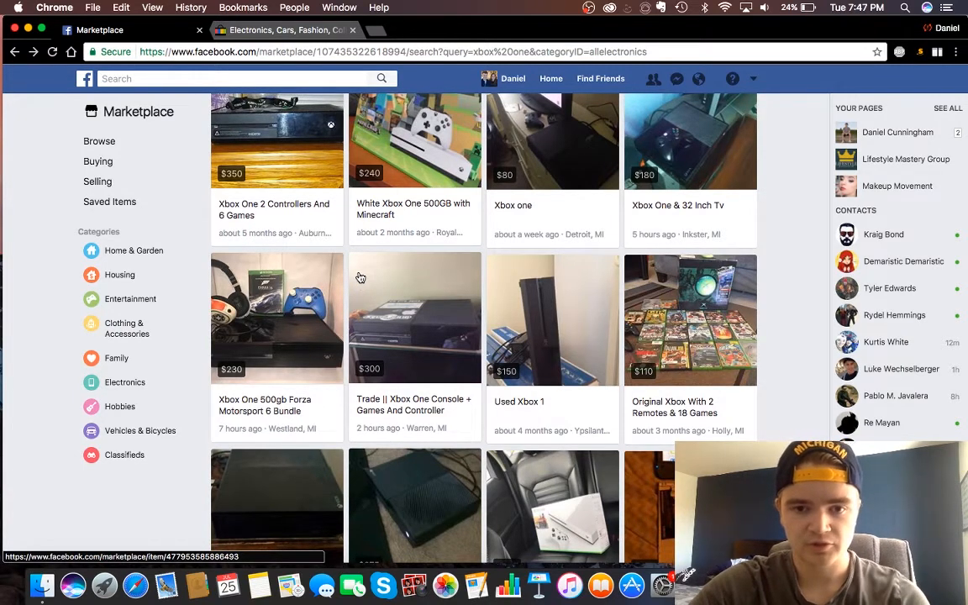
mouse_move(575, 405)
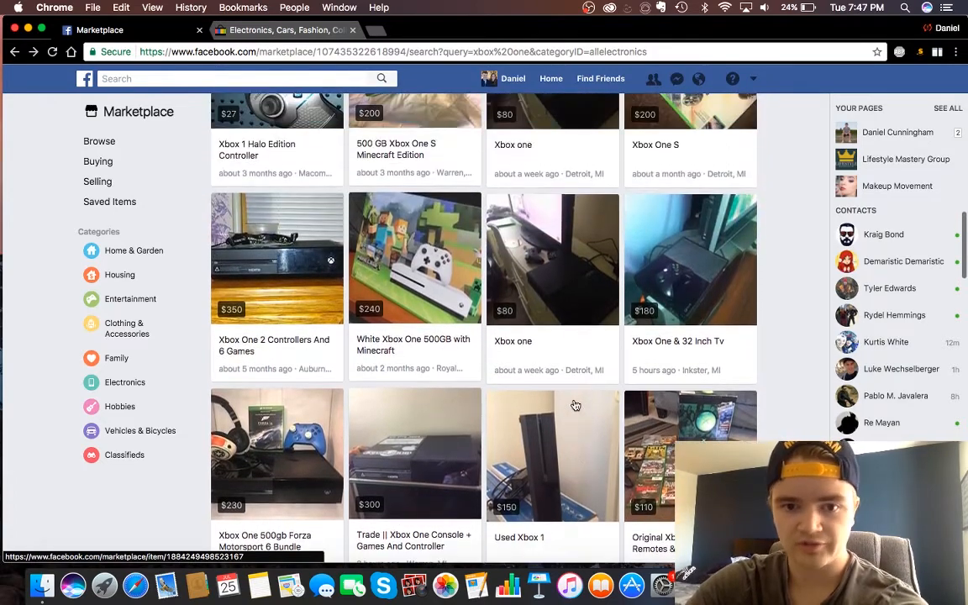
scroll("down", 3)
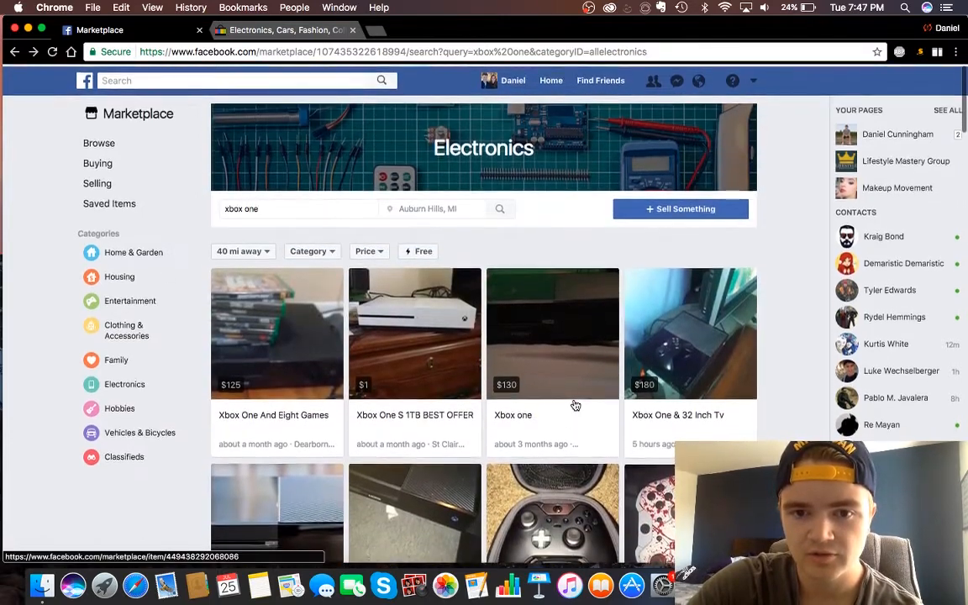
scroll("down", 3)
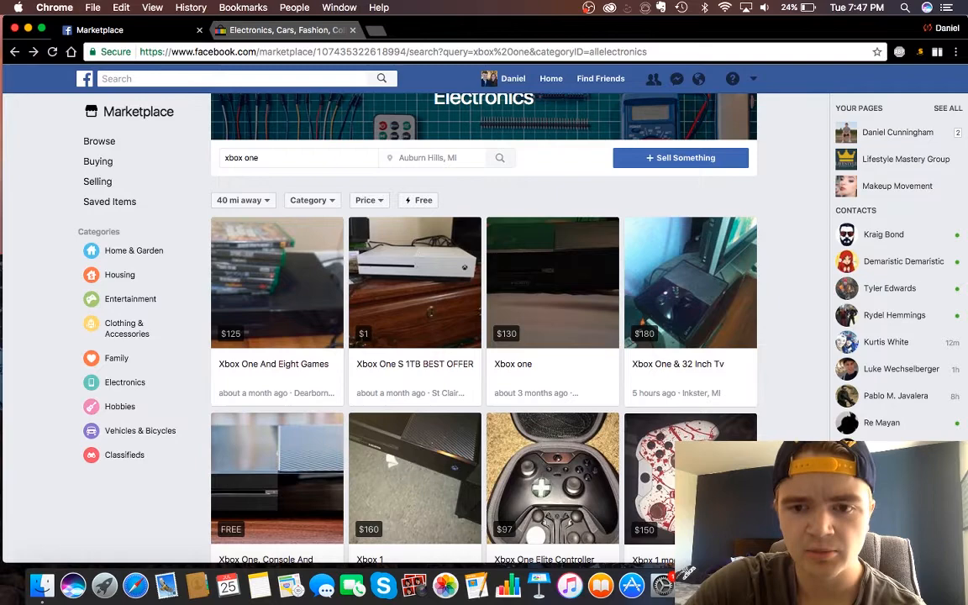
- Bring the workbook forward and list xbox one, ps4 and apple down column D
left_click(70, 584)
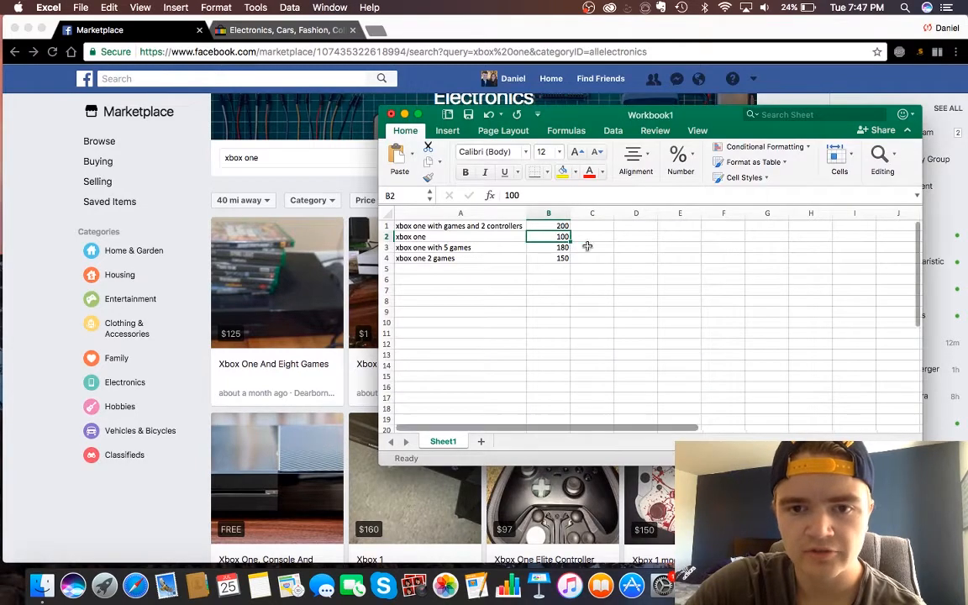
left_click_drag(650, 114, 577, 87)
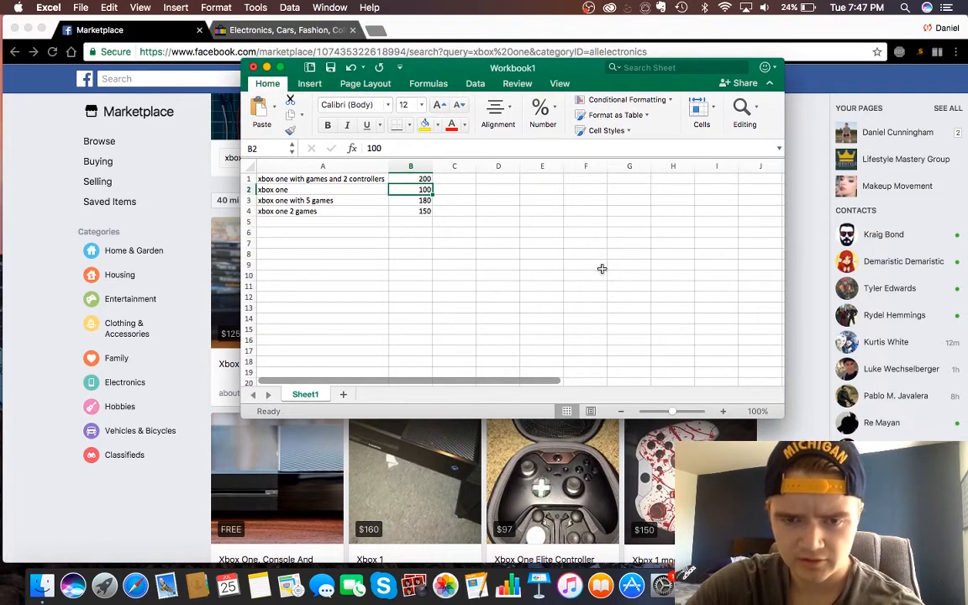
left_click(498, 178)
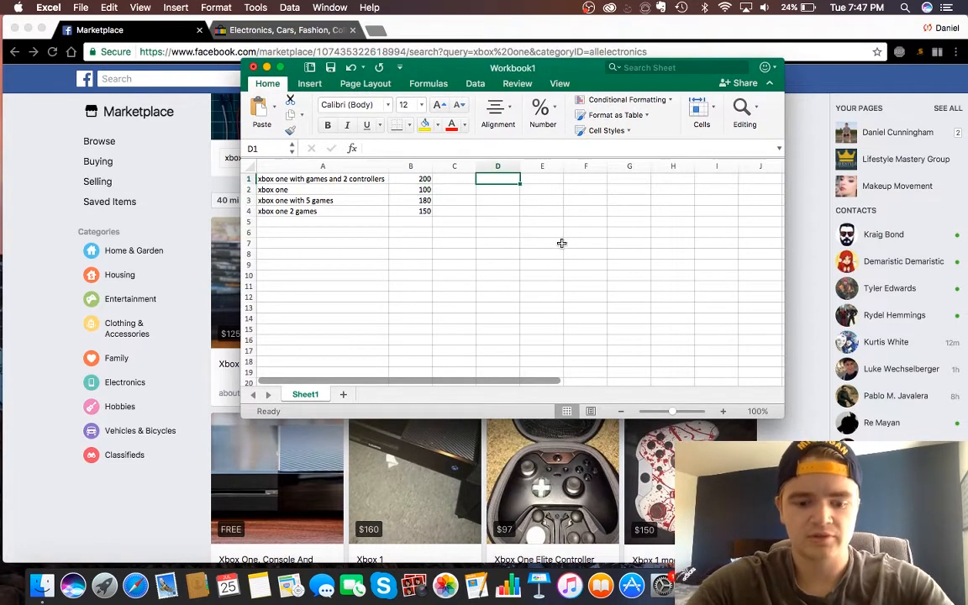
type("xbox one")
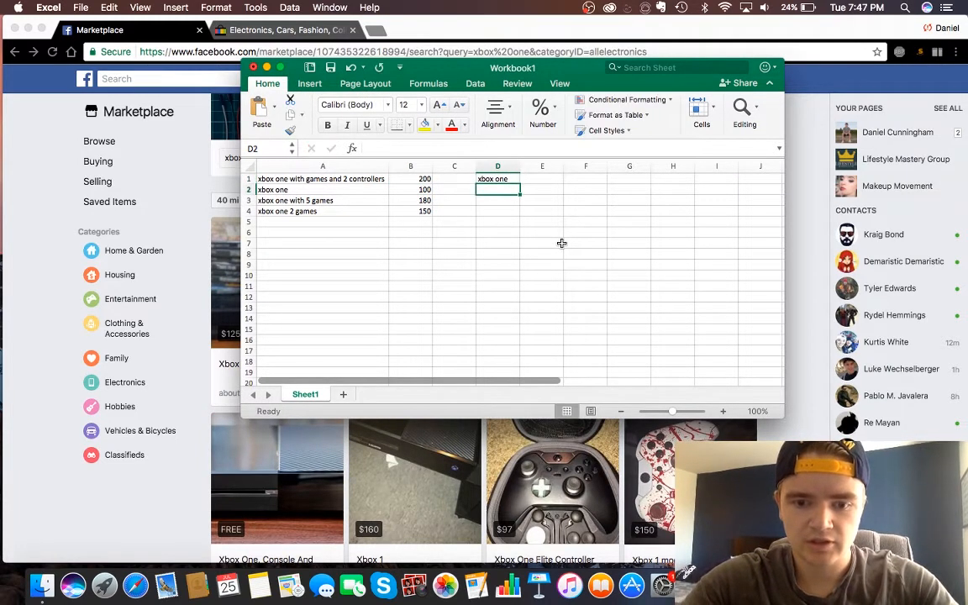
type("p")
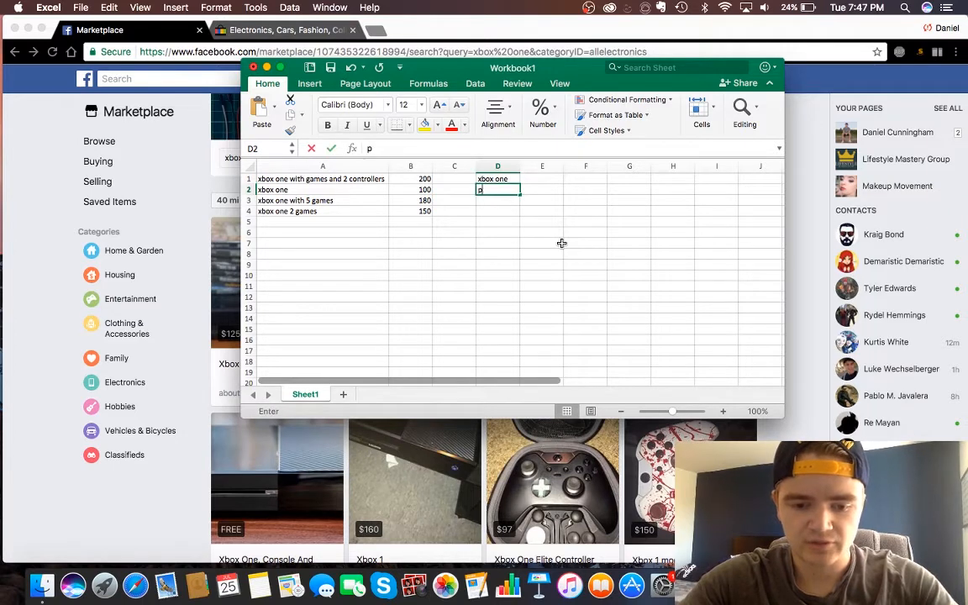
type("ps4")
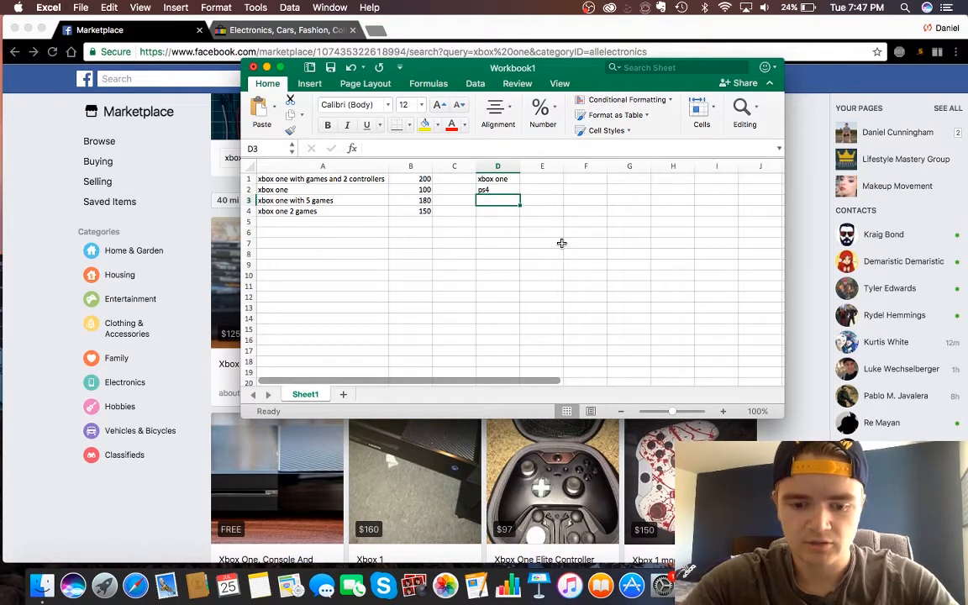
type("apple")
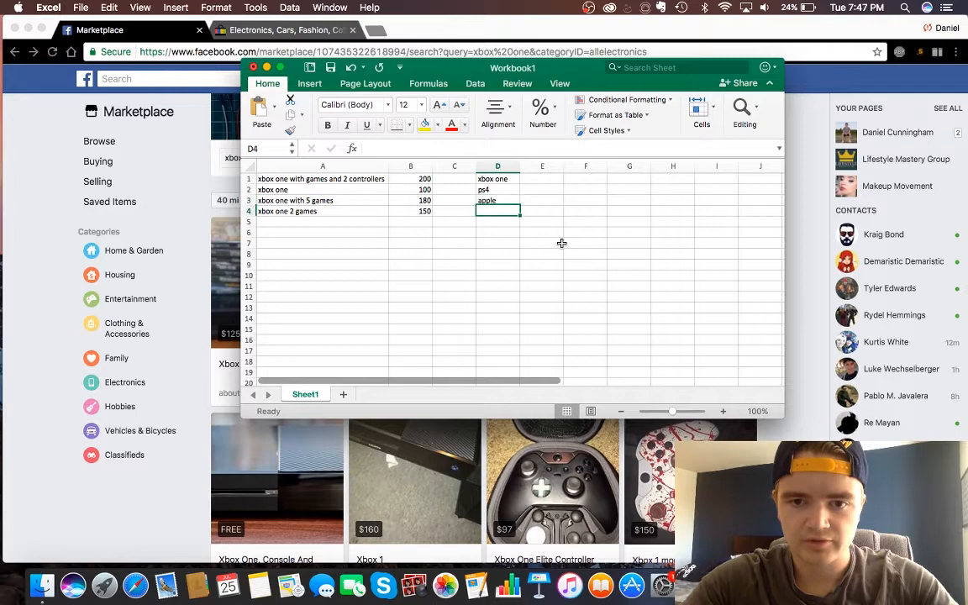
- Add macbook and ipads beside apple in row 3, then return to column D
left_click(541, 200)
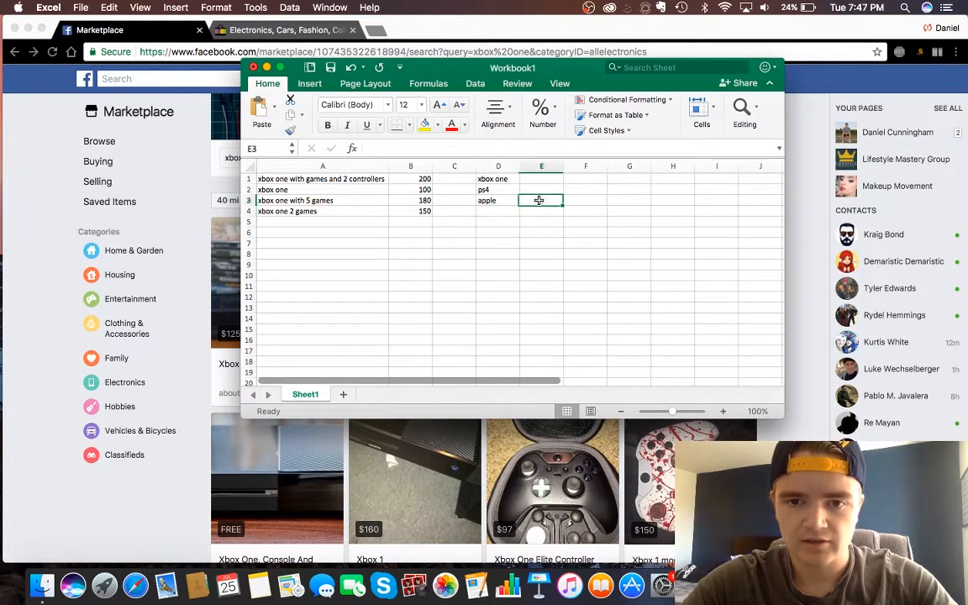
type("macbook")
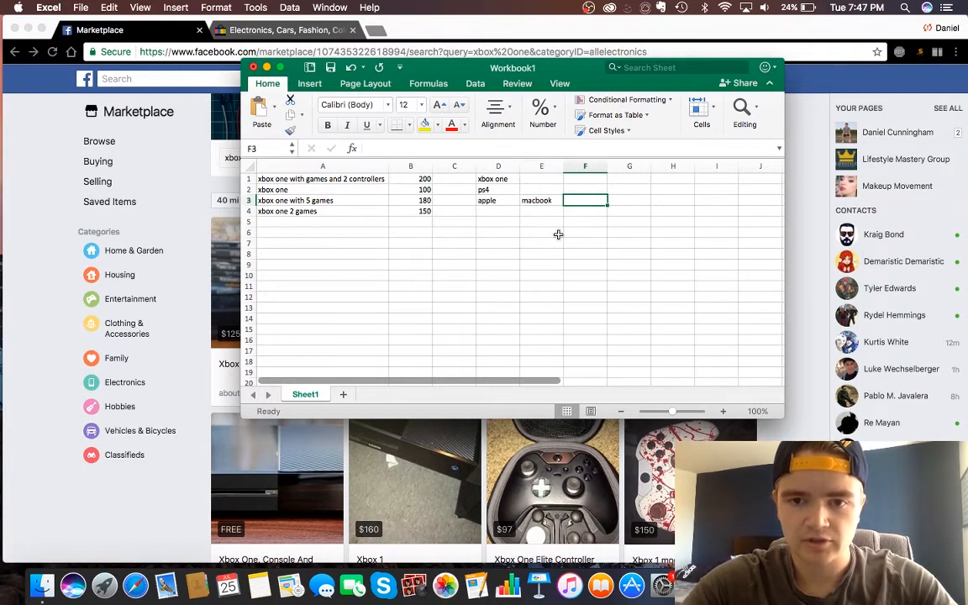
type("ipads")
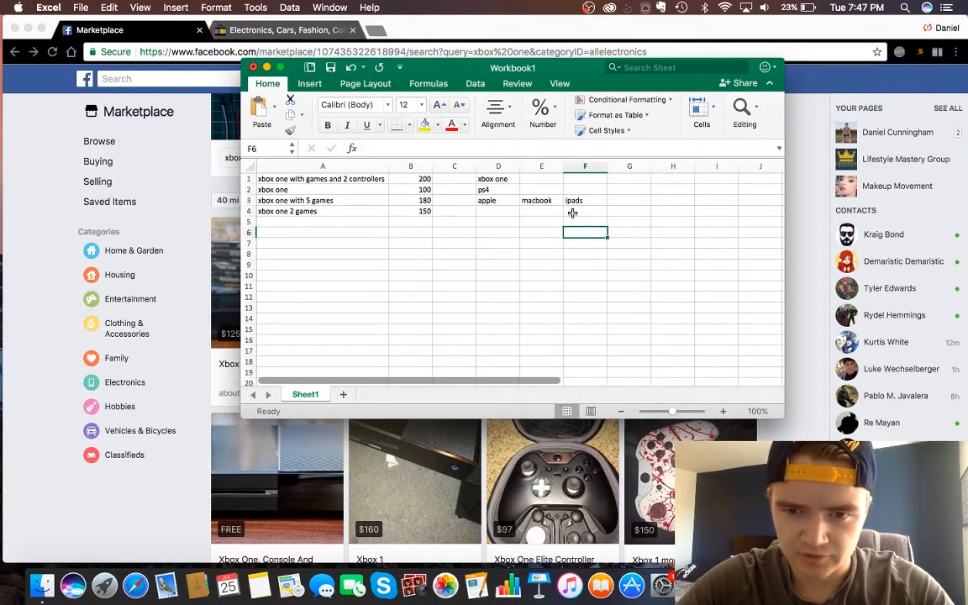
left_click(541, 200)
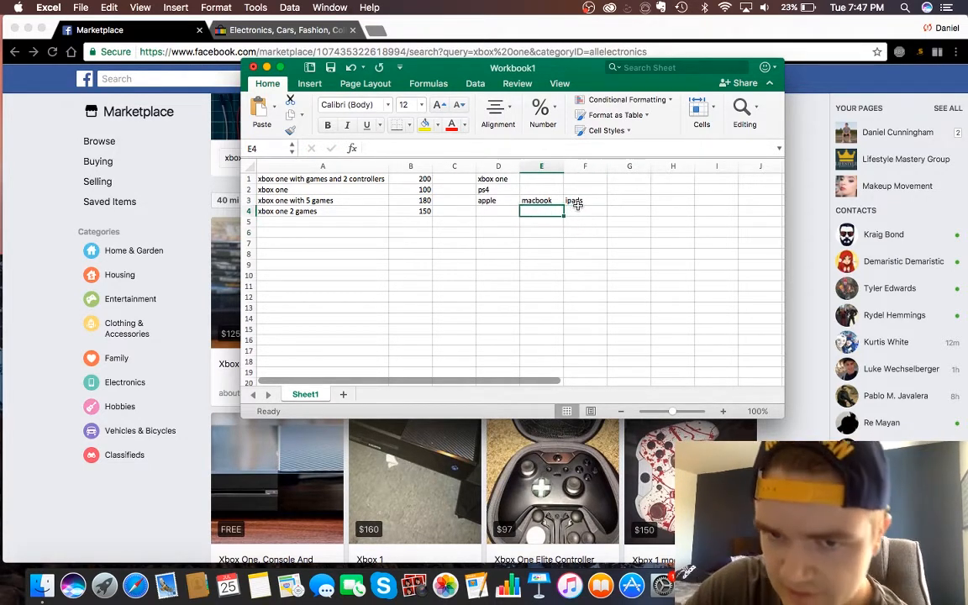
left_click(585, 200)
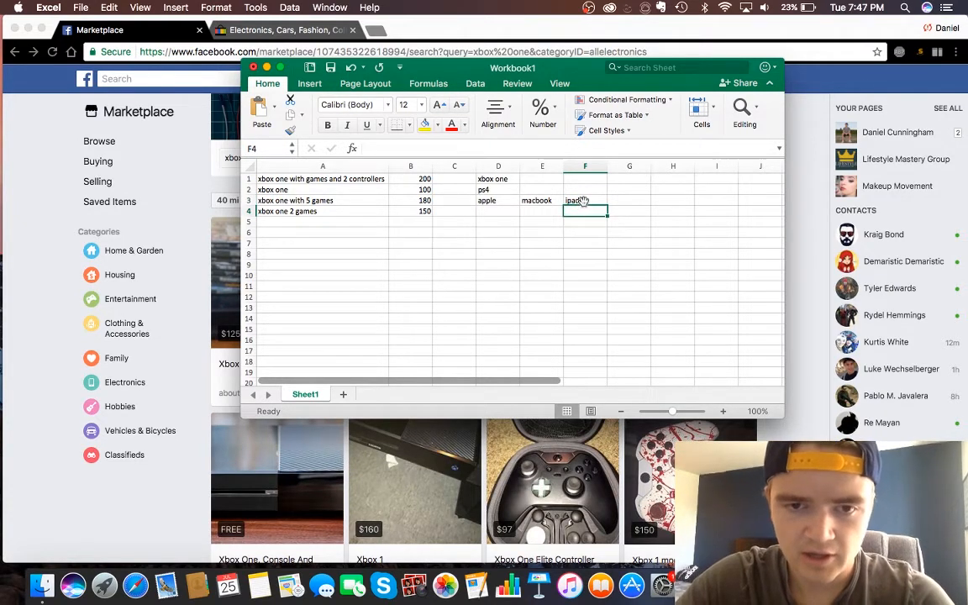
left_click(584, 199)
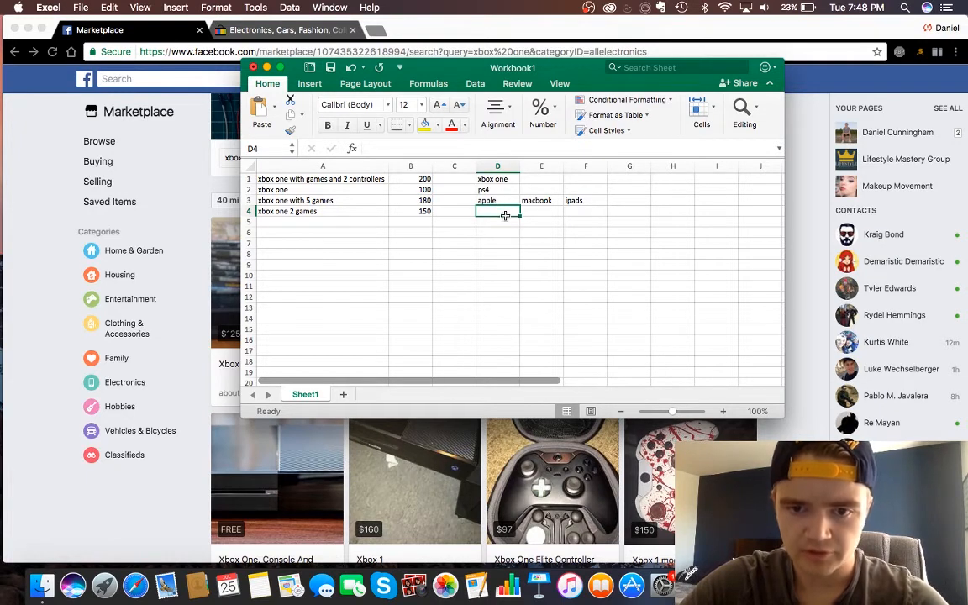
type("apple w")
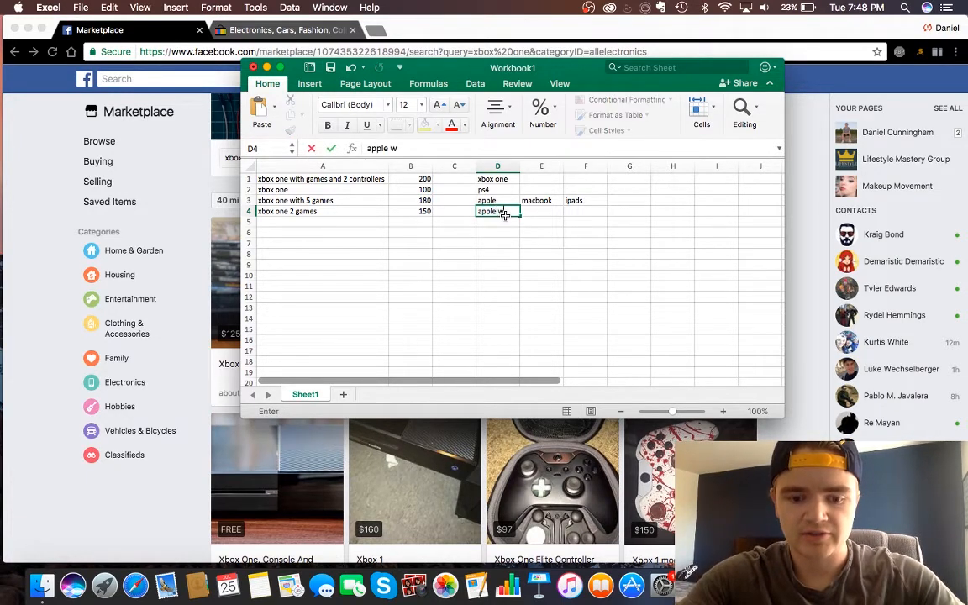
type("fitbit")
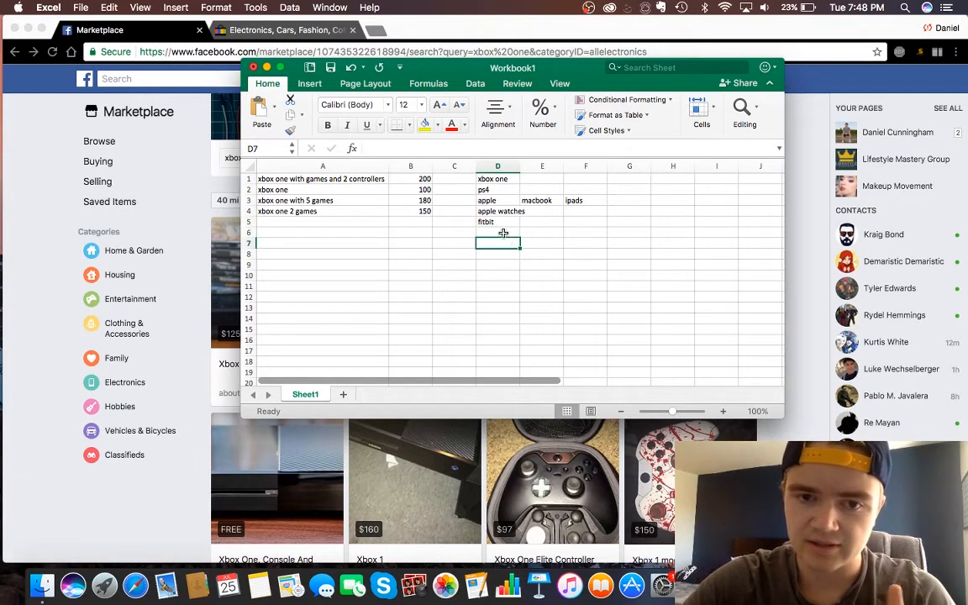
left_click(497, 232)
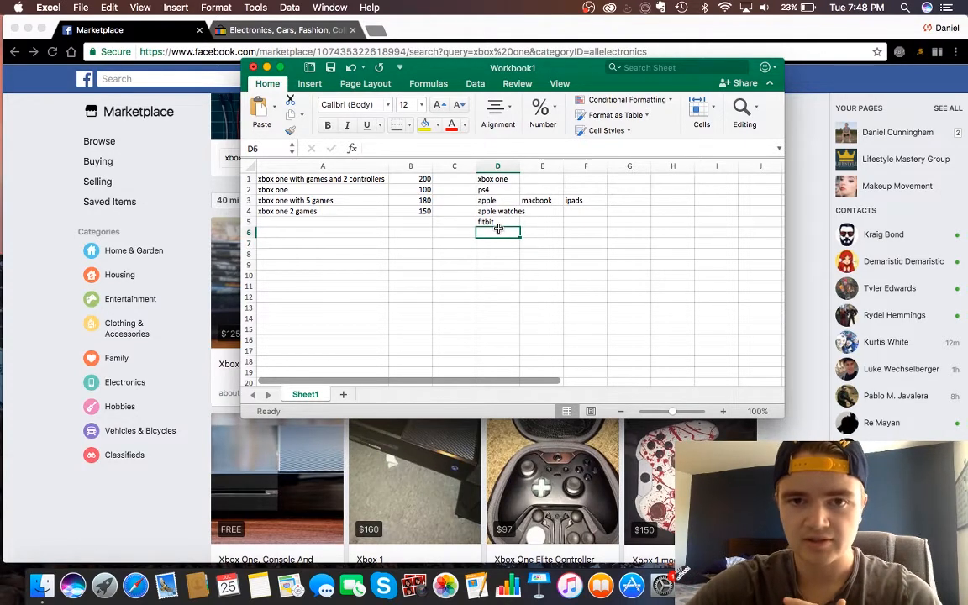
left_click(410, 178)
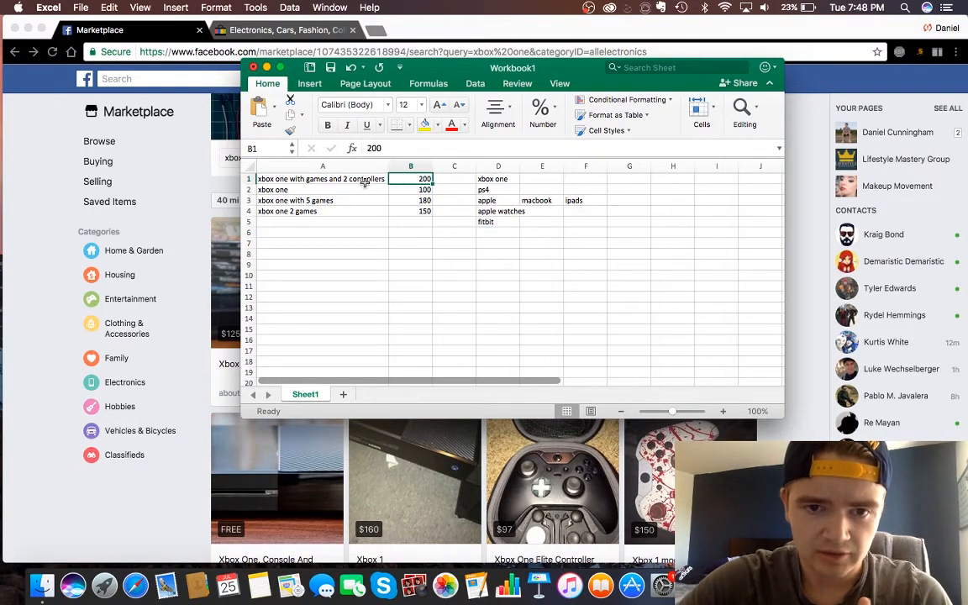
left_click(323, 178)
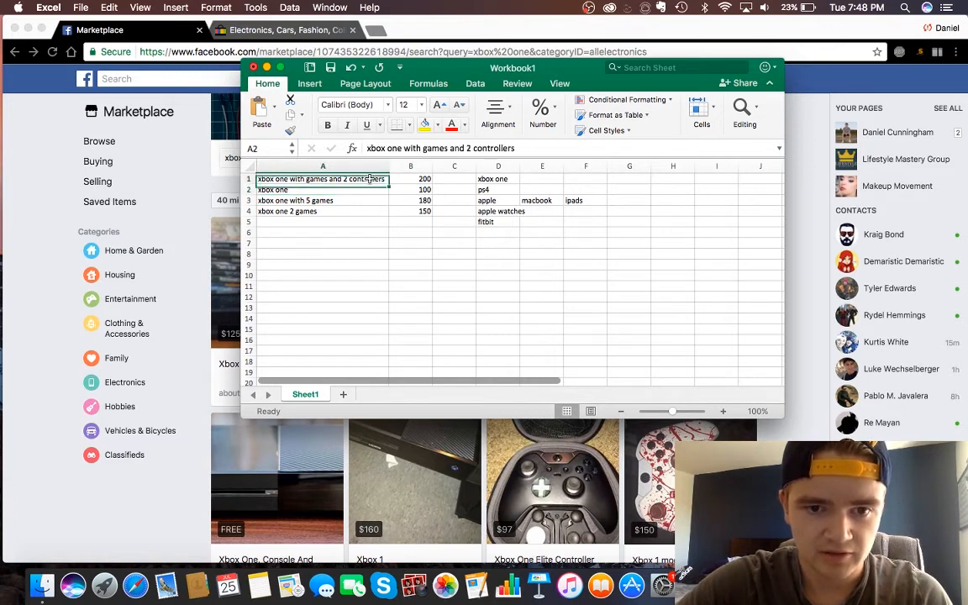
left_click(322, 188)
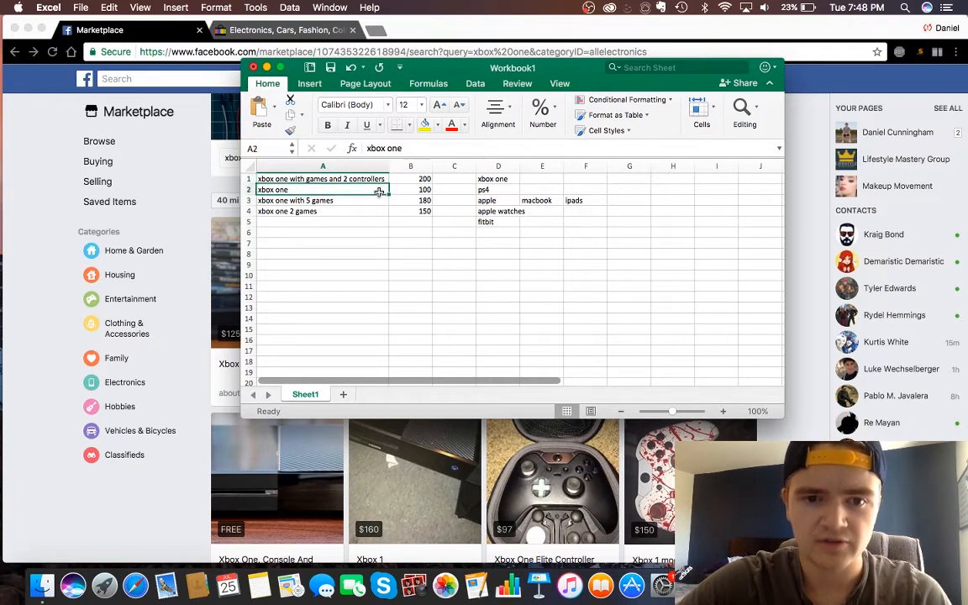
left_click(323, 178)
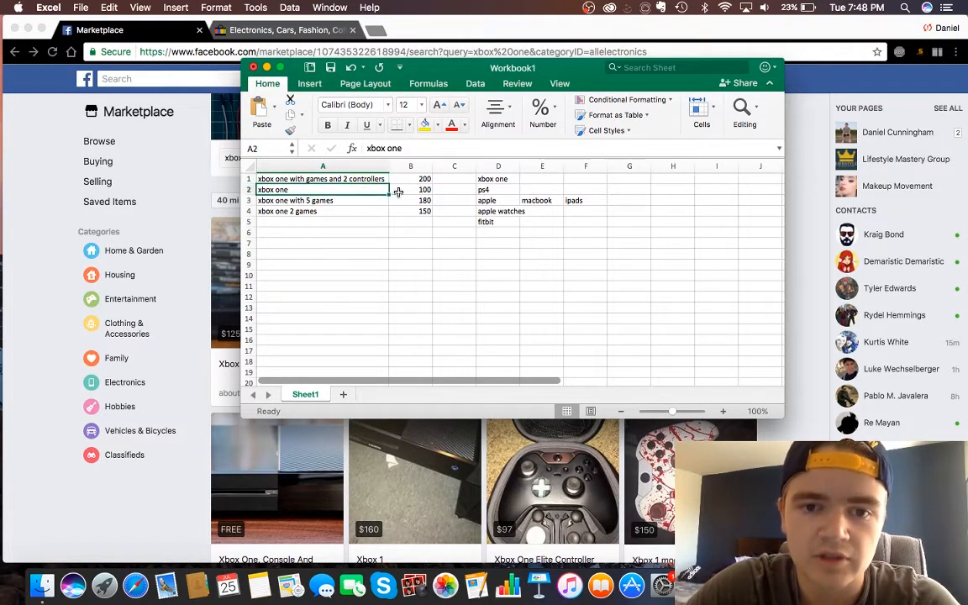
left_click(423, 188)
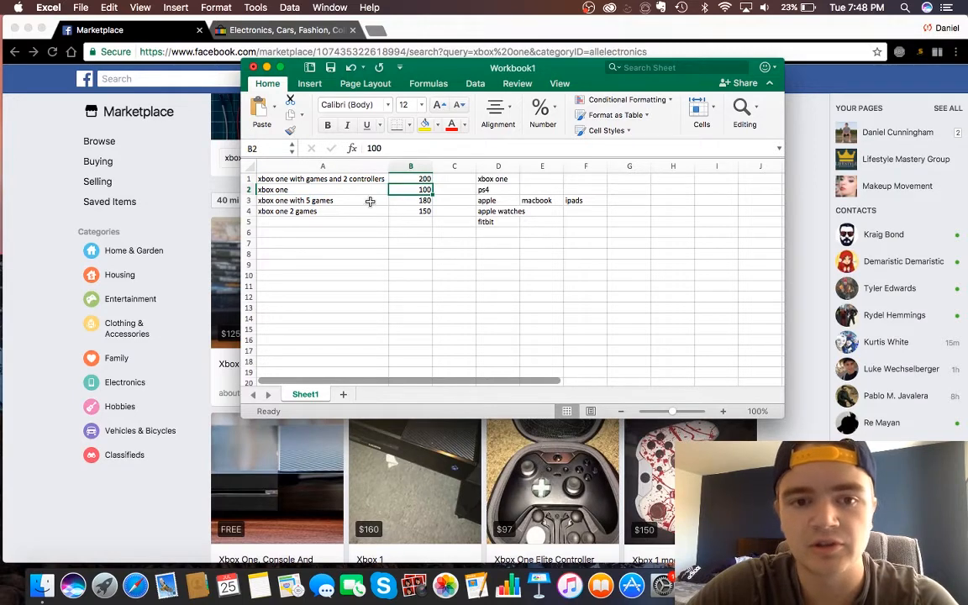
left_click(323, 200)
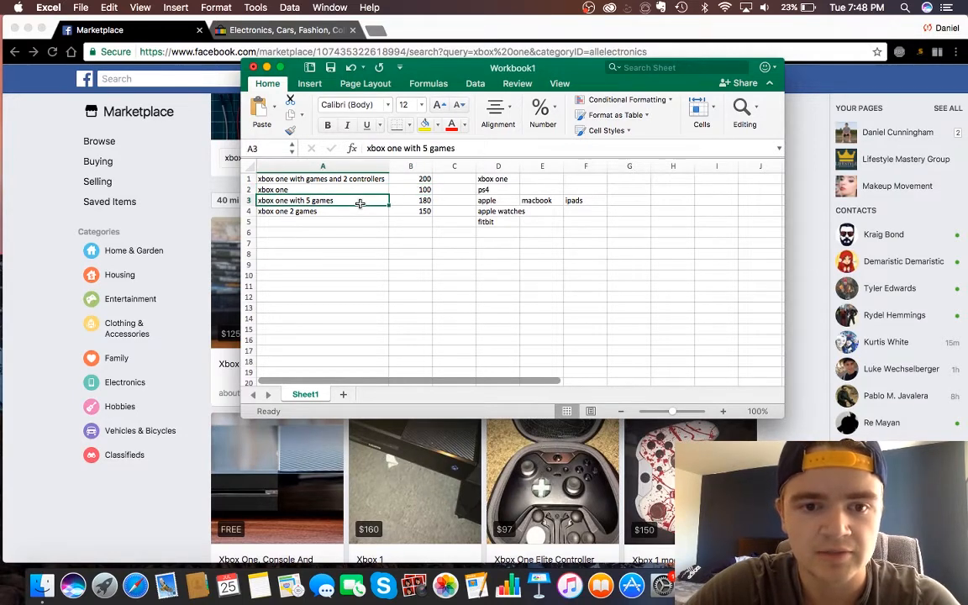
mouse_move(356, 215)
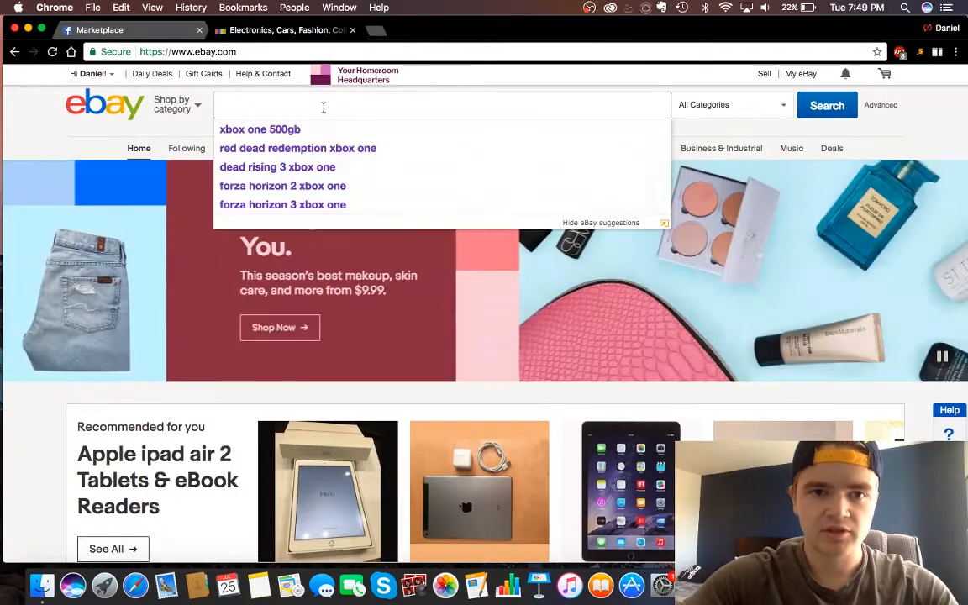
- Search eBay for 'xbox one' and glance at the first results
type("xbox one")
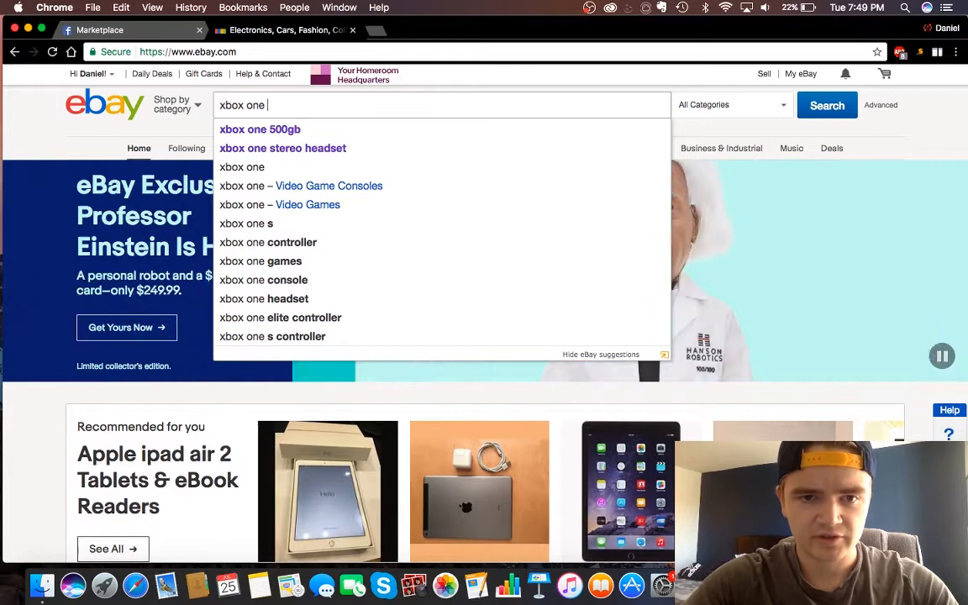
left_click(827, 104)
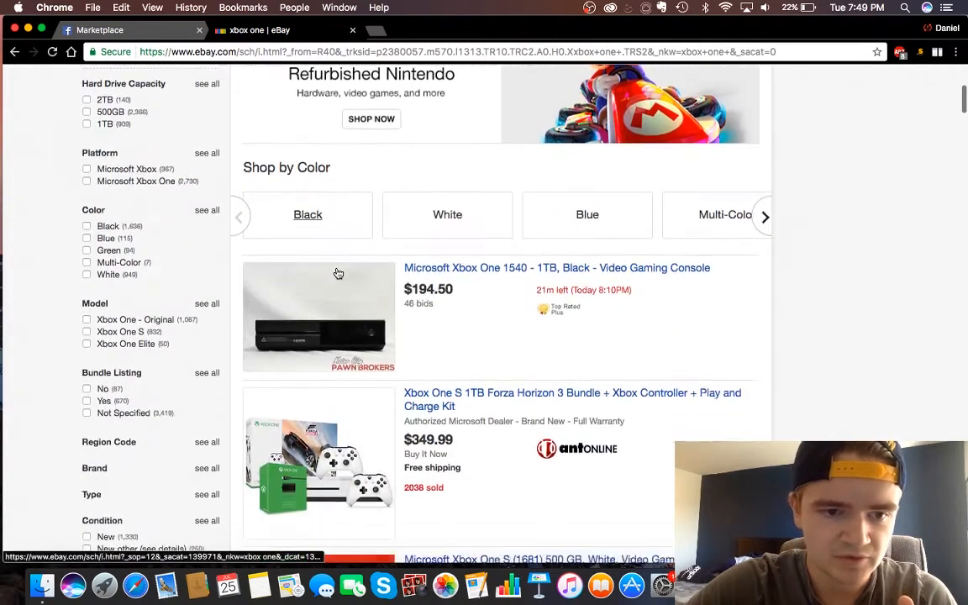
scroll("down", 3)
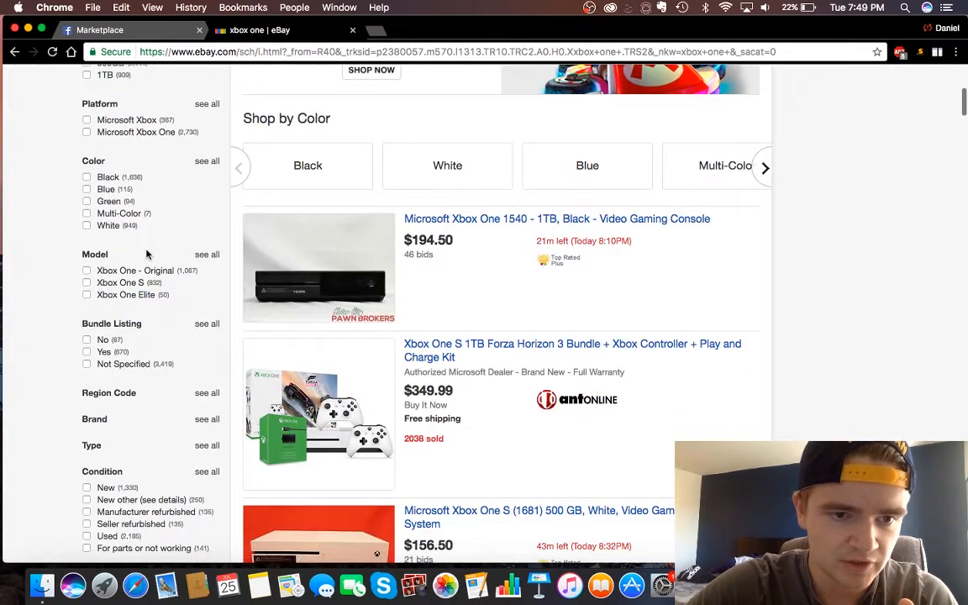
scroll("down", 3)
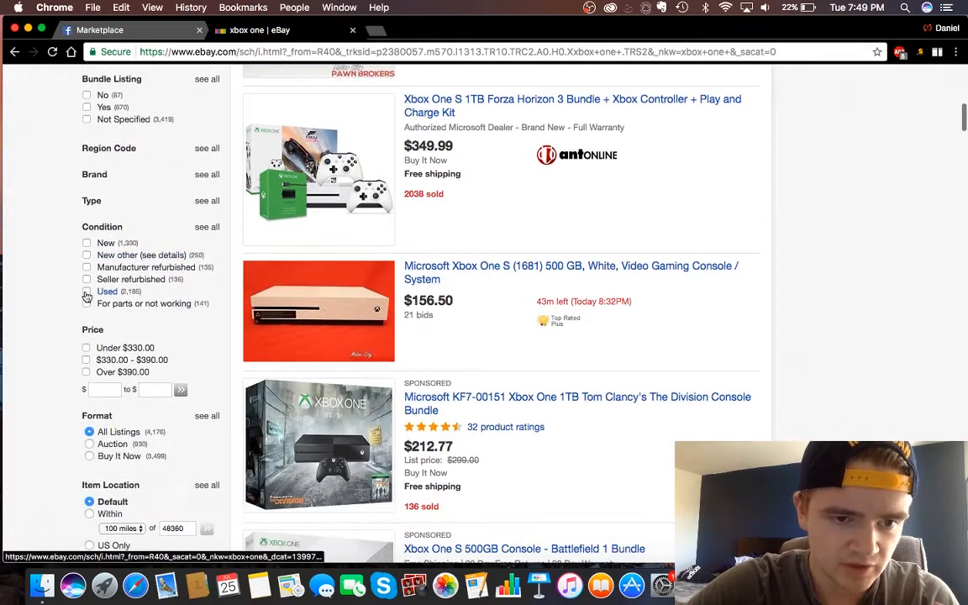
- Filter to Used and Sold listings and review sold prices from about $90 to $225
left_click(87, 293)
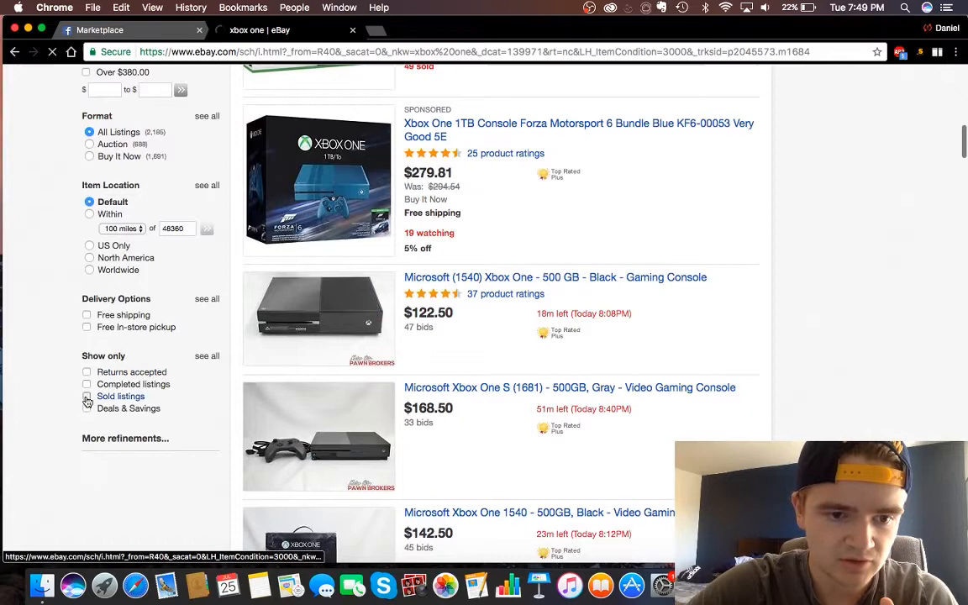
left_click(85, 396)
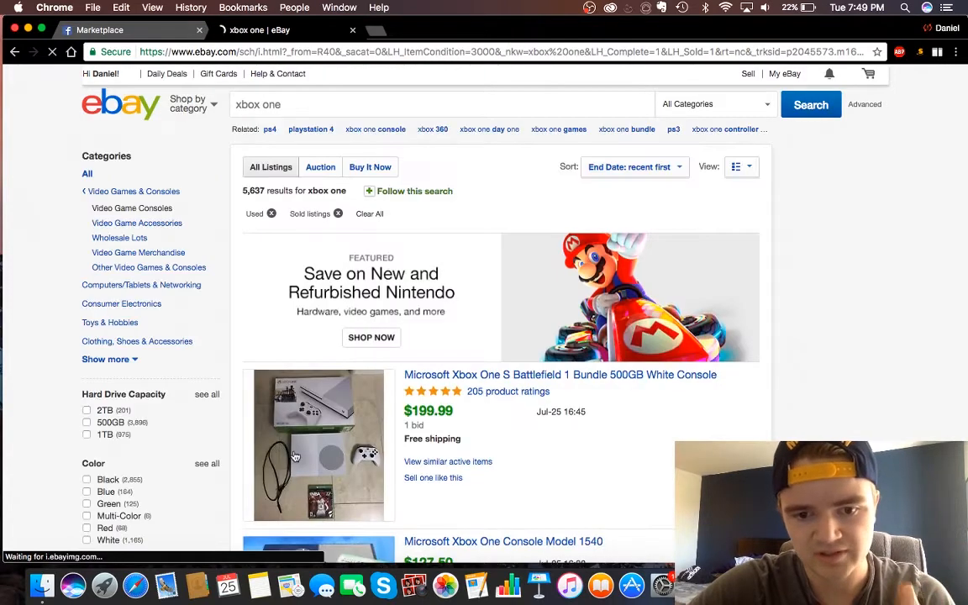
scroll("down", 3)
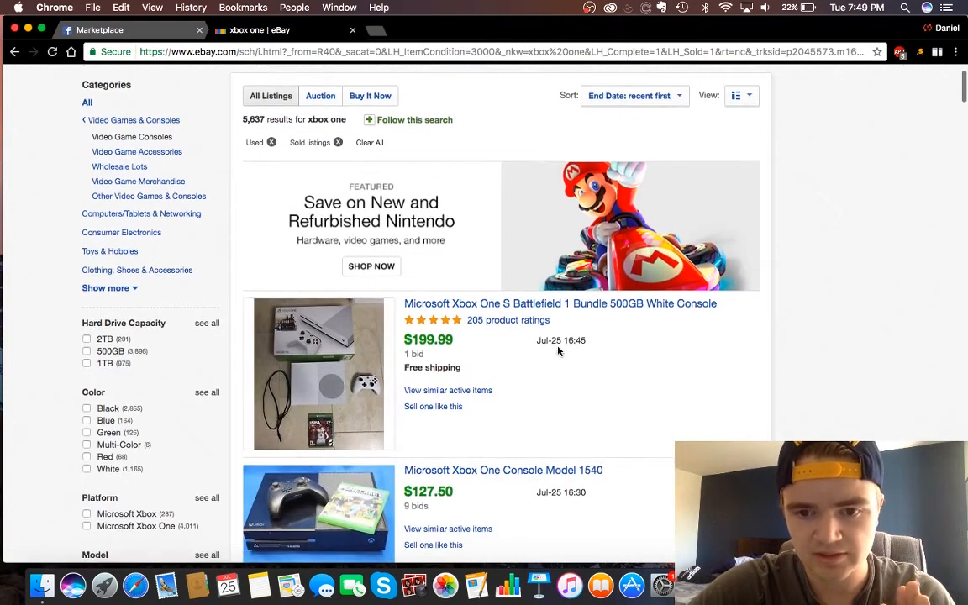
scroll("down", 3)
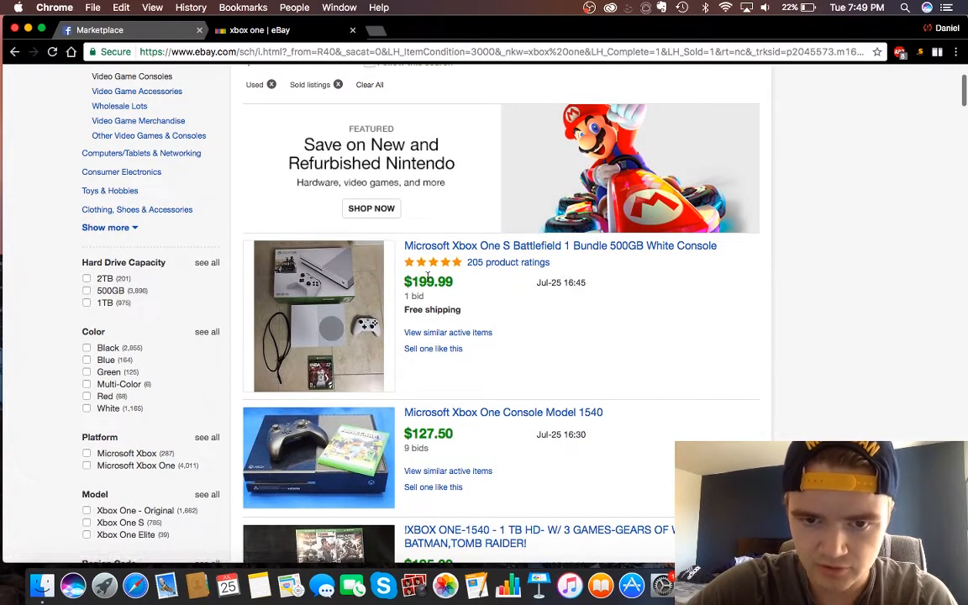
scroll("down", 3)
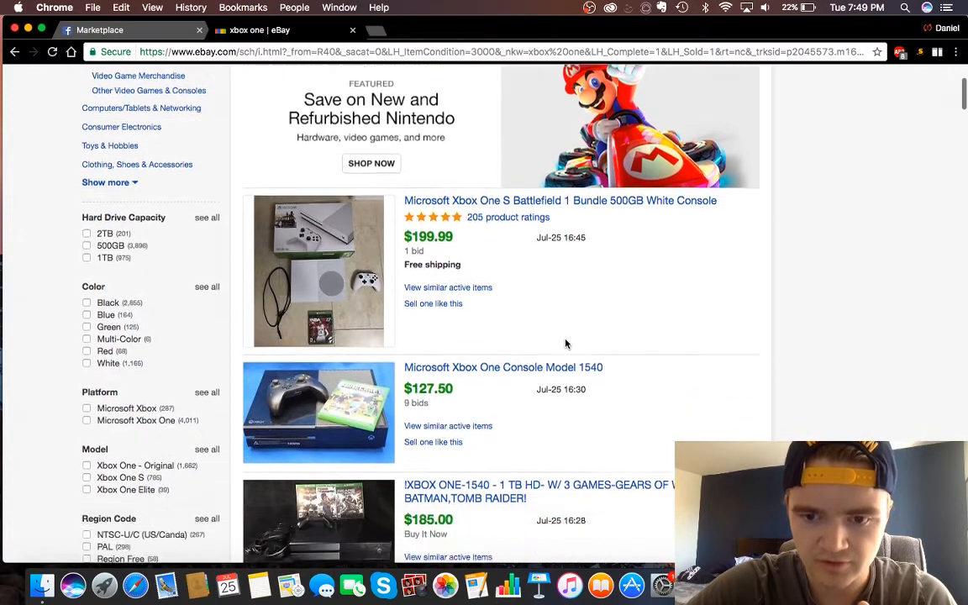
scroll("down", 3)
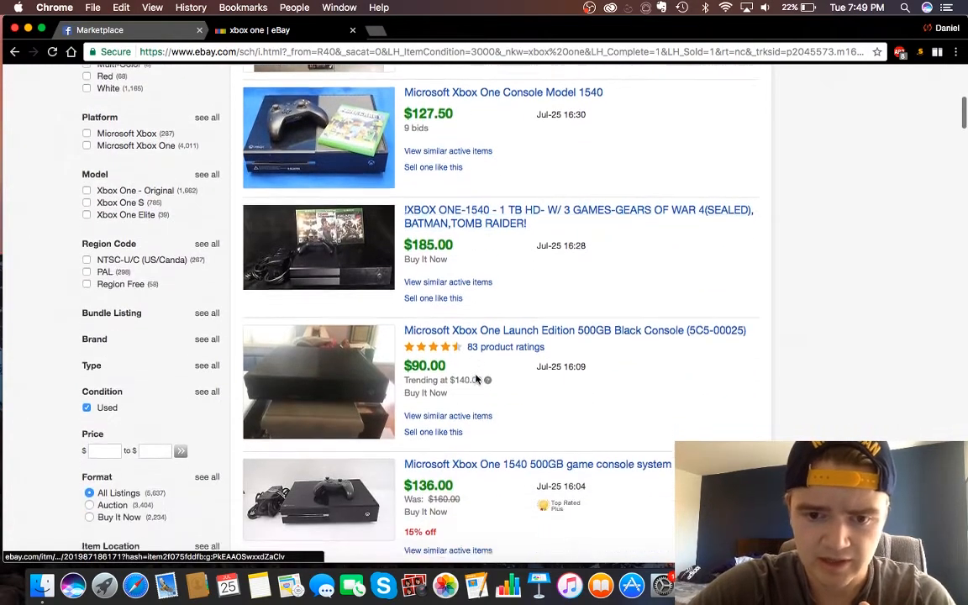
scroll("down", 3)
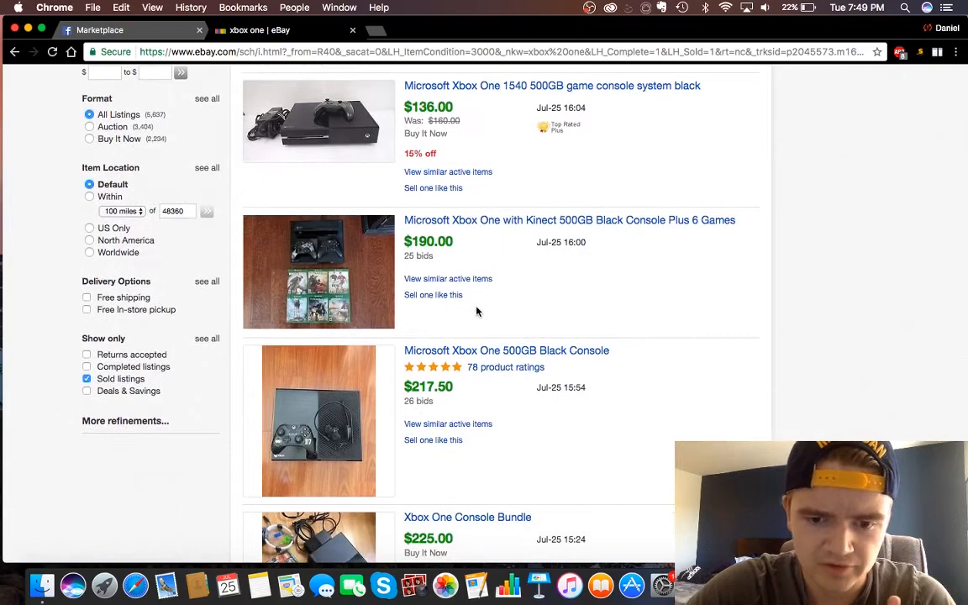
scroll("down", 3)
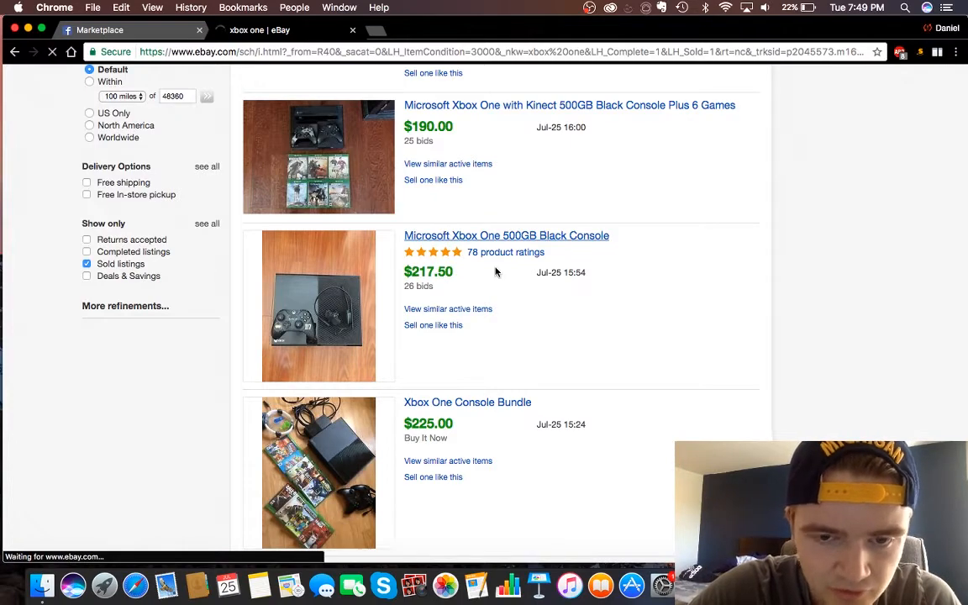
left_click(506, 235)
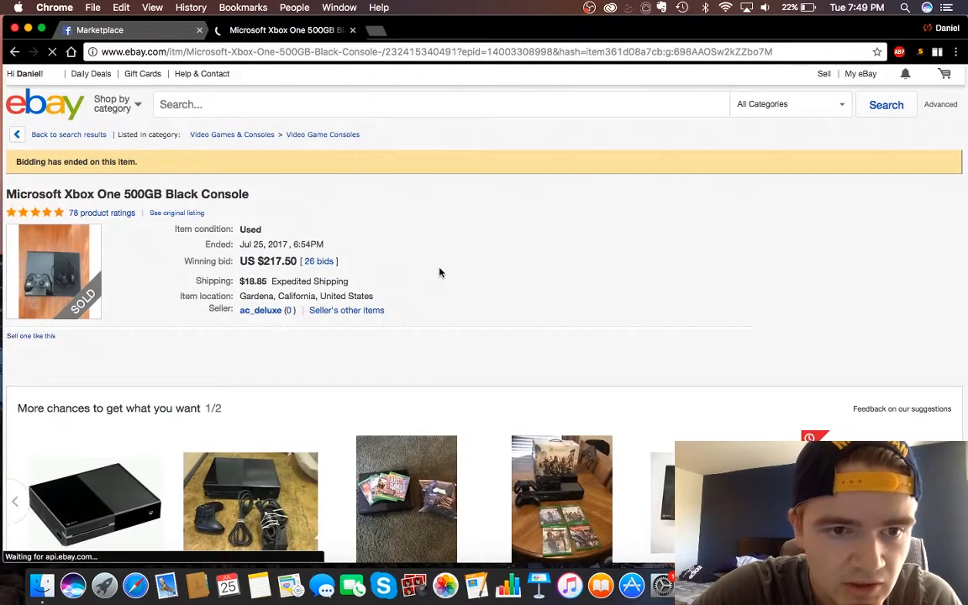
scroll("down", 3)
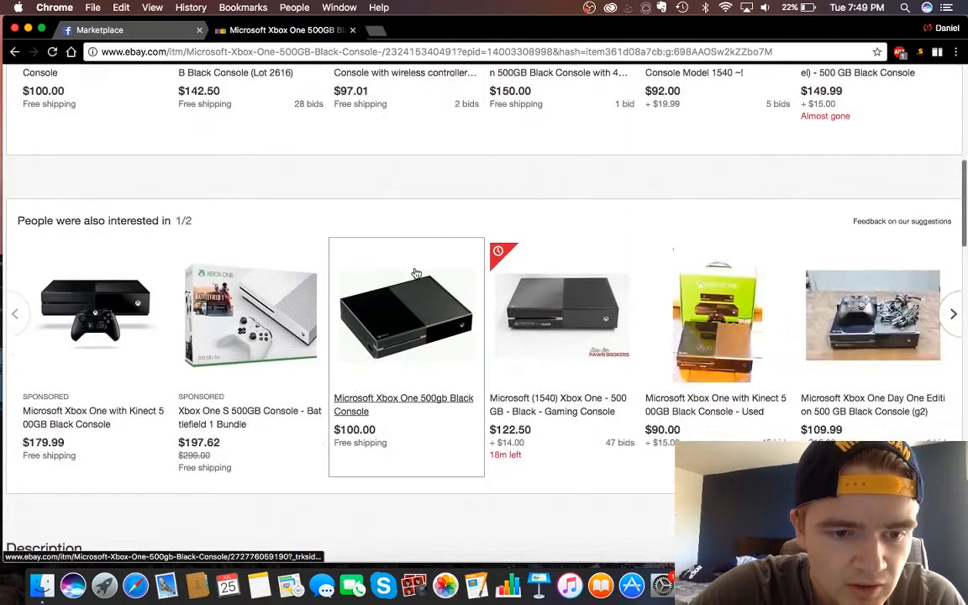
scroll("down", 3)
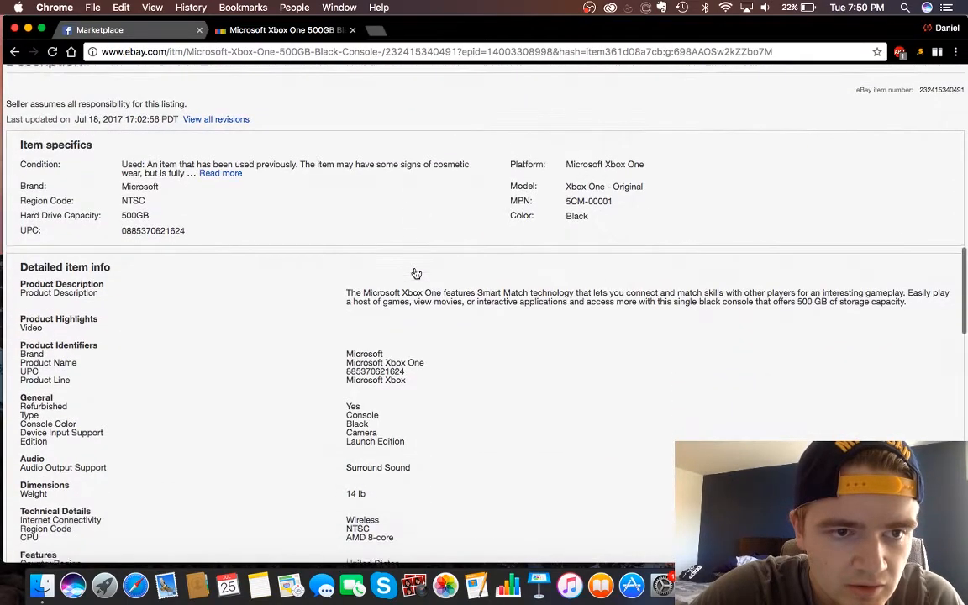
scroll("down", 3)
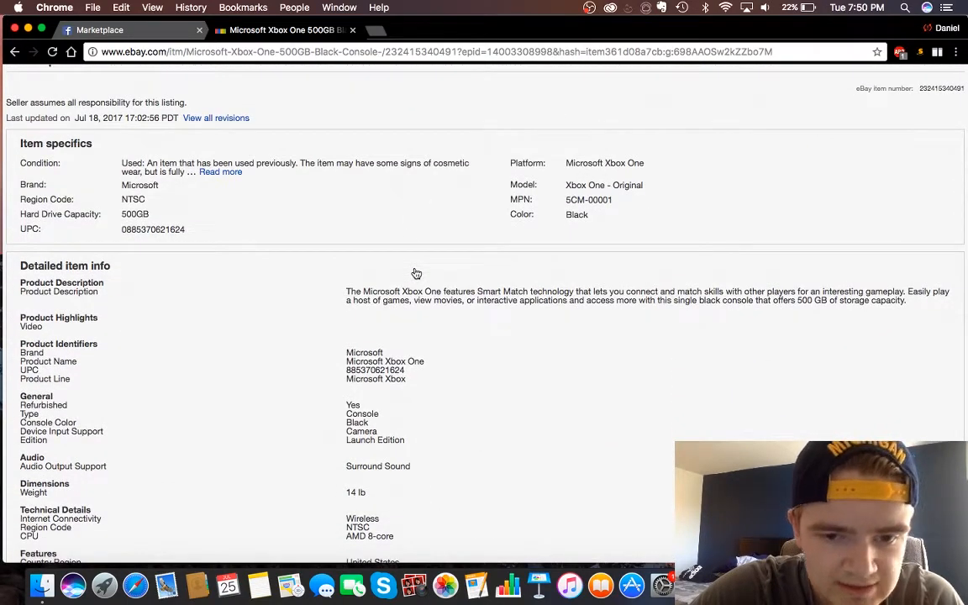
scroll("up", 3)
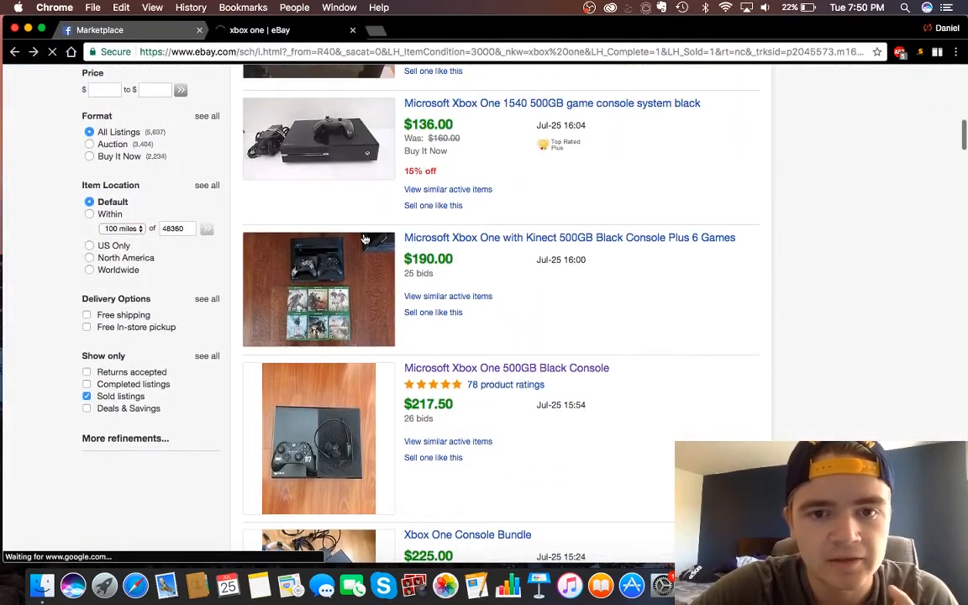
- Scroll further through sold Xbox One listings at prices like $124.95, $190 and $139.99
scroll("down", 3)
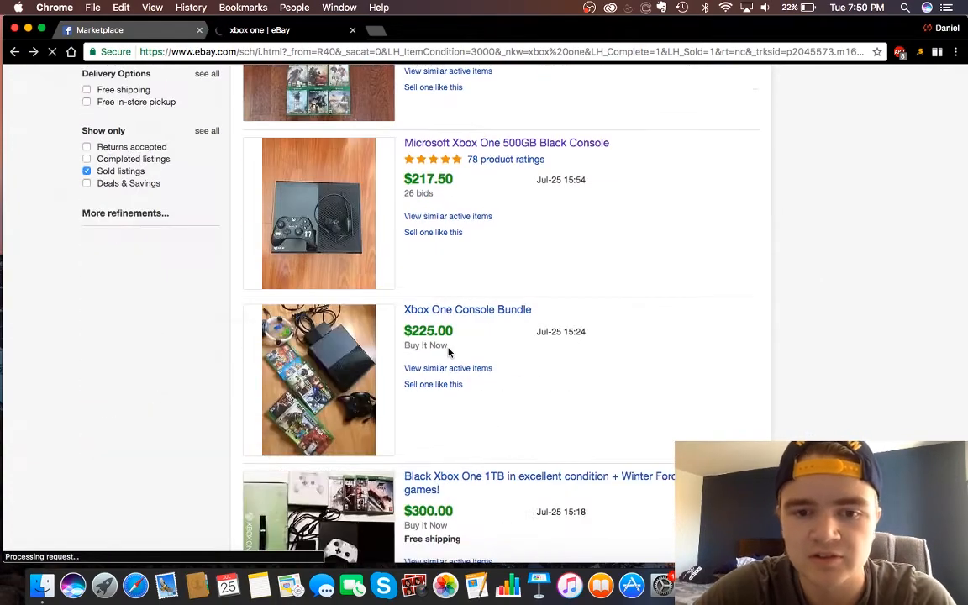
scroll("down", 3)
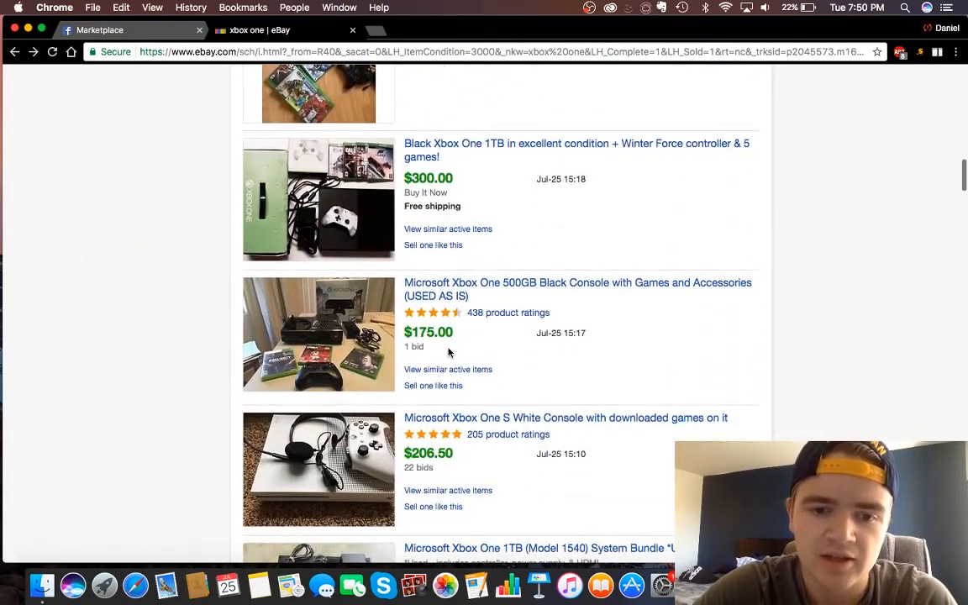
scroll("down", 3)
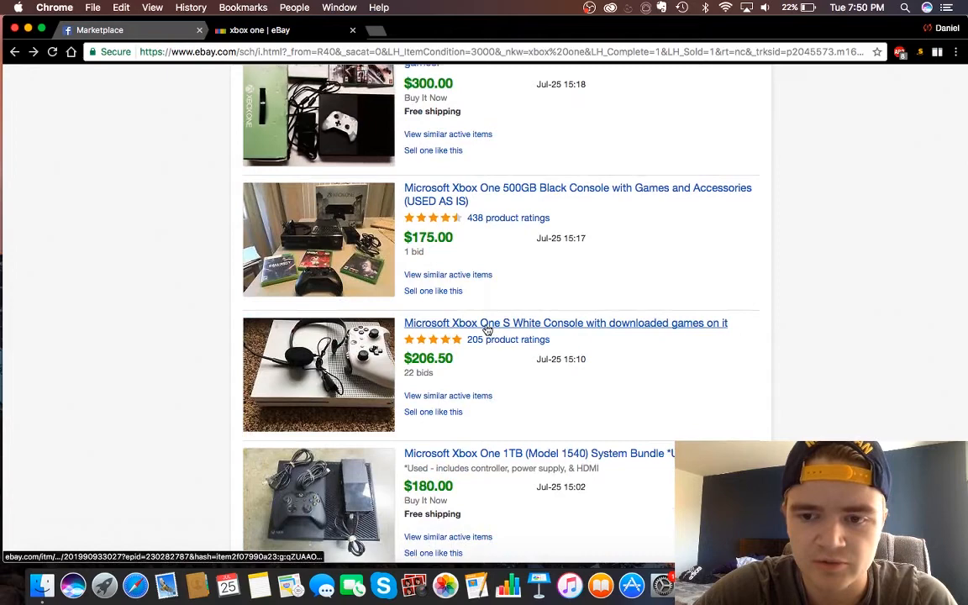
scroll("down", 3)
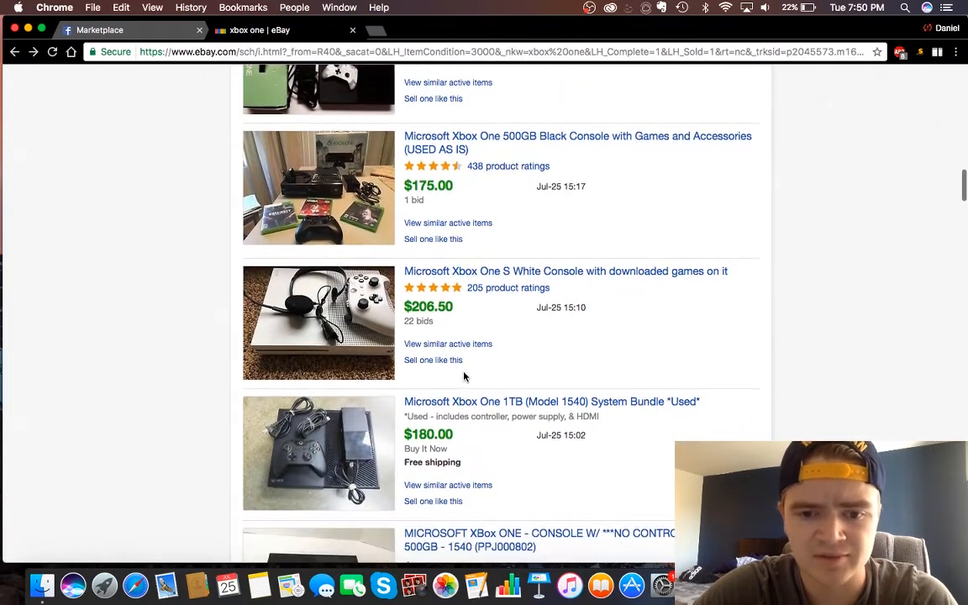
scroll("down", 3)
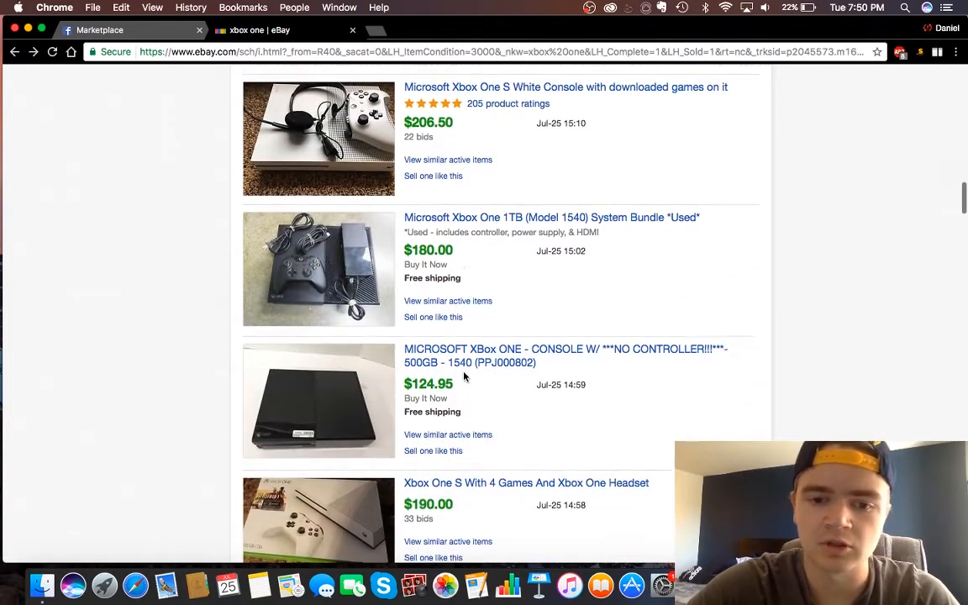
scroll("down", 3)
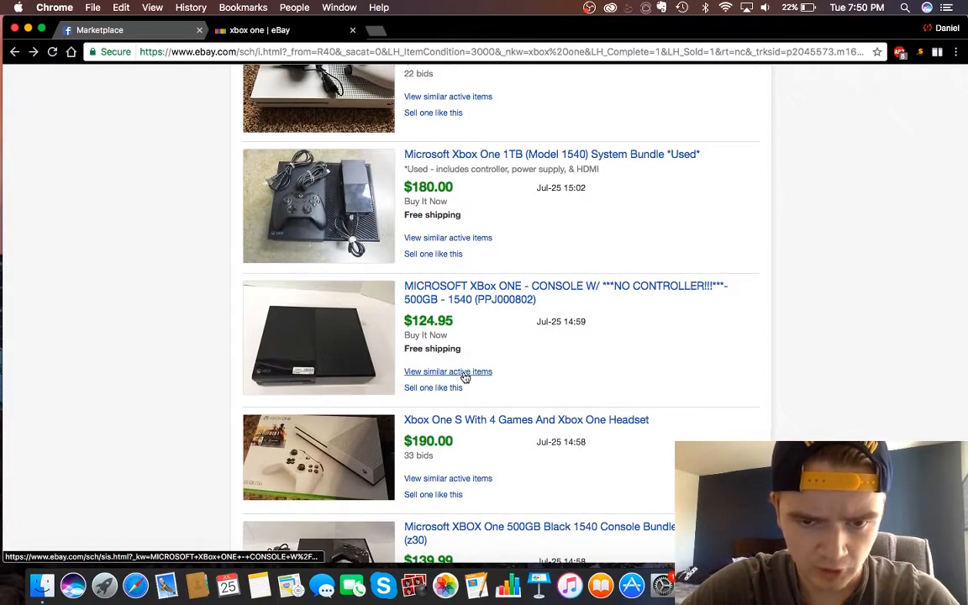
scroll("down", 3)
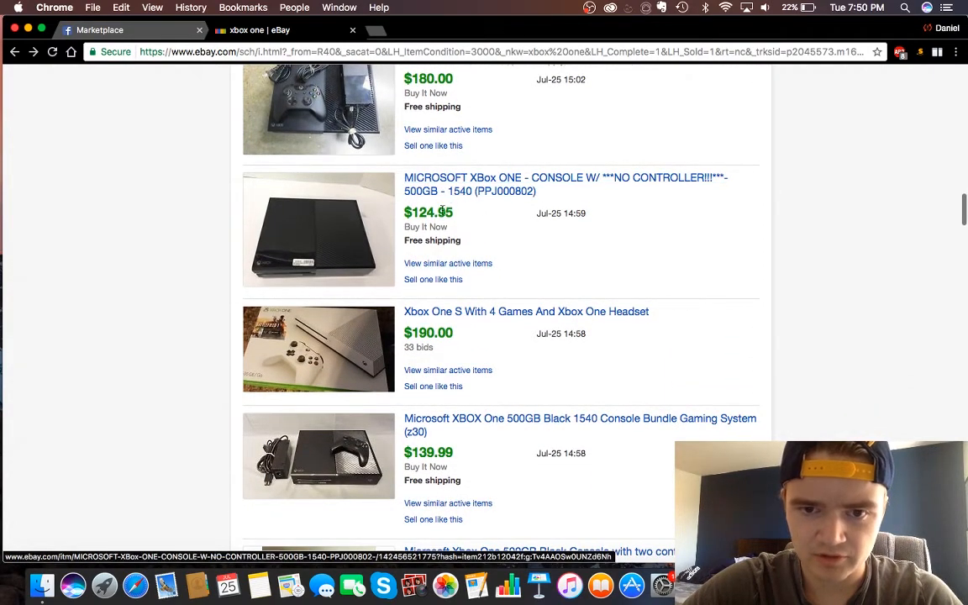
scroll("down", 3)
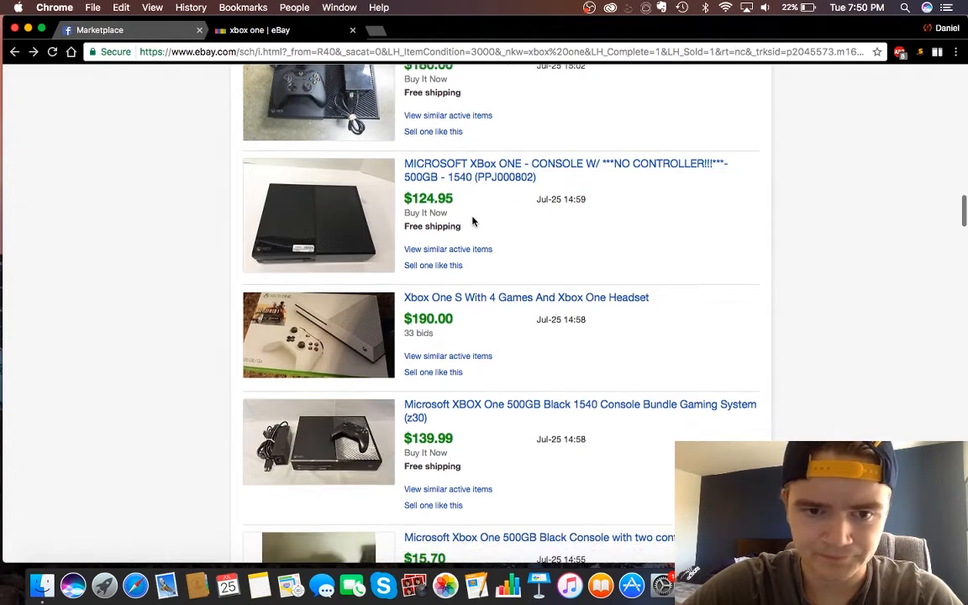
scroll("down", 3)
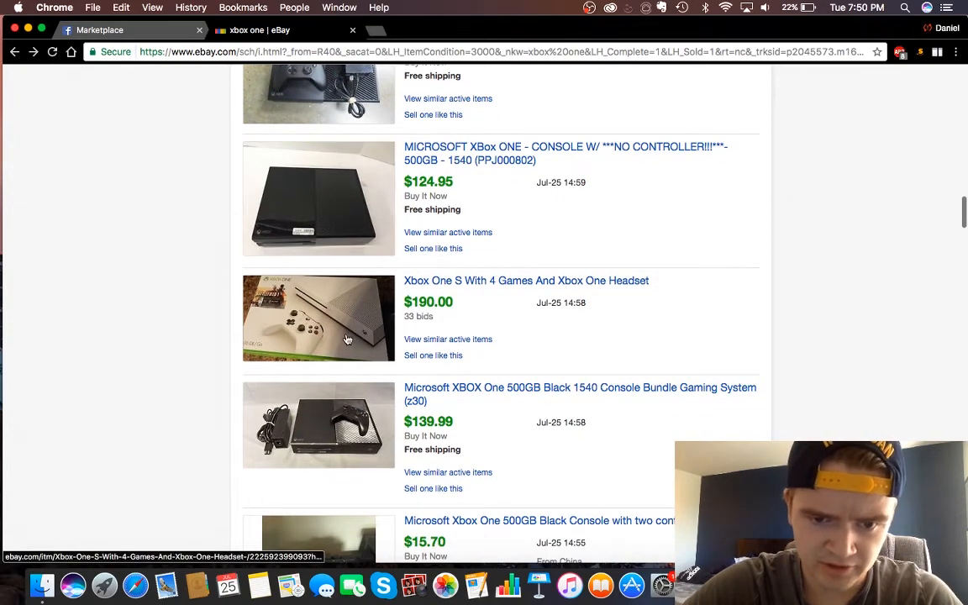
scroll("down", 3)
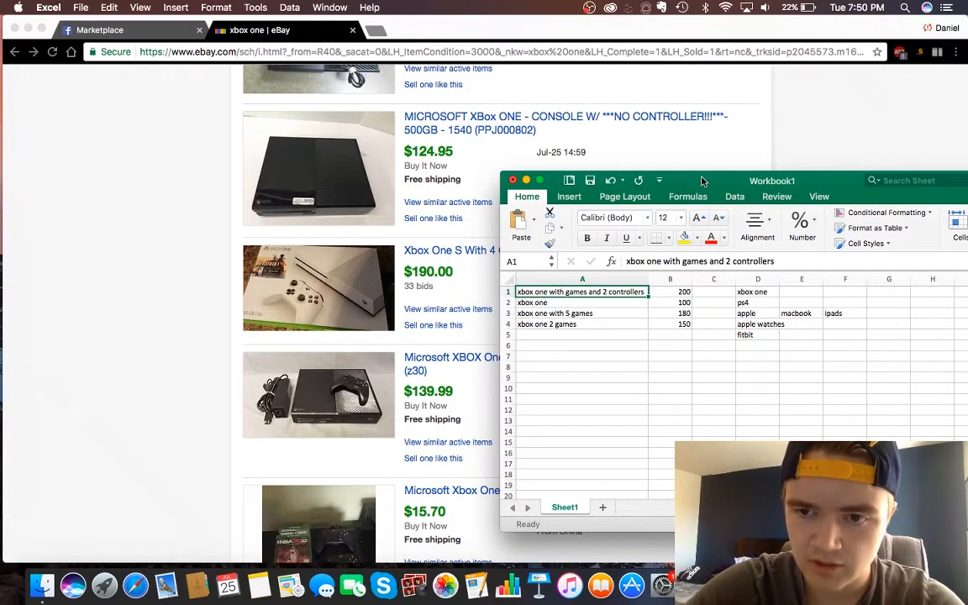
- Review the first Xbox offers and the 200 price, enlarging the workbook to show more columns
left_click(668, 293)
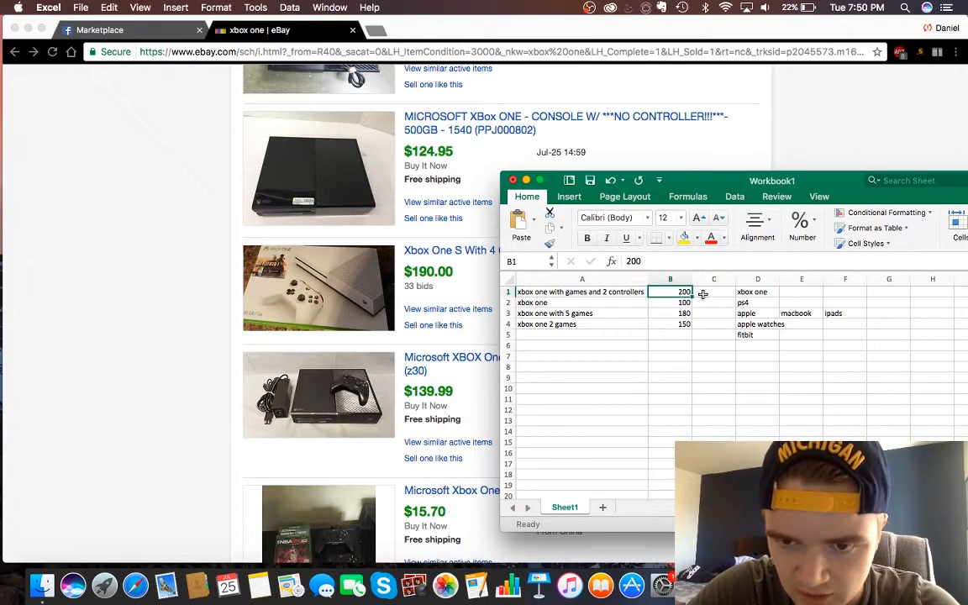
left_click(712, 293)
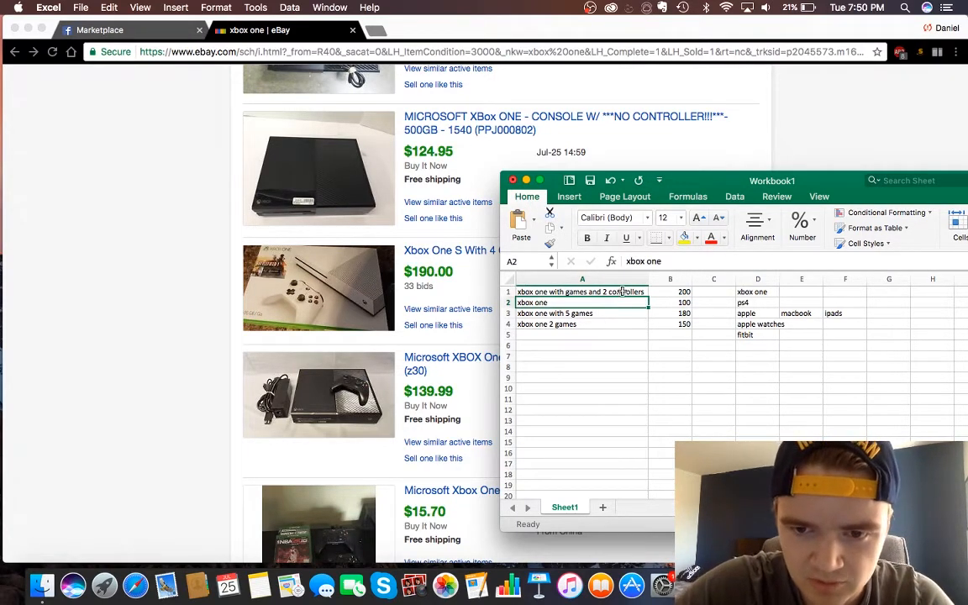
left_click(582, 293)
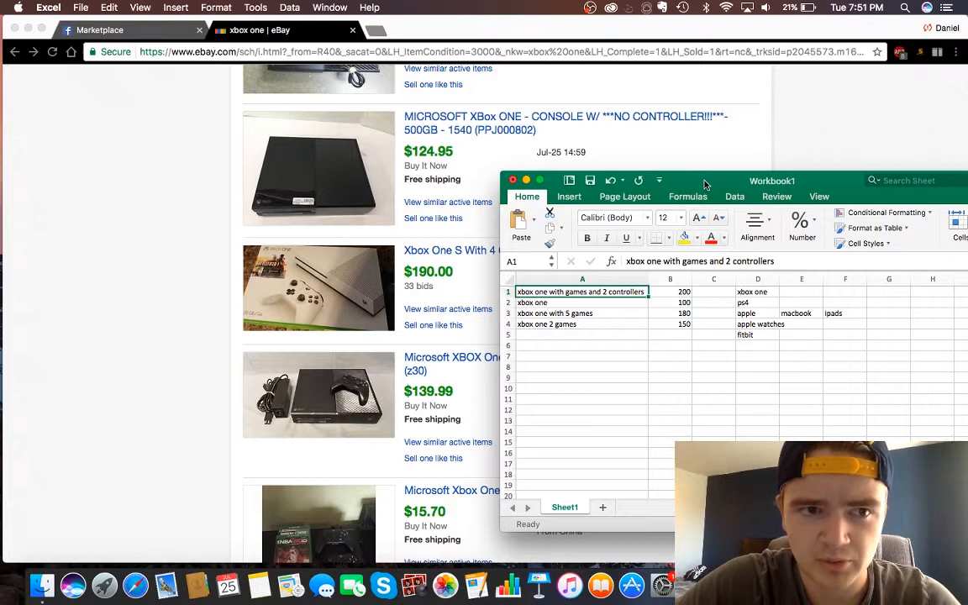
left_click(581, 279)
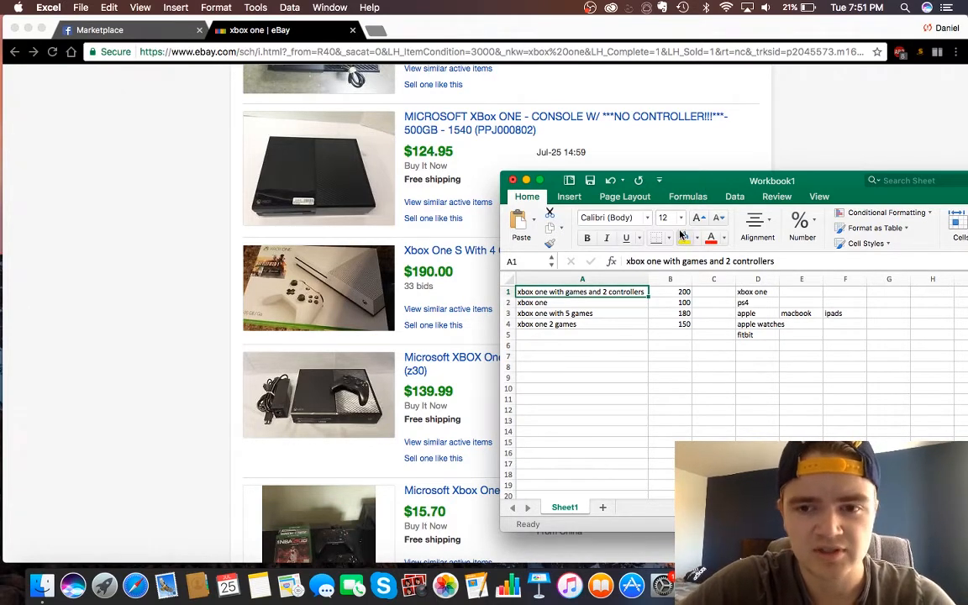
left_click_drag(771, 181, 720, 158)
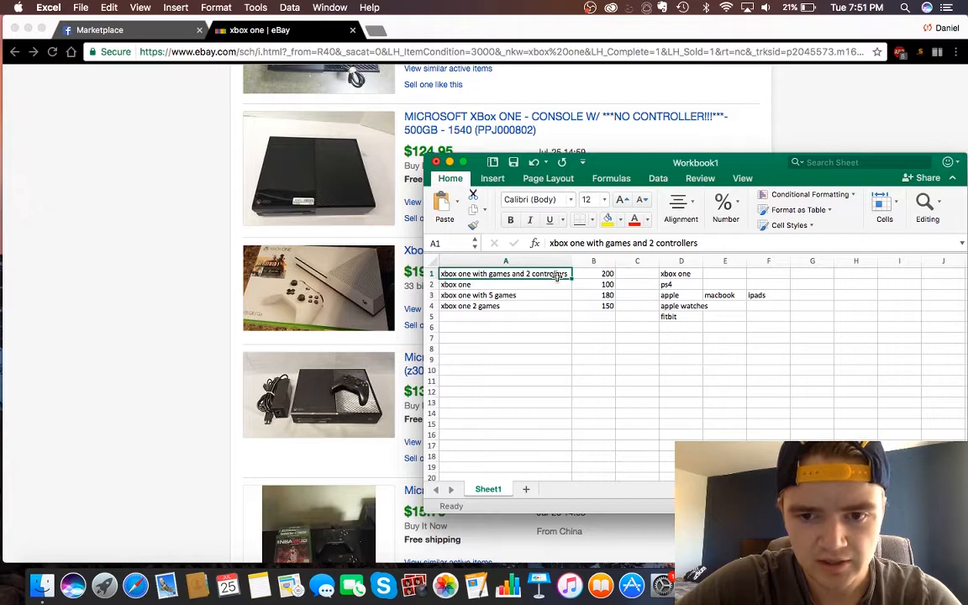
mouse_move(591, 274)
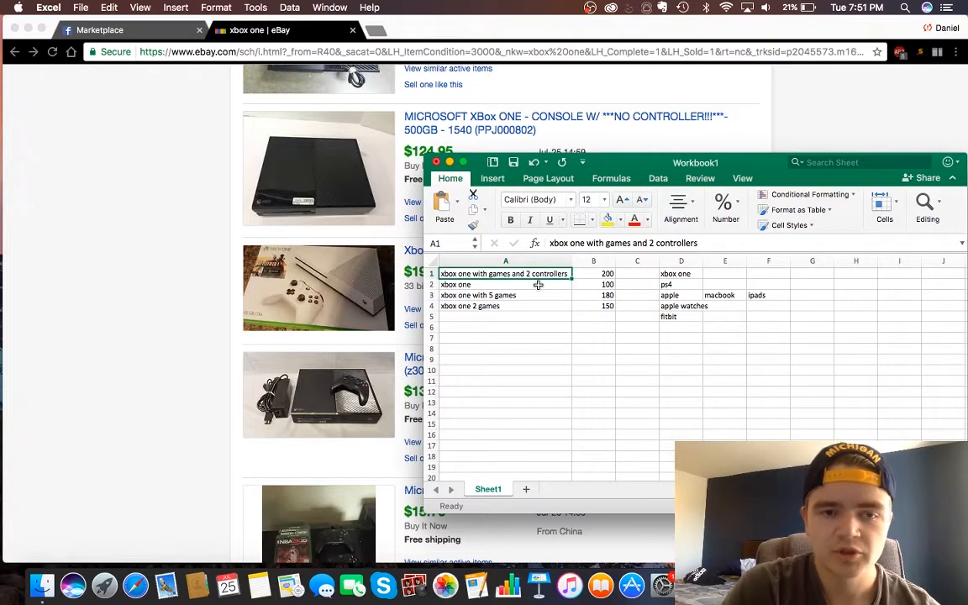
- Check the brand-ideas list in column D, then bring the eBay sold listings back in front
left_click(594, 273)
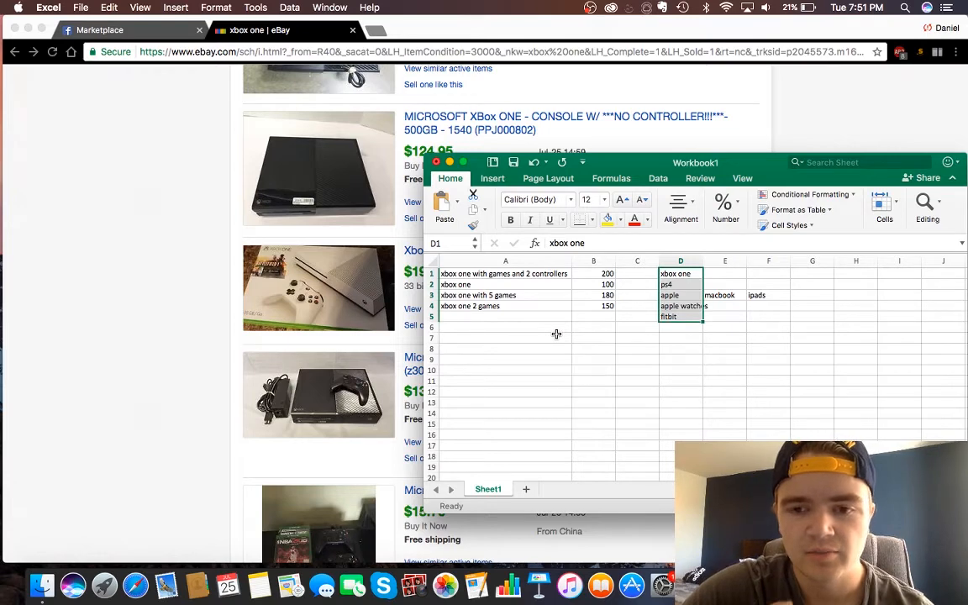
left_click(593, 347)
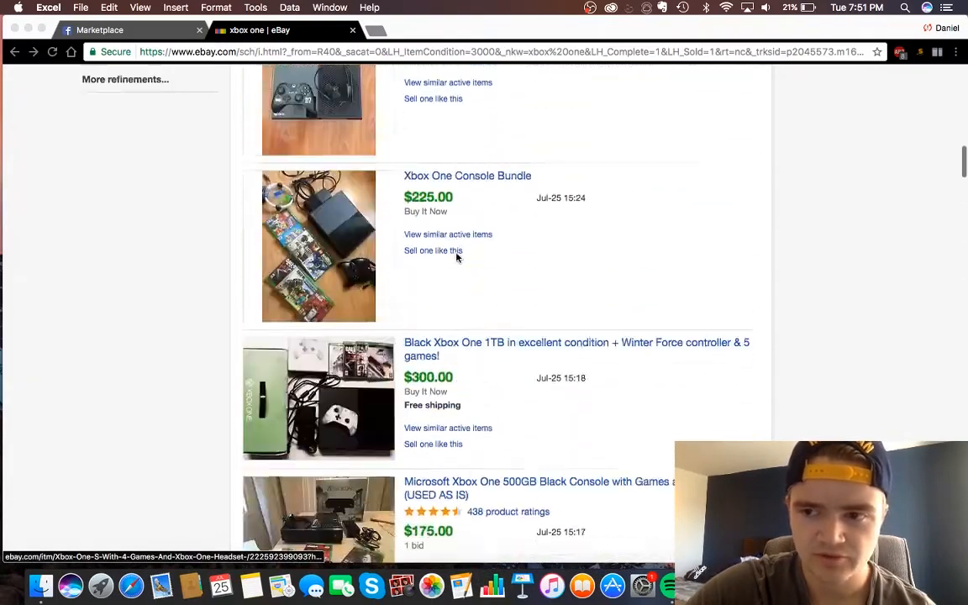
- Look over recent sold listings near the top, like the $199.99 Xbox One S bundle
scroll("up", 3)
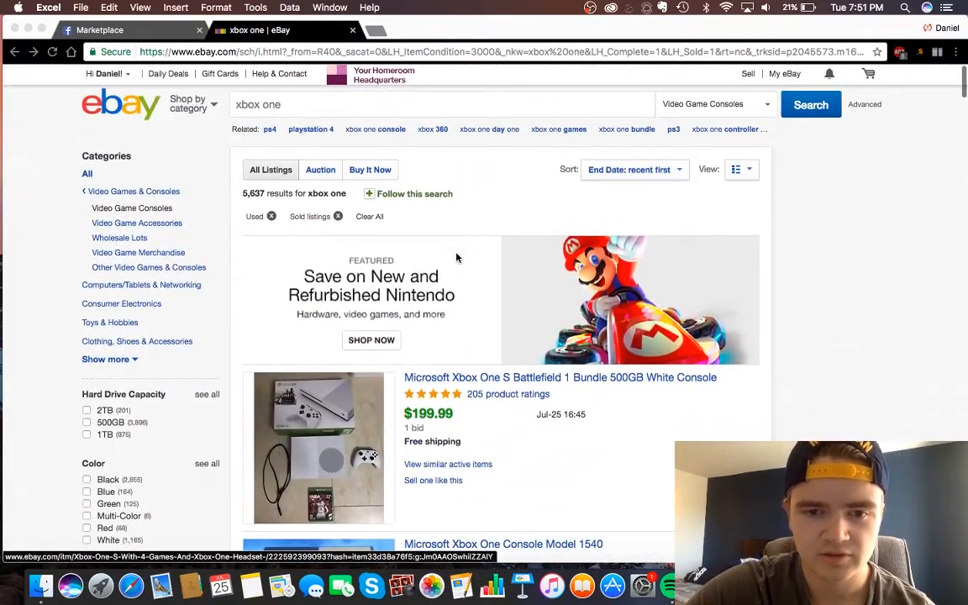
scroll("down", 3)
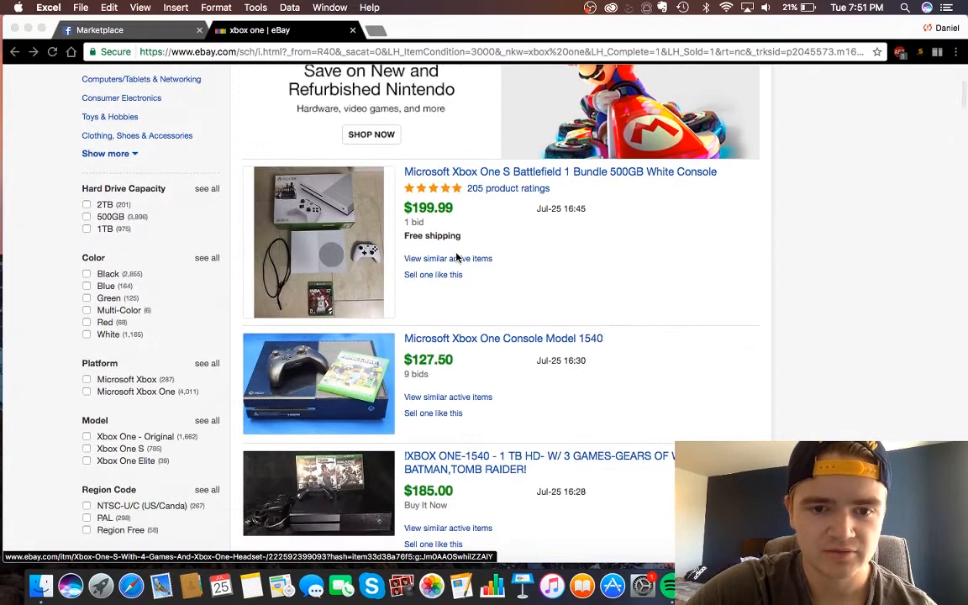
scroll("down", 3)
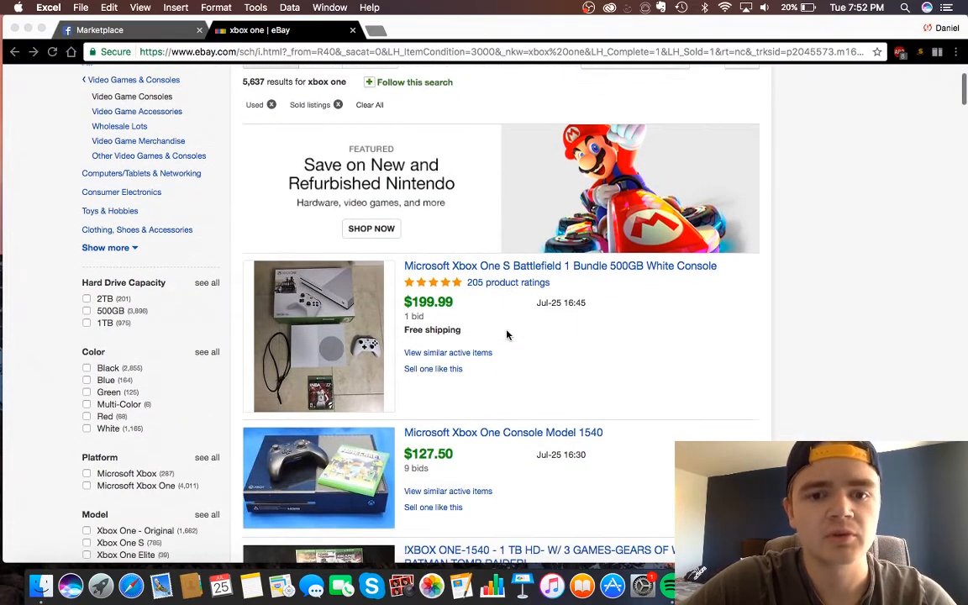
scroll("down", 3)
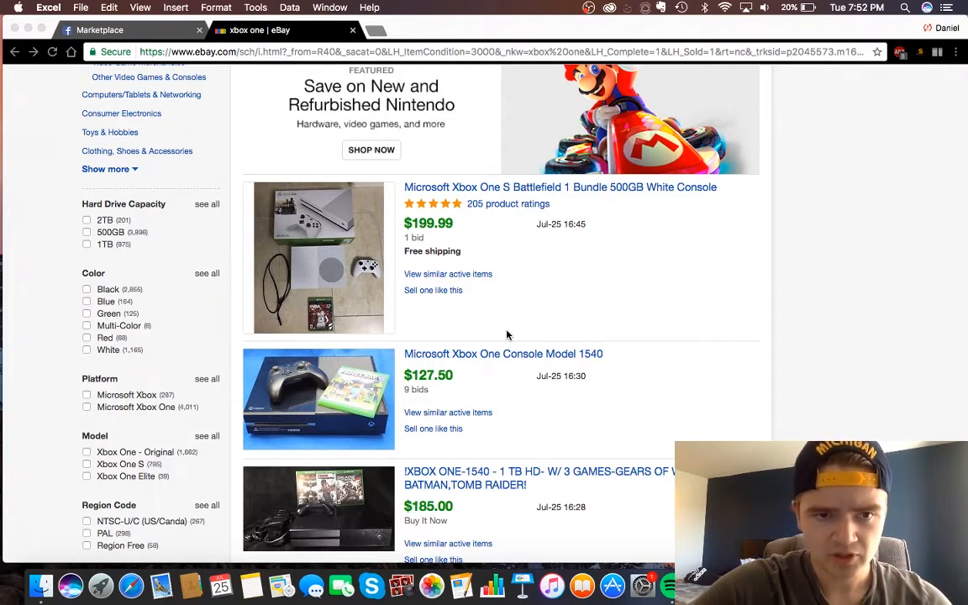
mouse_move(480, 279)
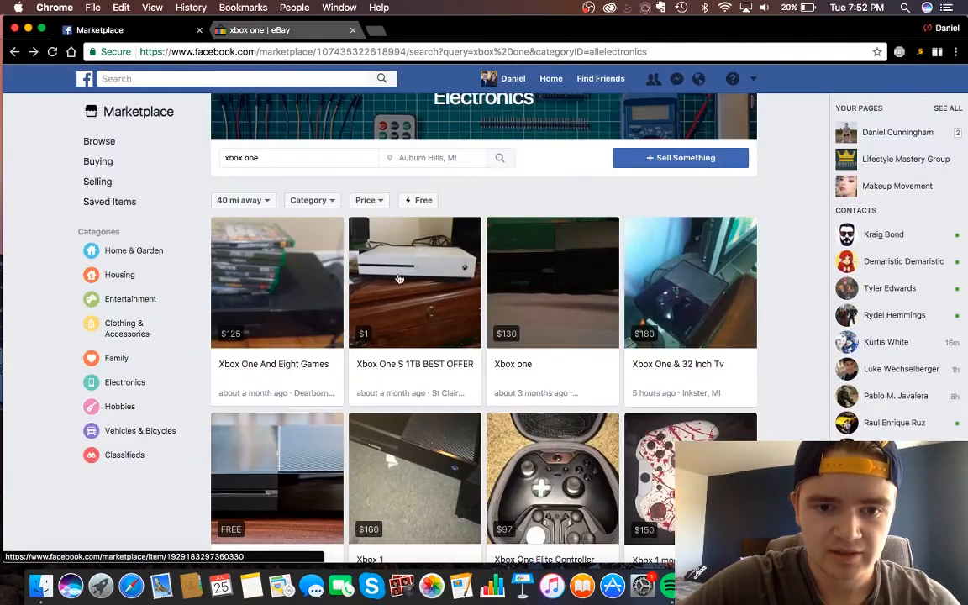
- Scroll through more local Xbox One offers, such as the $230 Xbox One S and $200 Minecraft edition
scroll("down", 3)
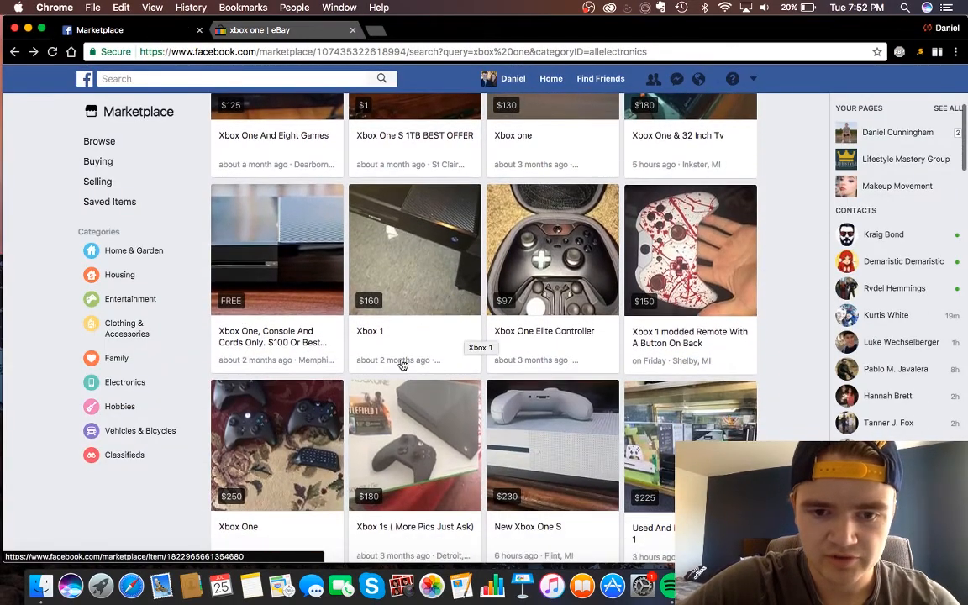
scroll("down", 3)
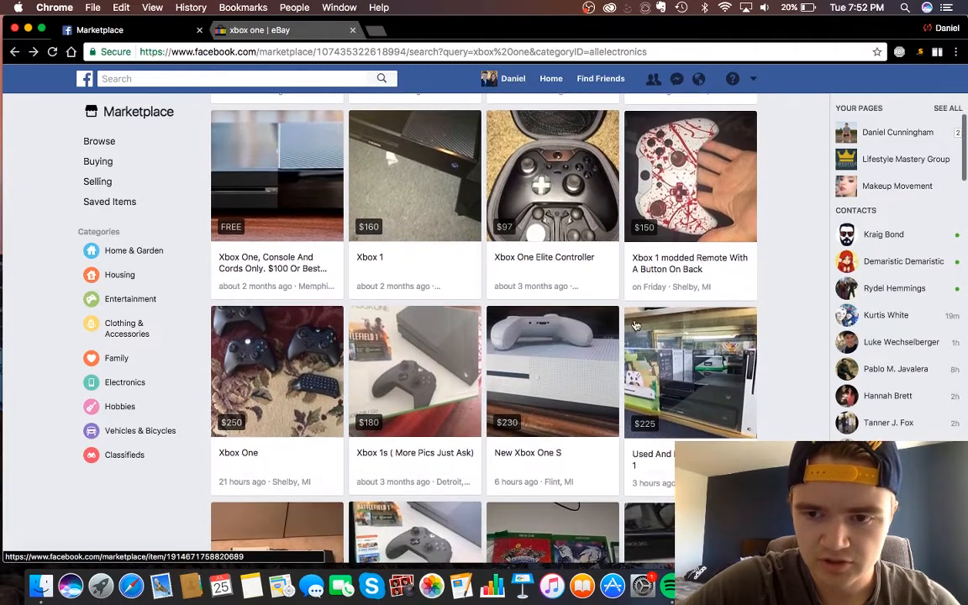
scroll("down", 3)
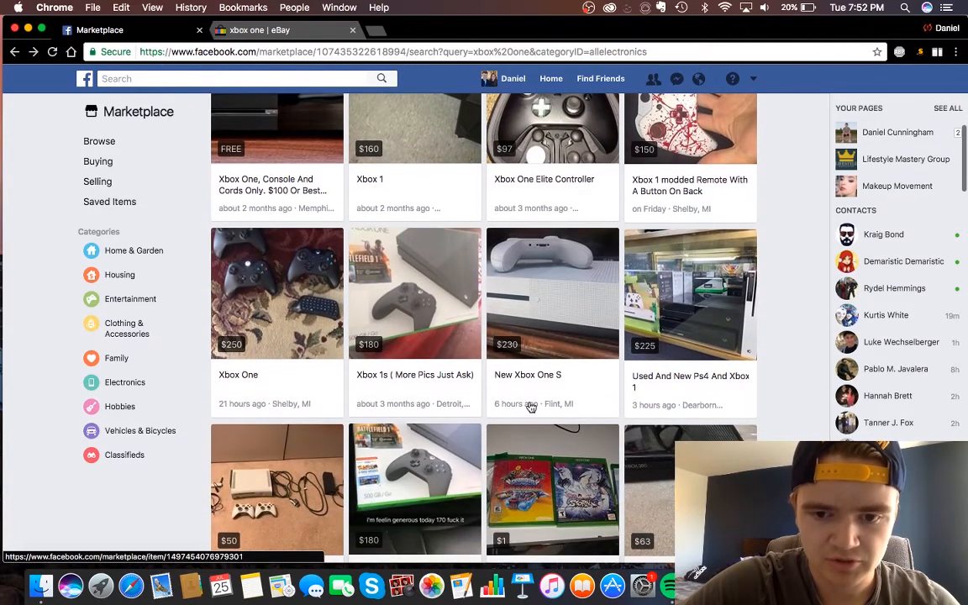
mouse_move(561, 428)
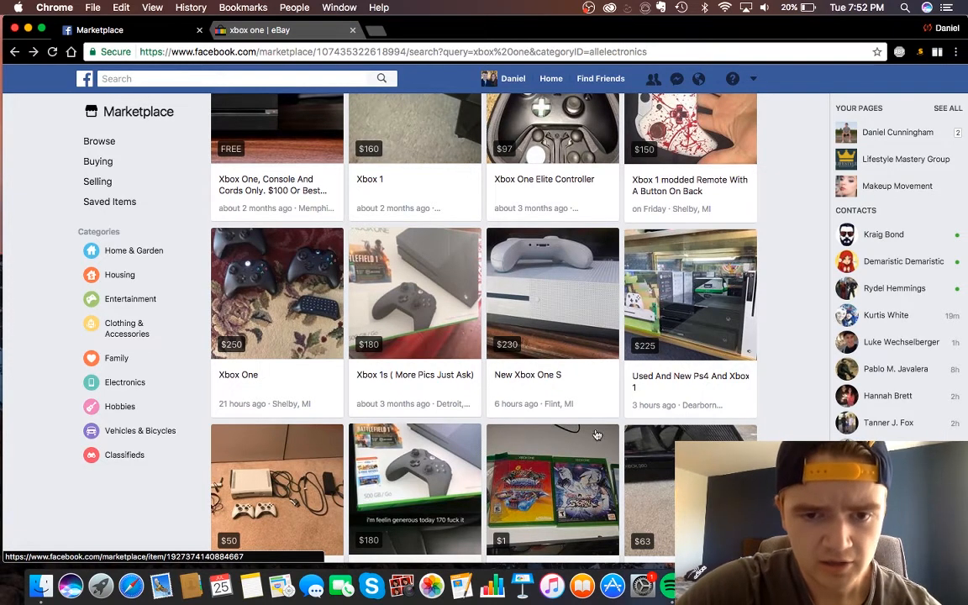
mouse_move(437, 302)
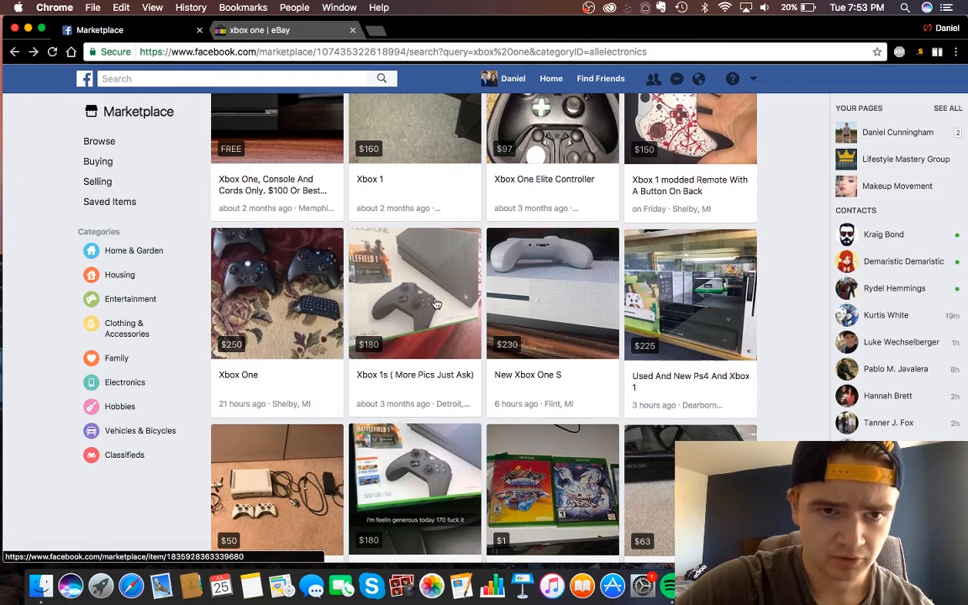
scroll("down", 3)
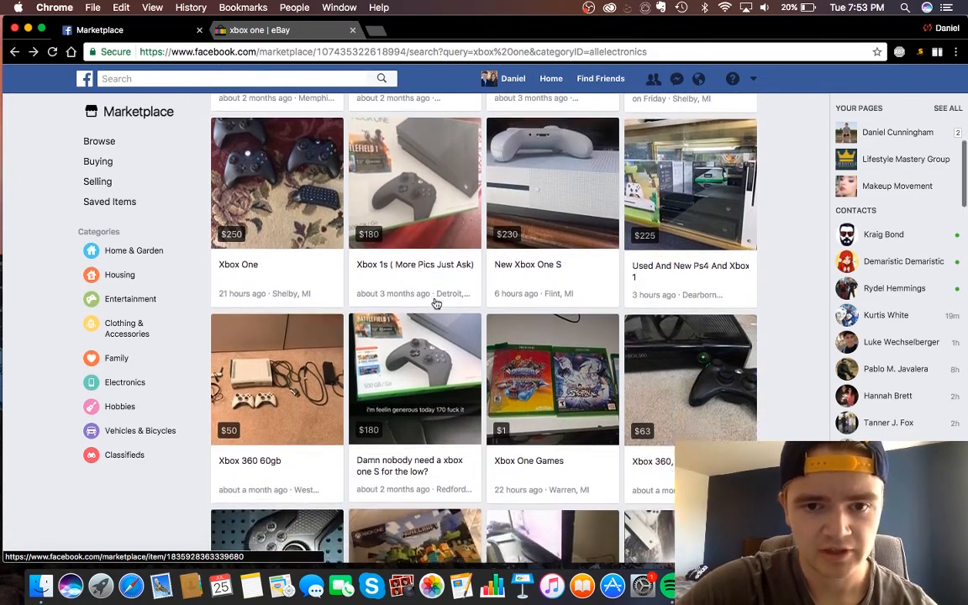
scroll("down", 3)
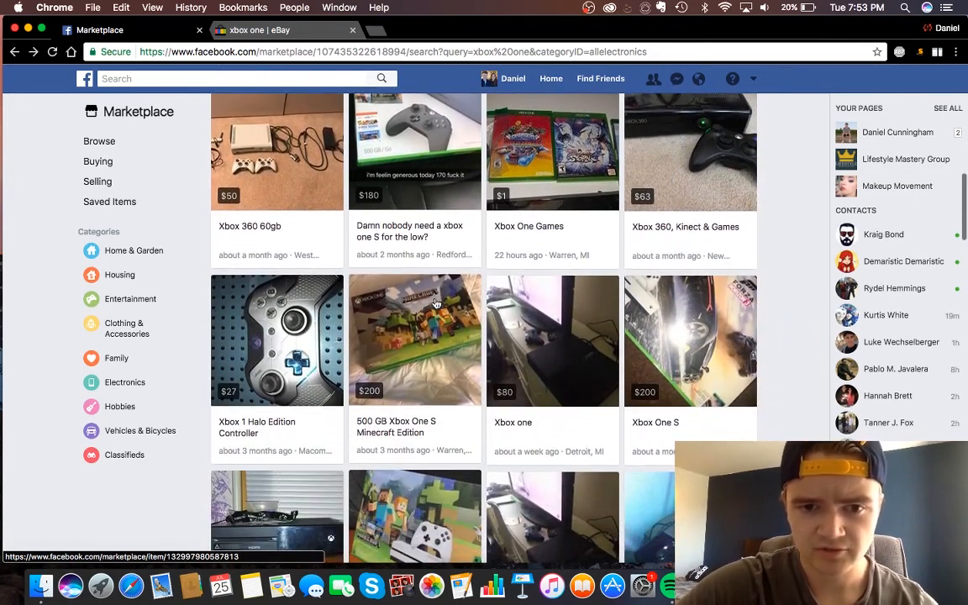